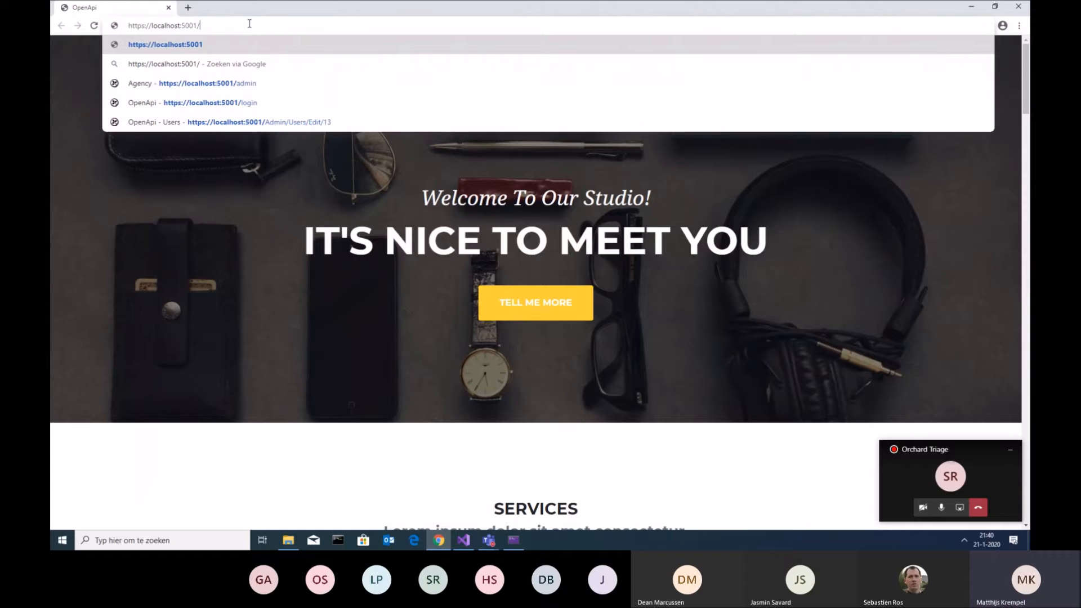
Log in at localhost:5001/admin with the admin username and password to reach the dashboard
left_click(208, 82)
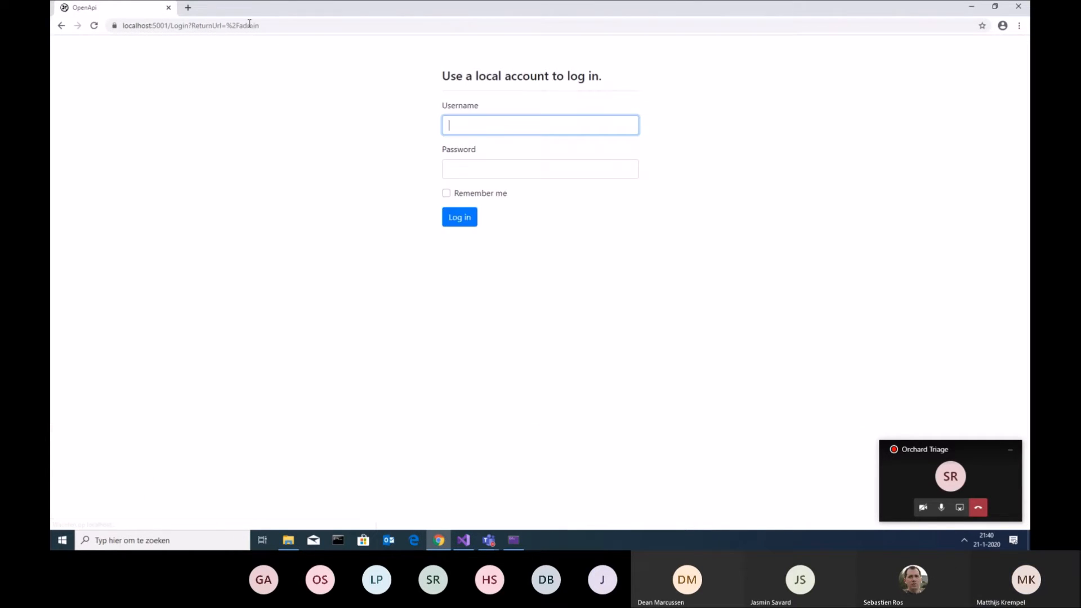
type("adm")
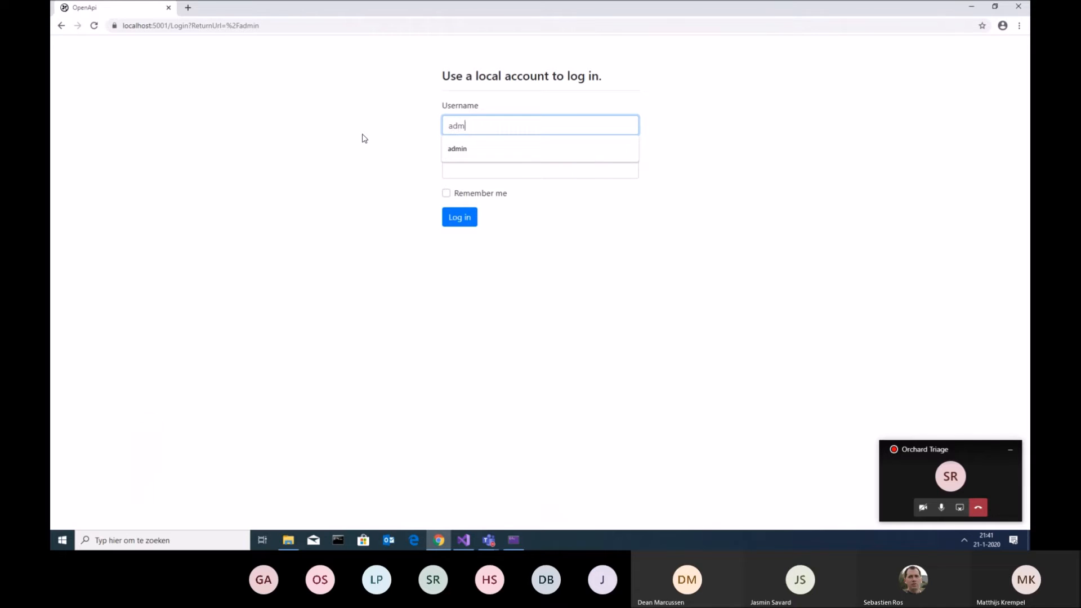
type("•")
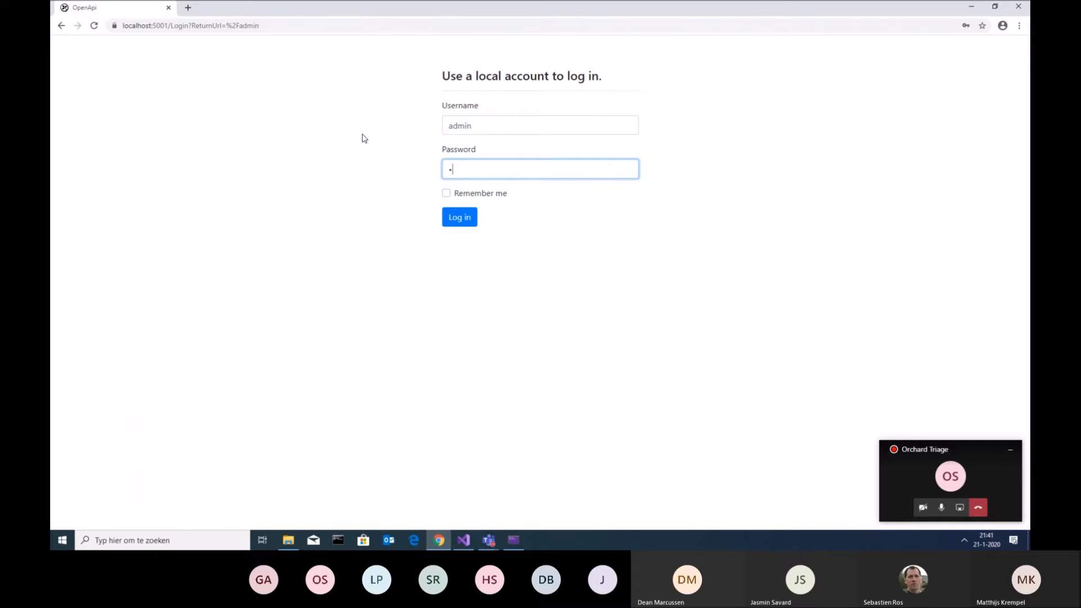
type("password")
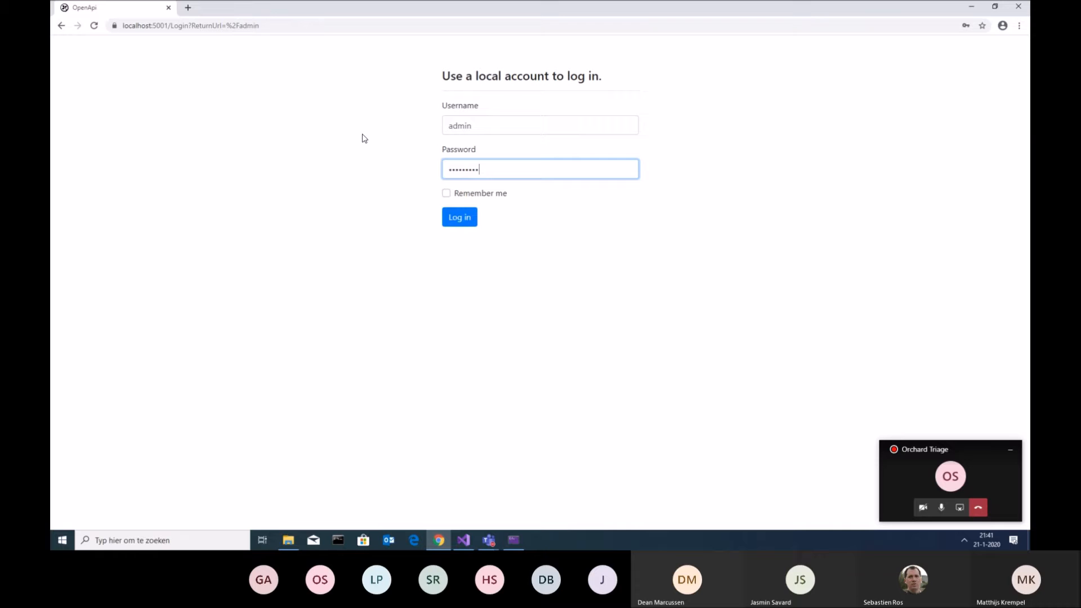
left_click(458, 217)
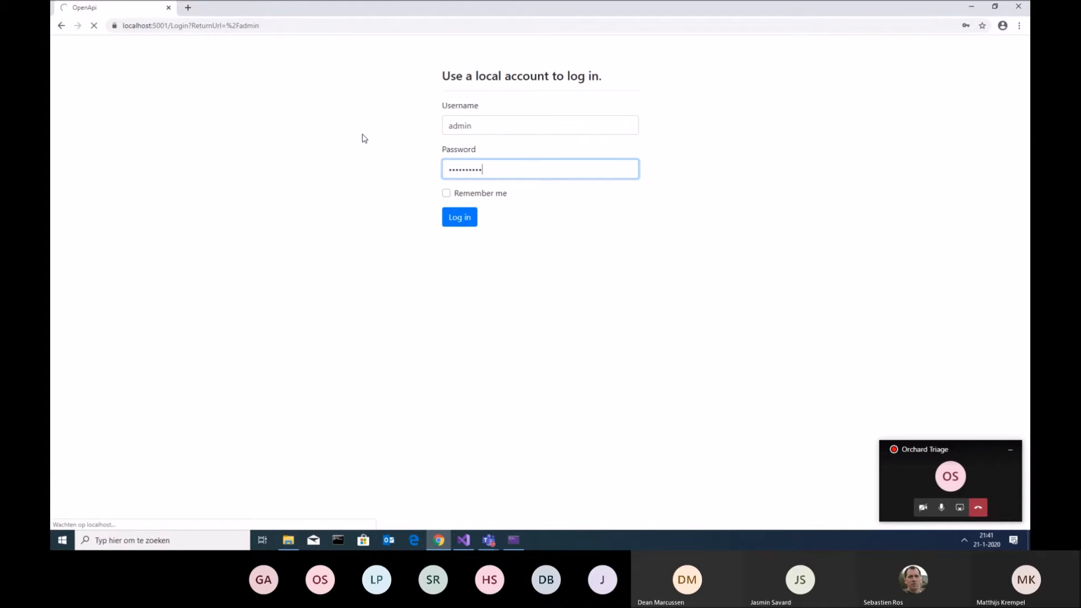
left_click(459, 216)
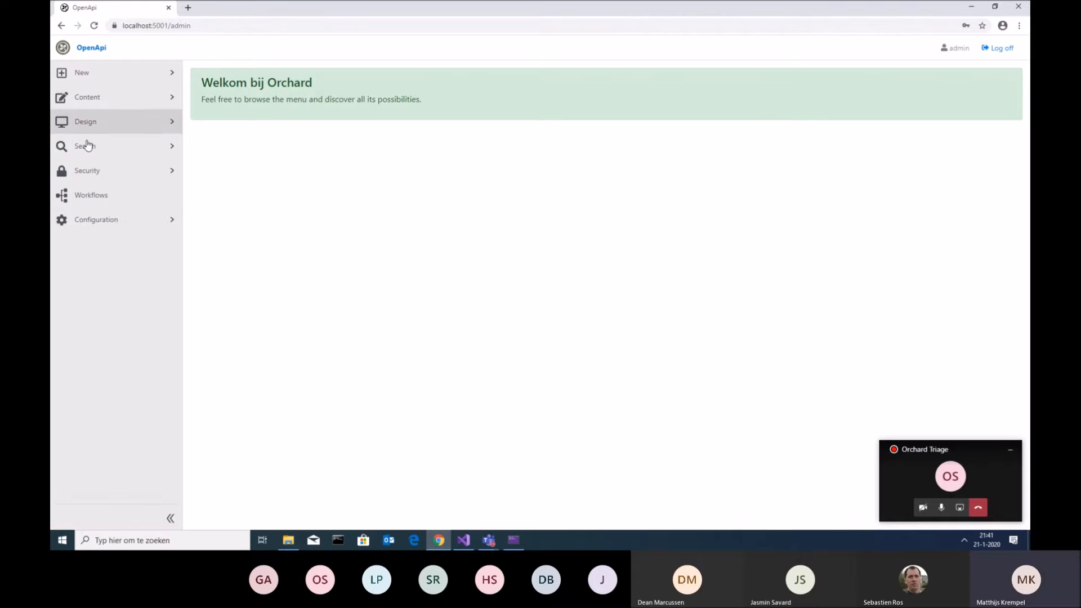
From Security > Users, start Add User to get a blank Create User form
left_click(87, 170)
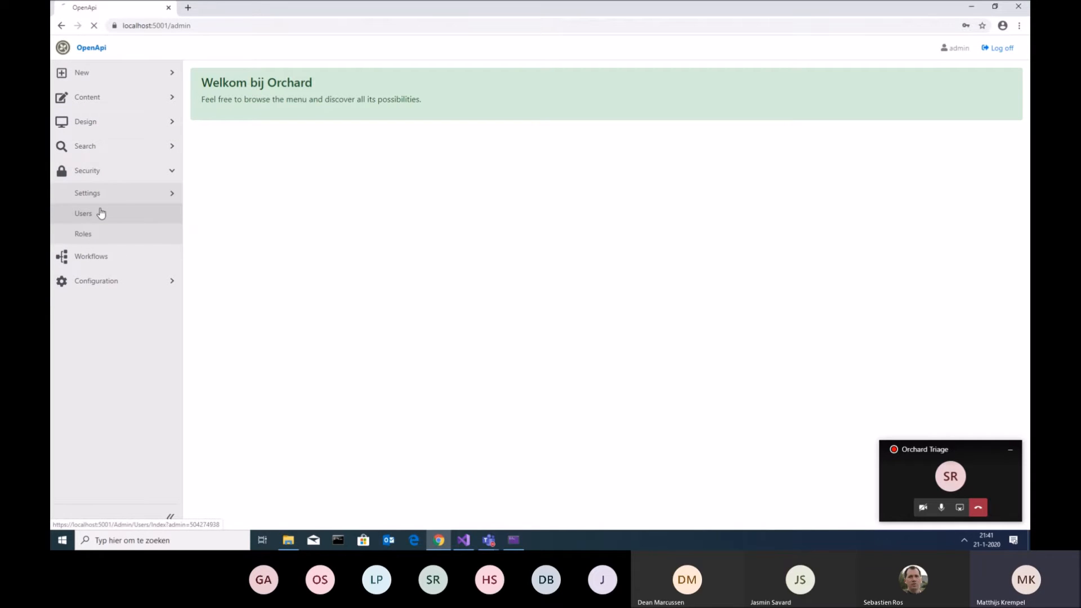
left_click(83, 212)
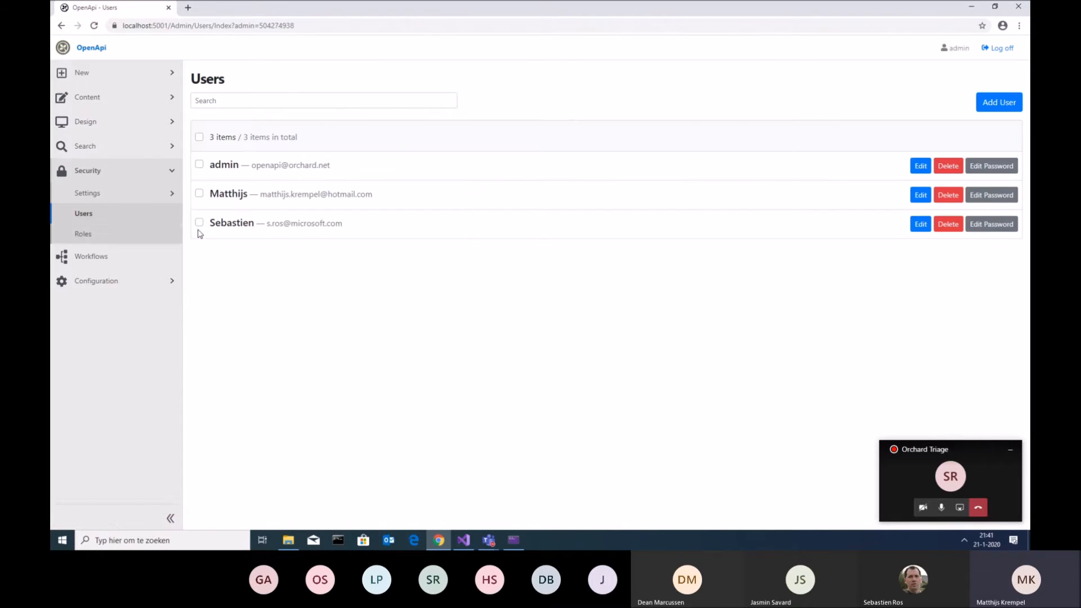
left_click(998, 102)
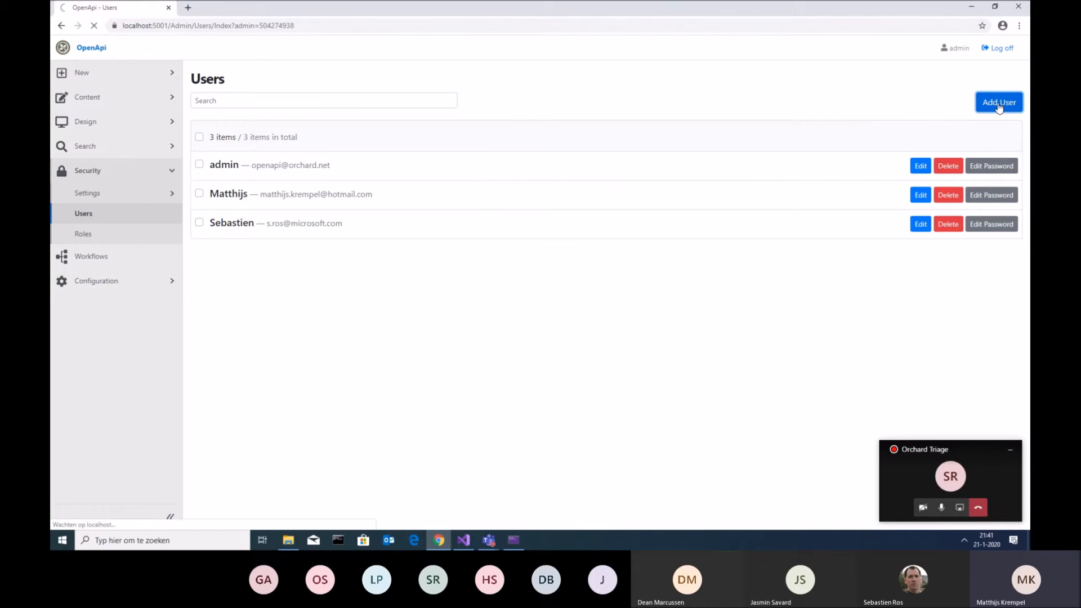
left_click(998, 102)
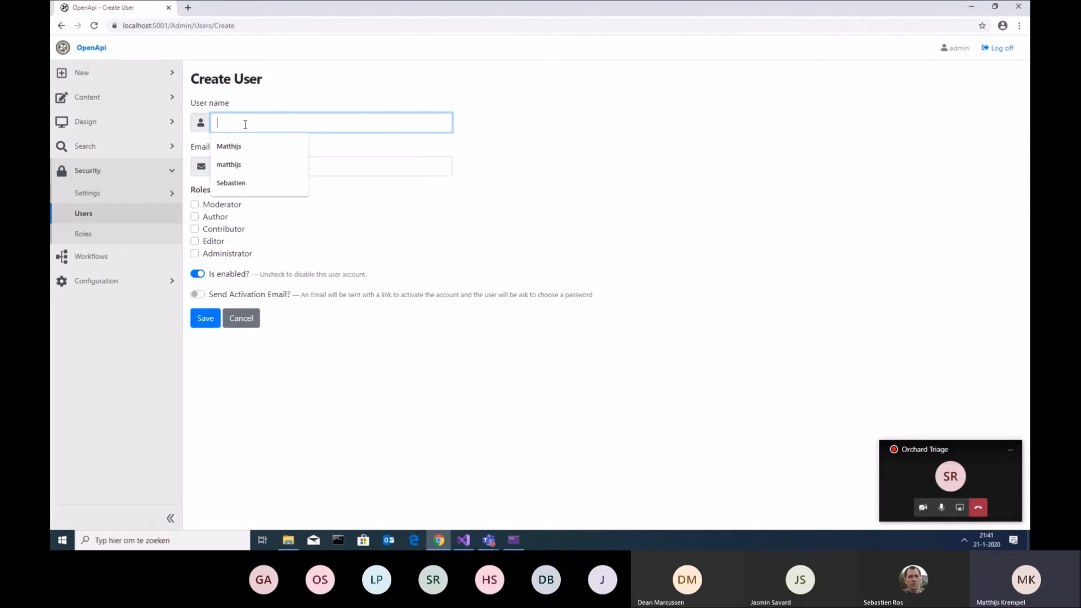
left_click(229, 145)
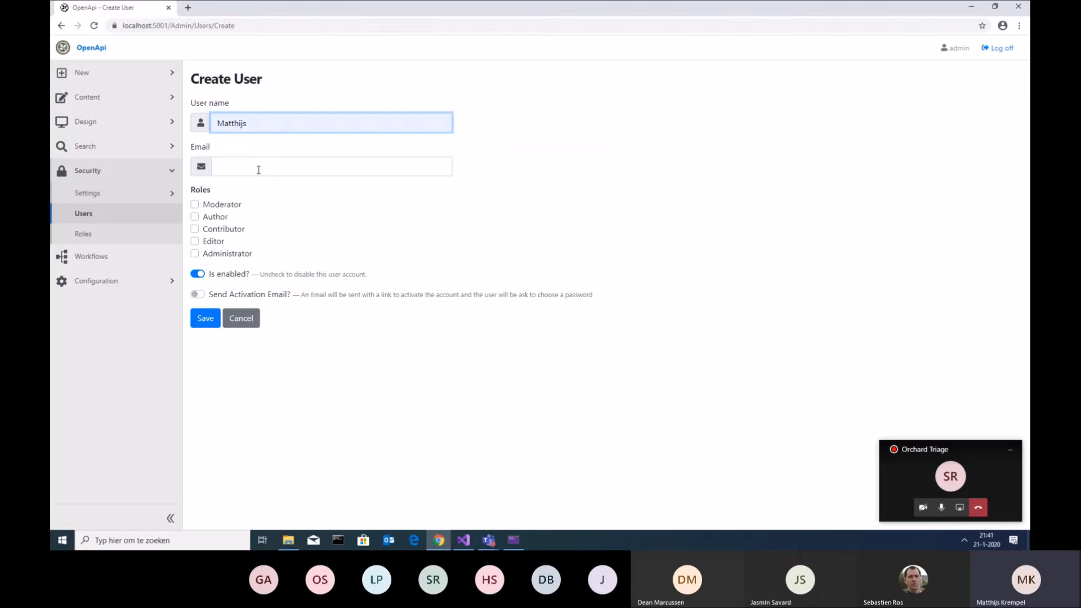
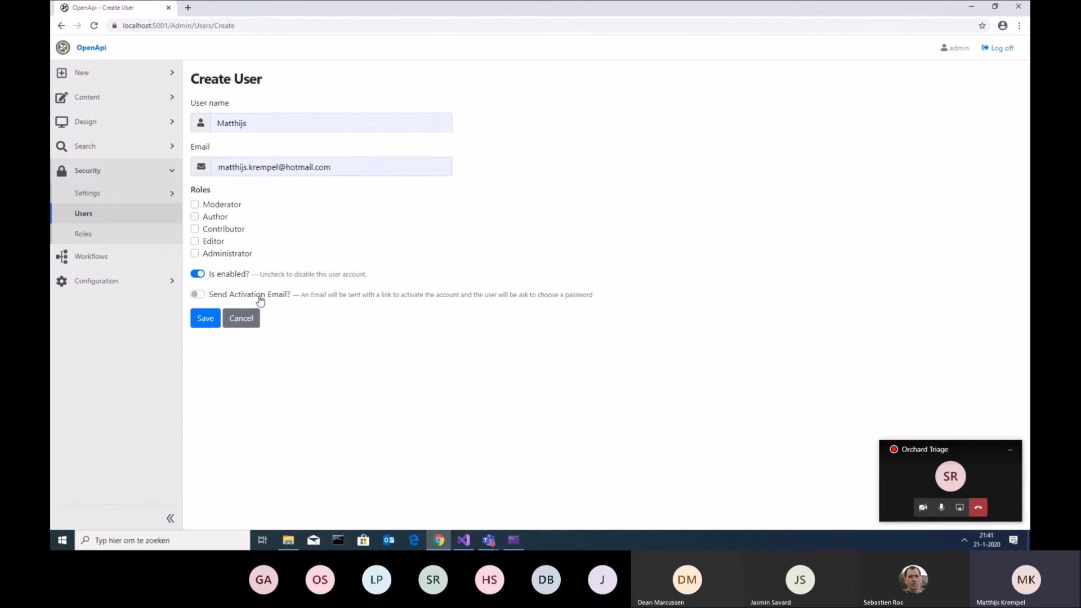
left_click(195, 254)
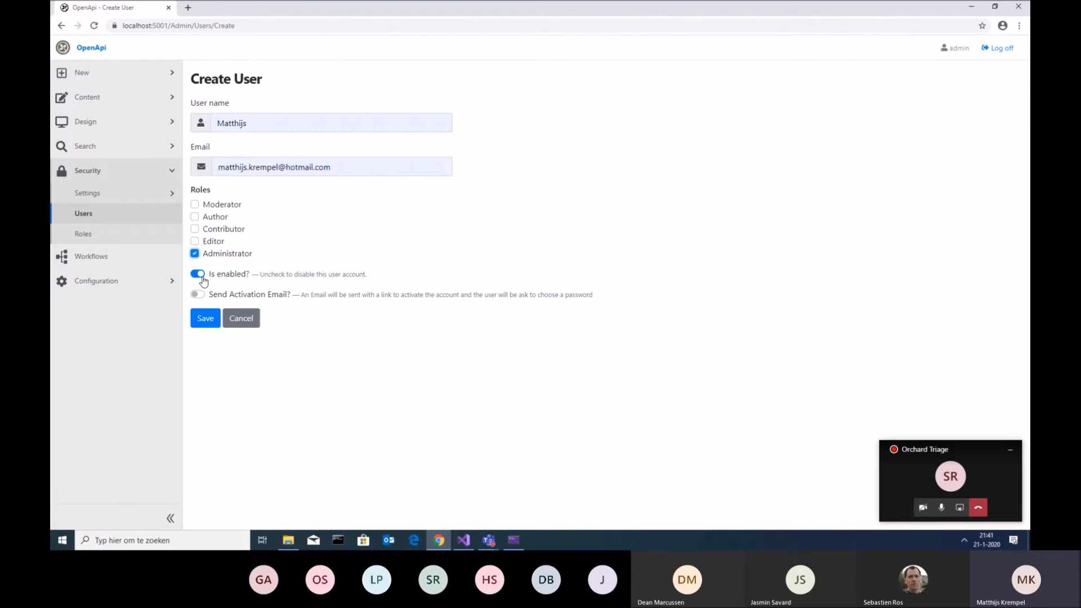
mouse_move(206, 277)
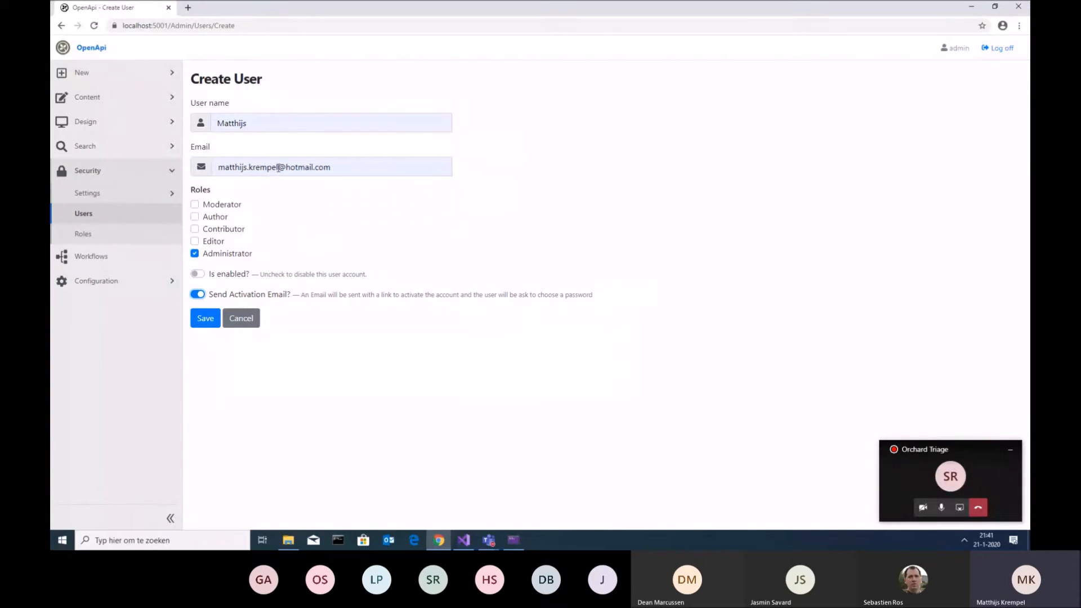
double_click(248, 167)
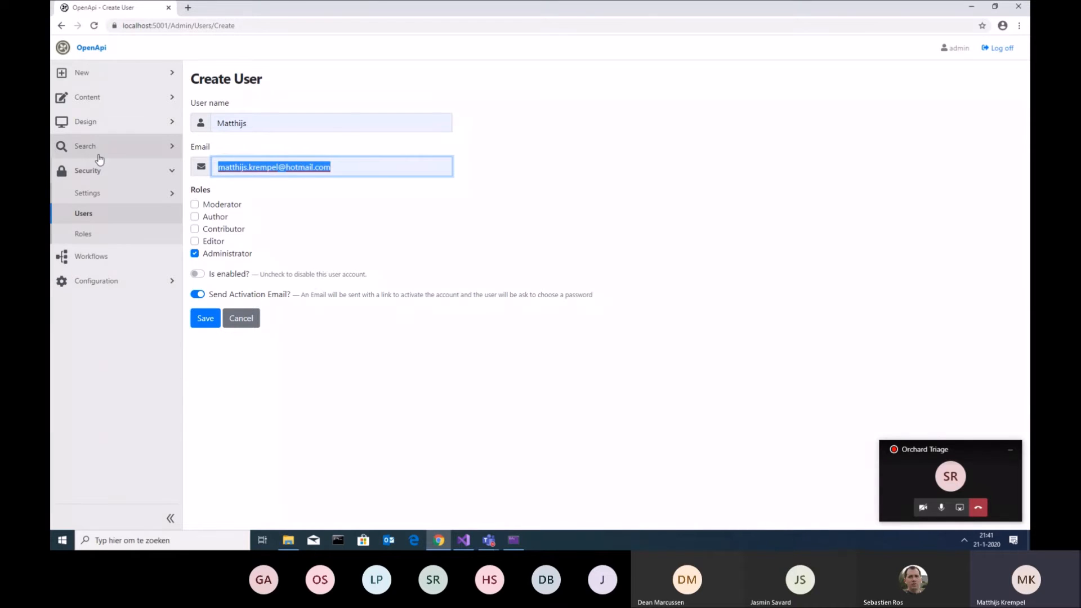
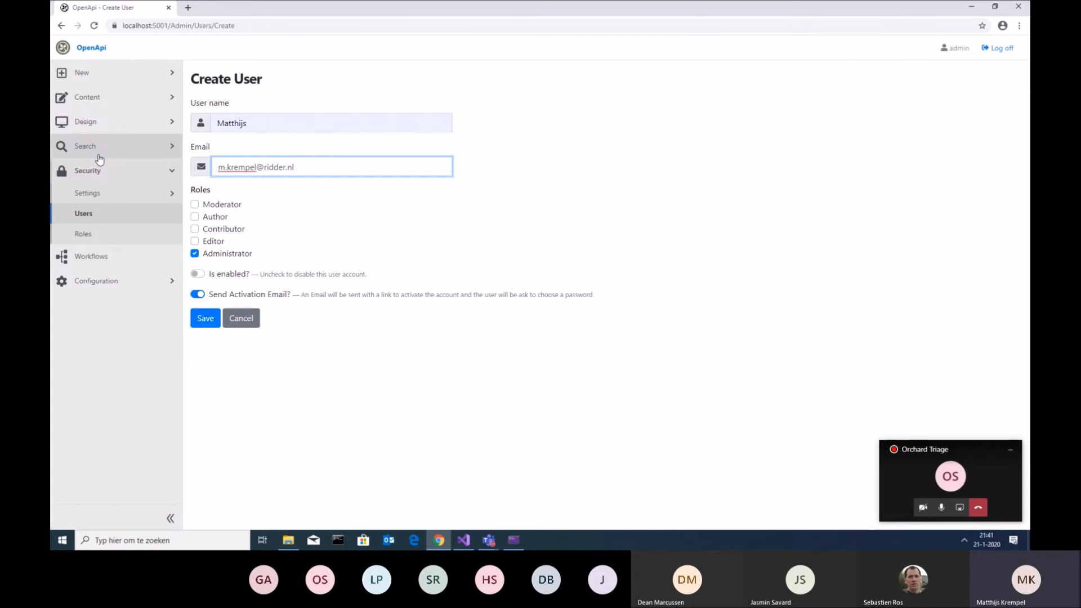
left_click(205, 318)
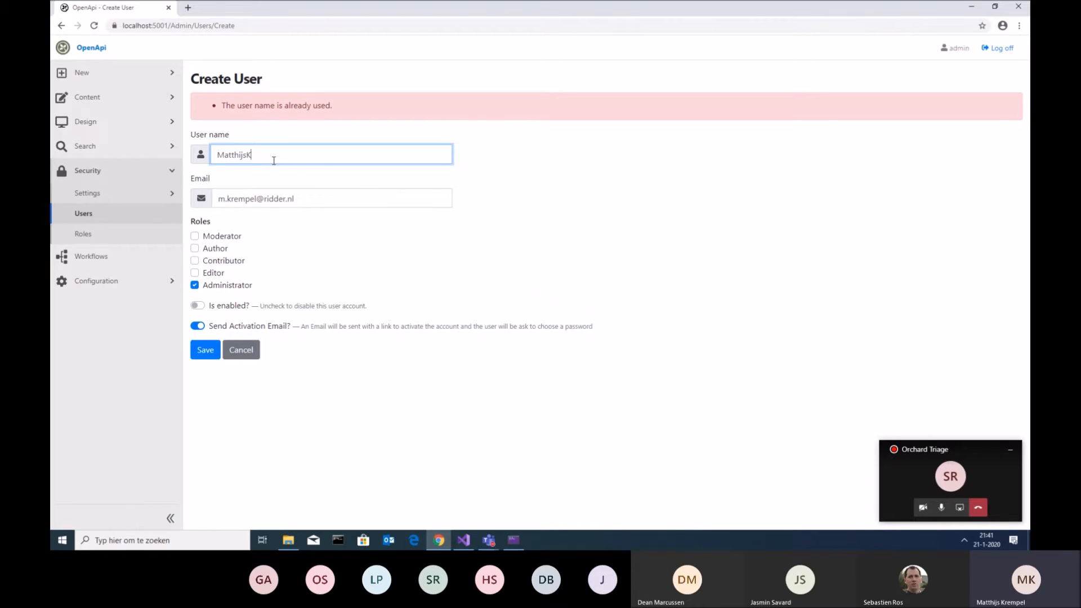
left_click(205, 349)
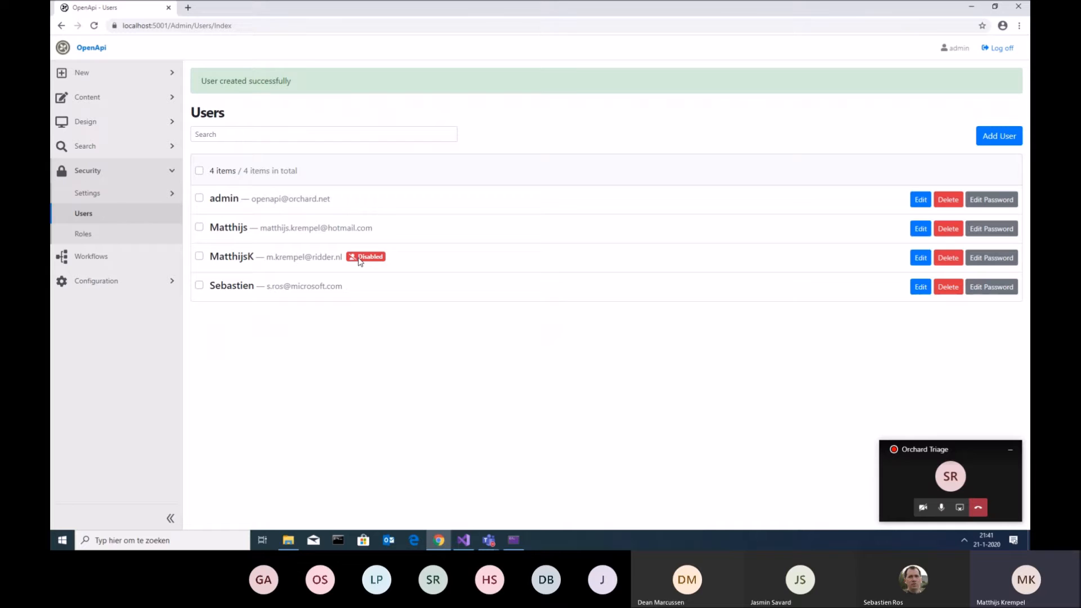
mouse_move(711, 279)
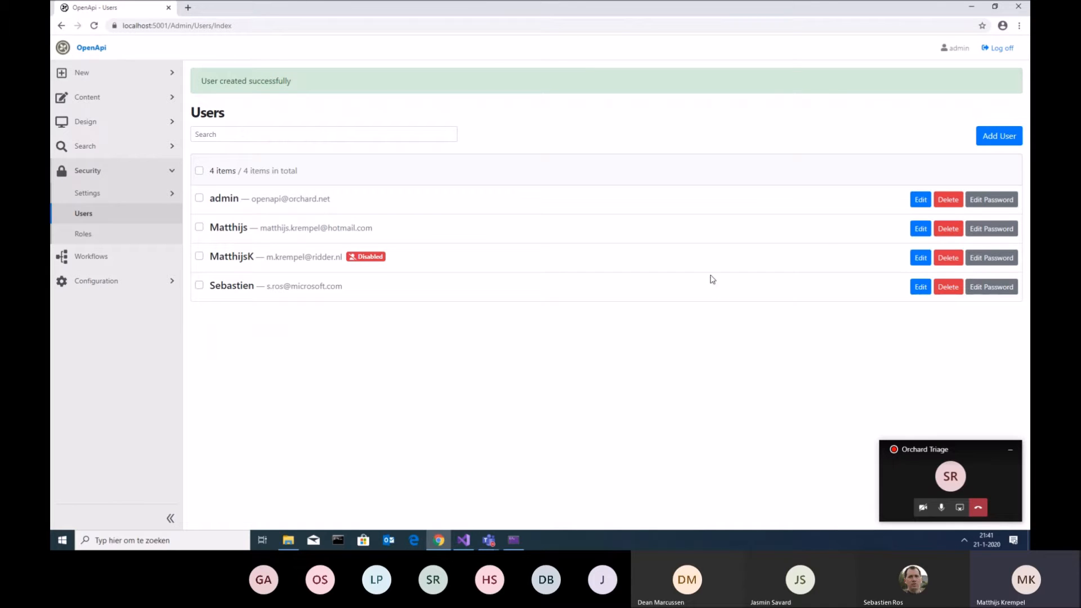
left_click(288, 539)
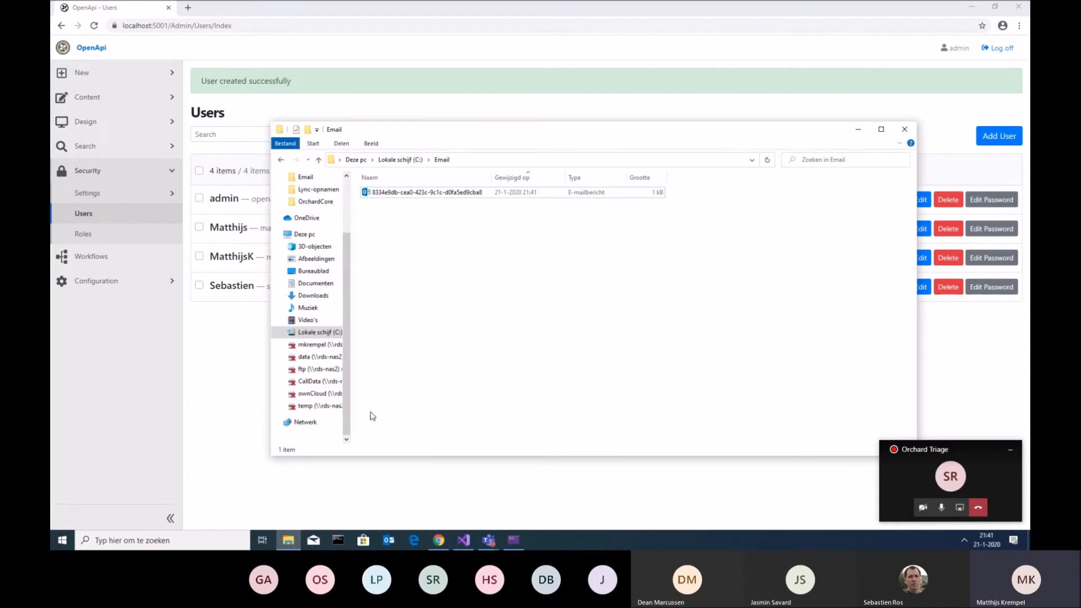
left_click(422, 192)
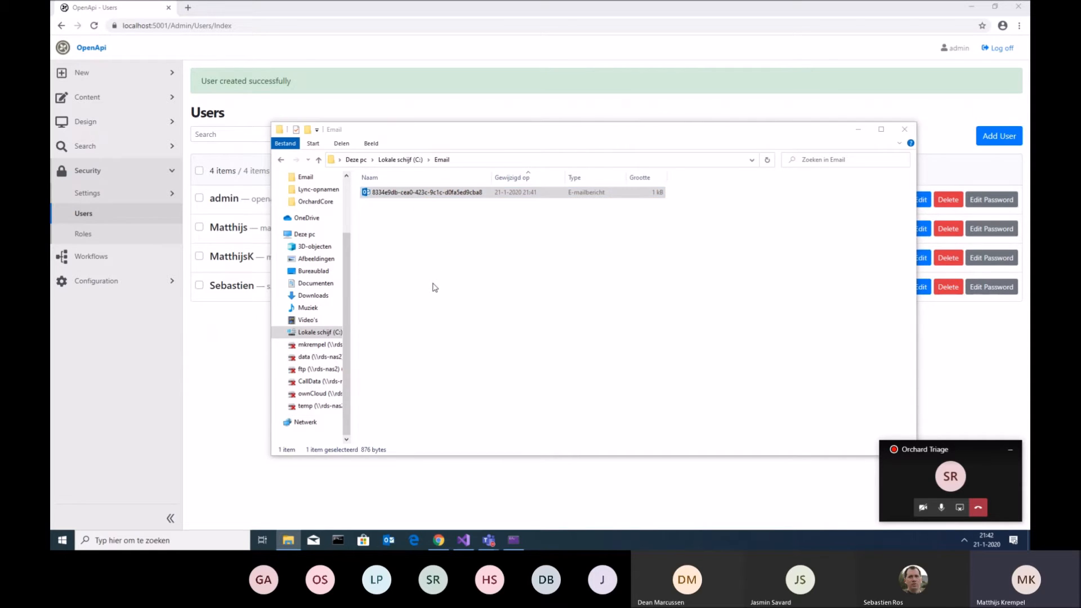
double_click(425, 192)
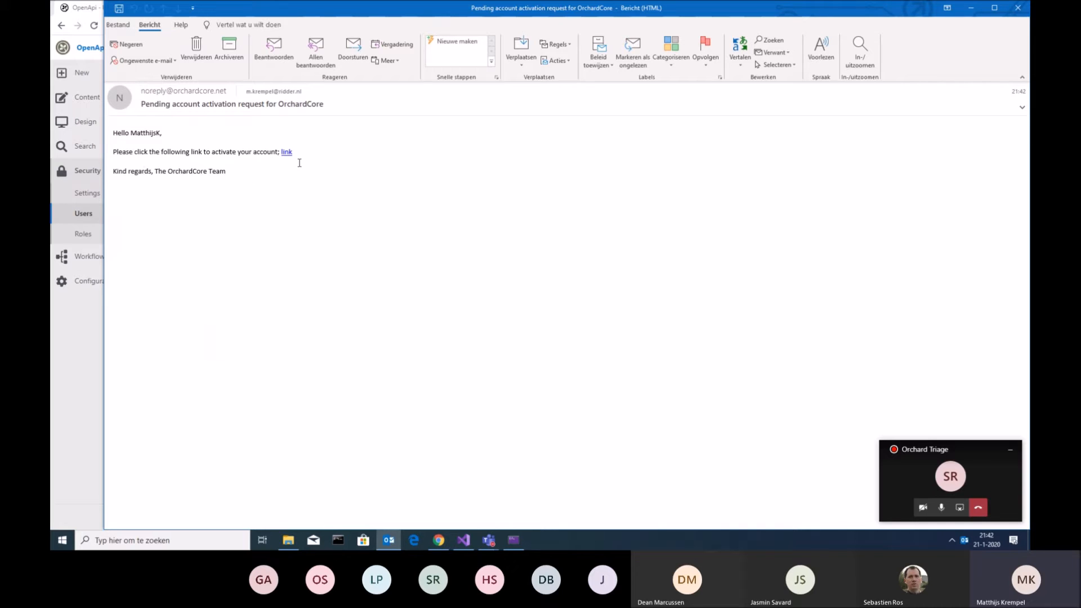
double_click(286, 152)
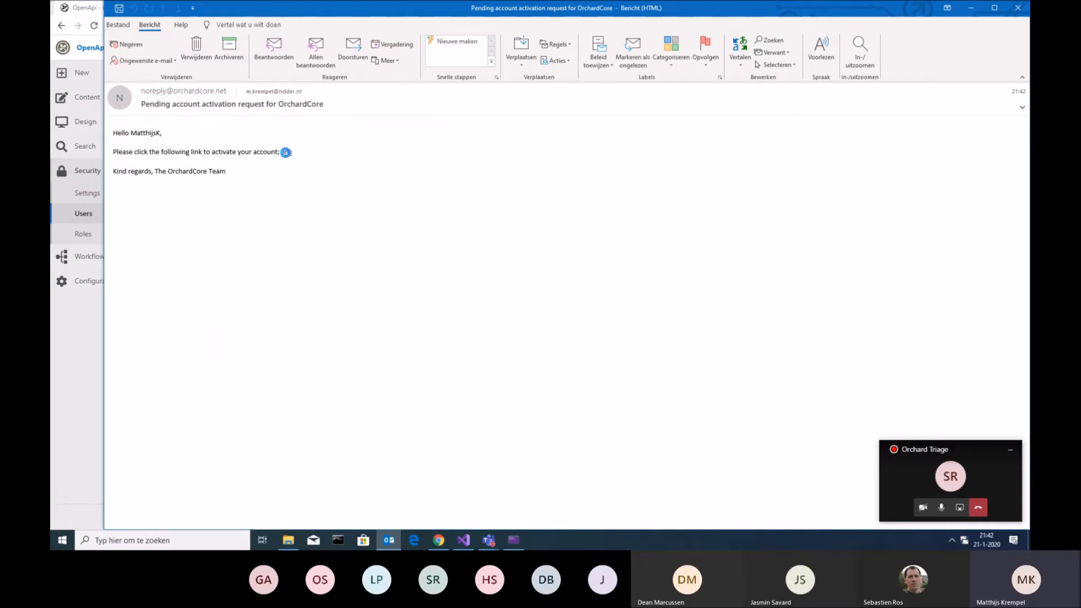
left_click(284, 152)
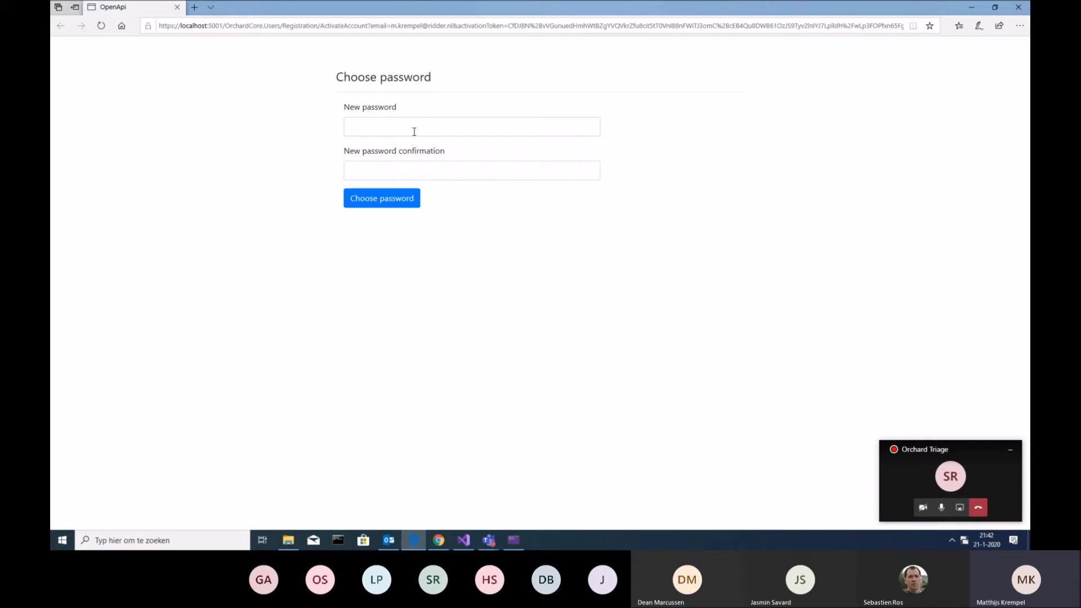
Submit a too-short password, get it rejected by the rules, then enter a stronger six-character password
left_click(471, 126)
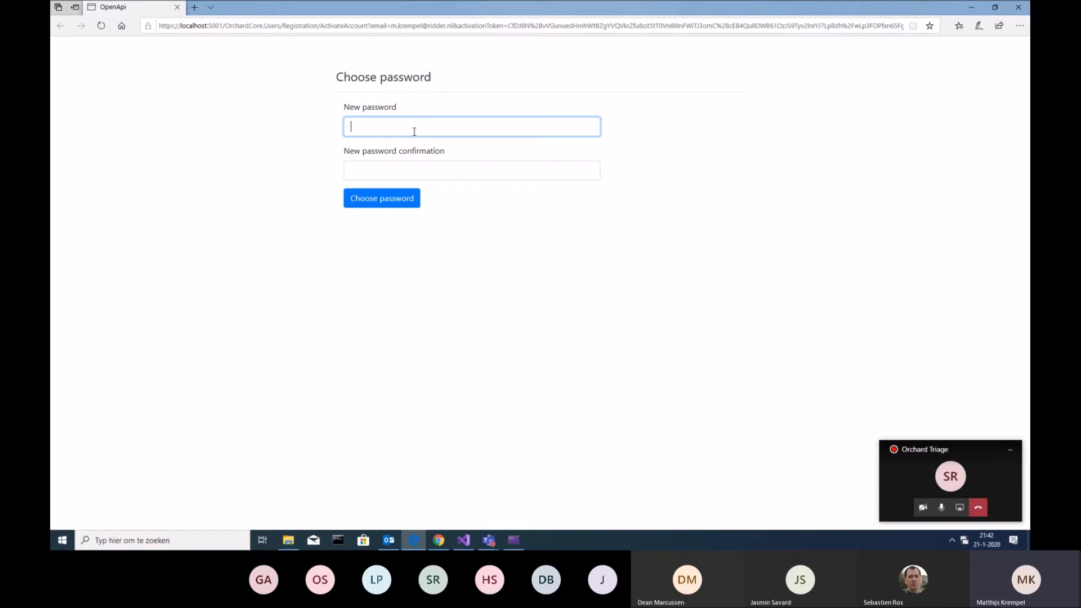
type("•")
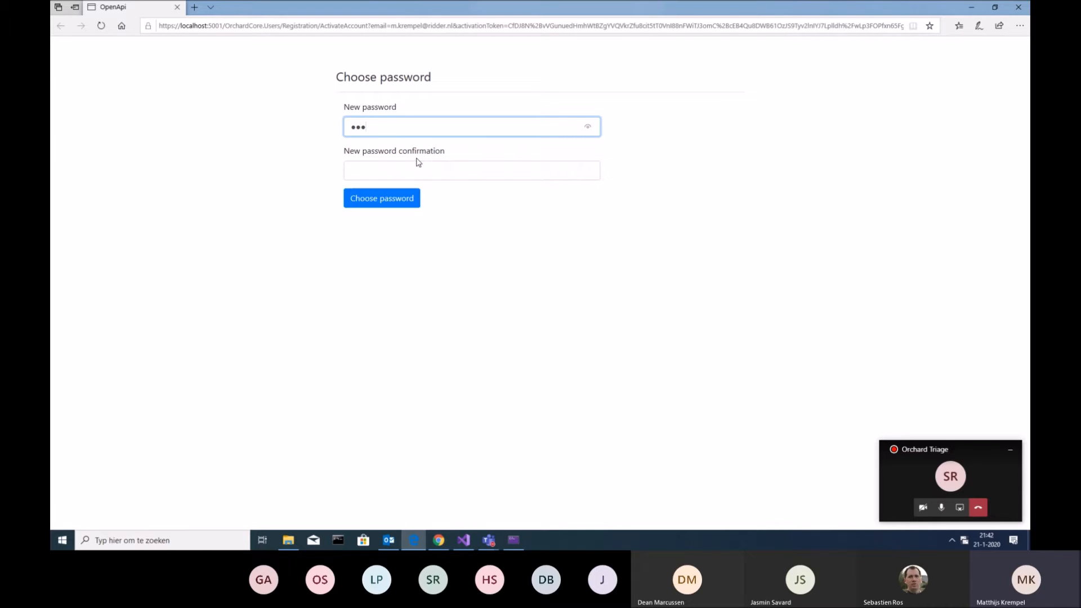
left_click(382, 198)
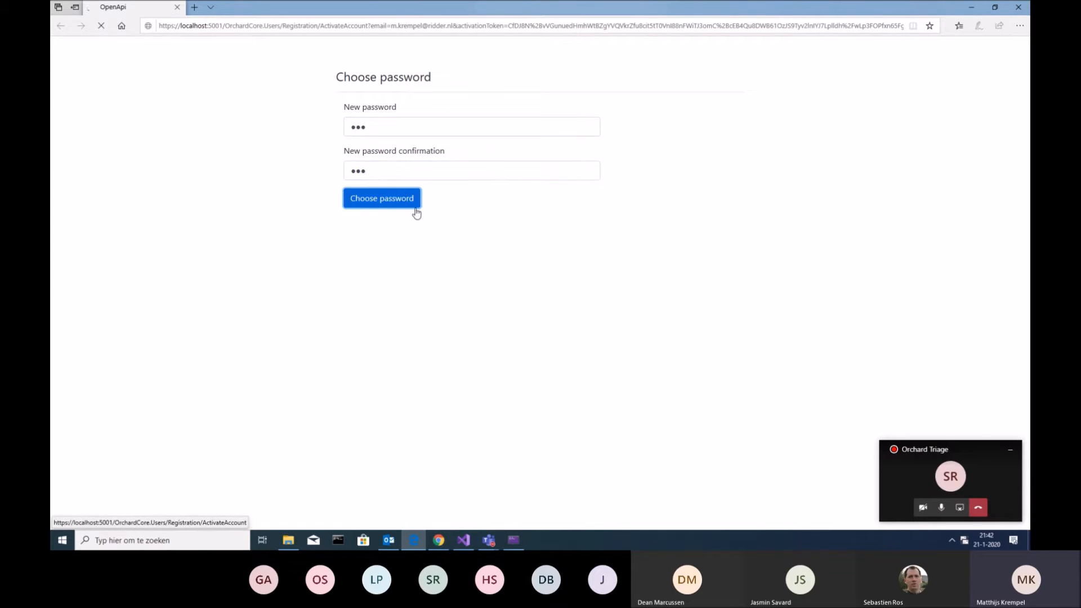
left_click(381, 199)
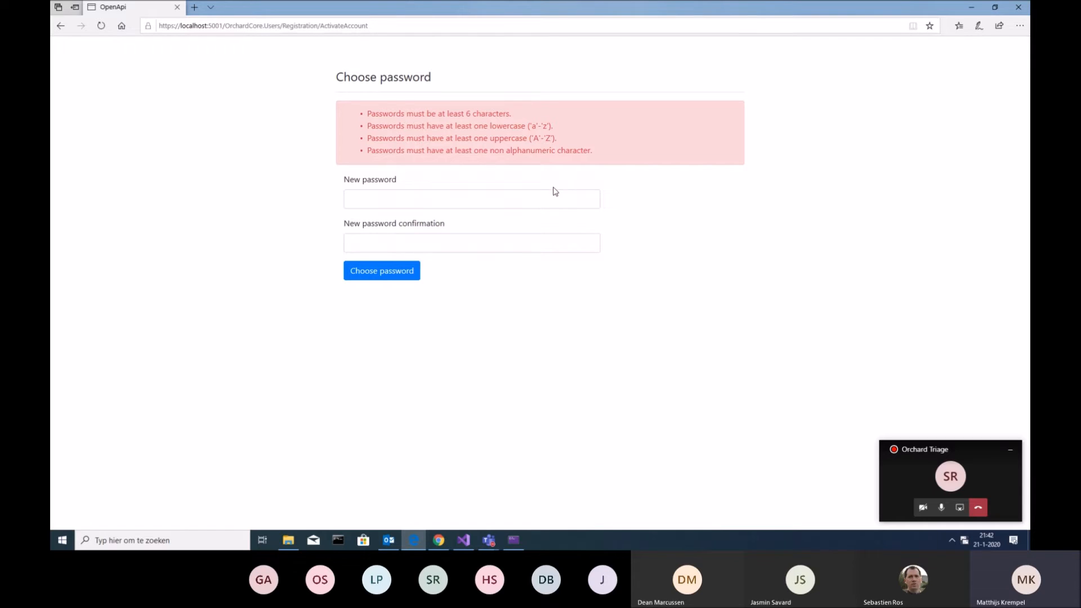
left_click(471, 199)
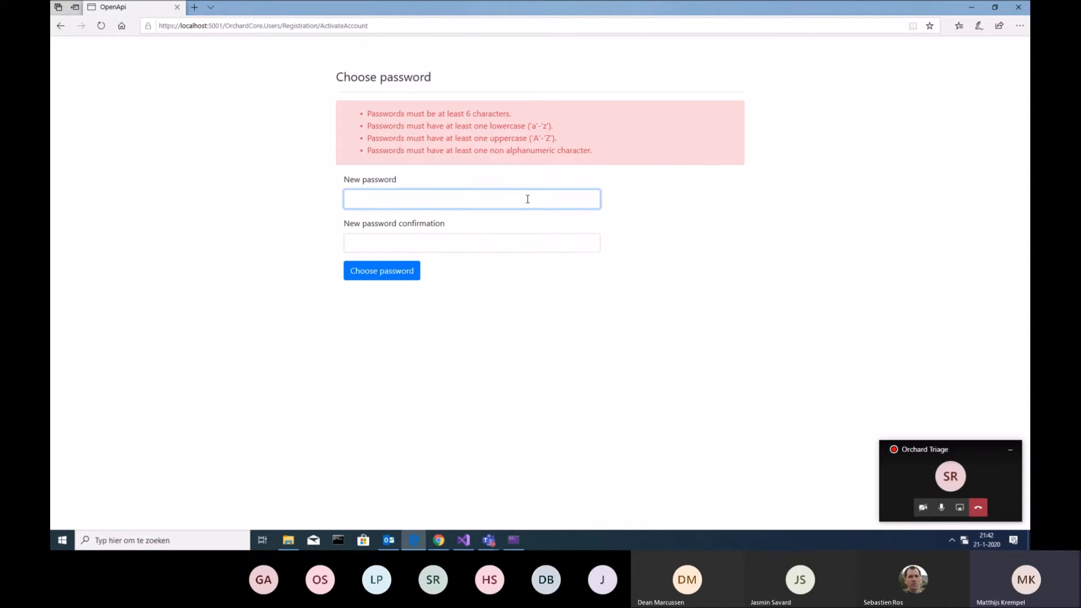
type("••••••")
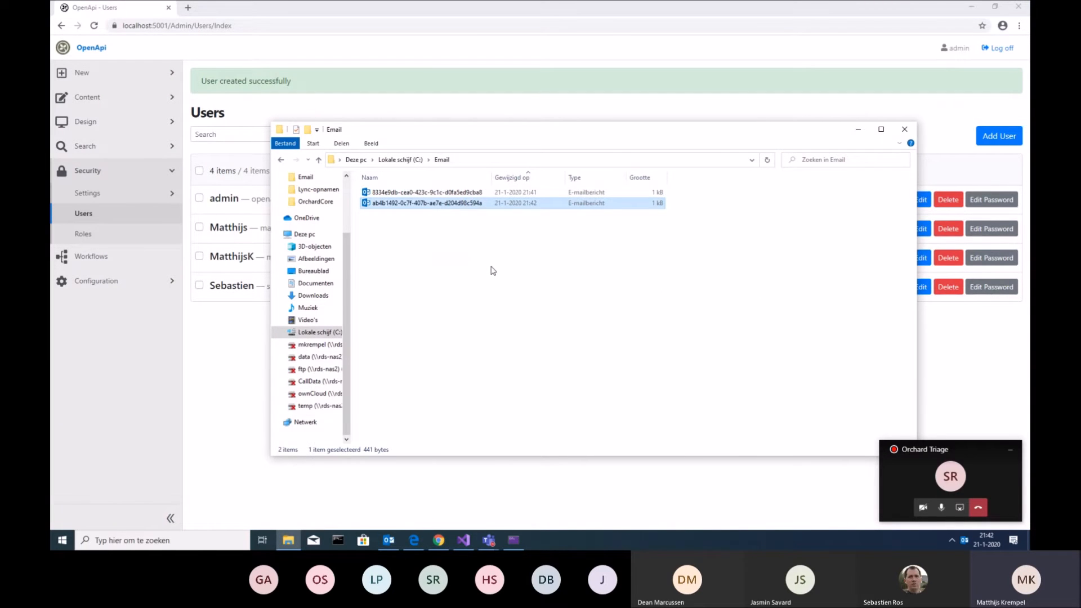
Open the second, newer saved email in the C:\Email folder
double_click(425, 203)
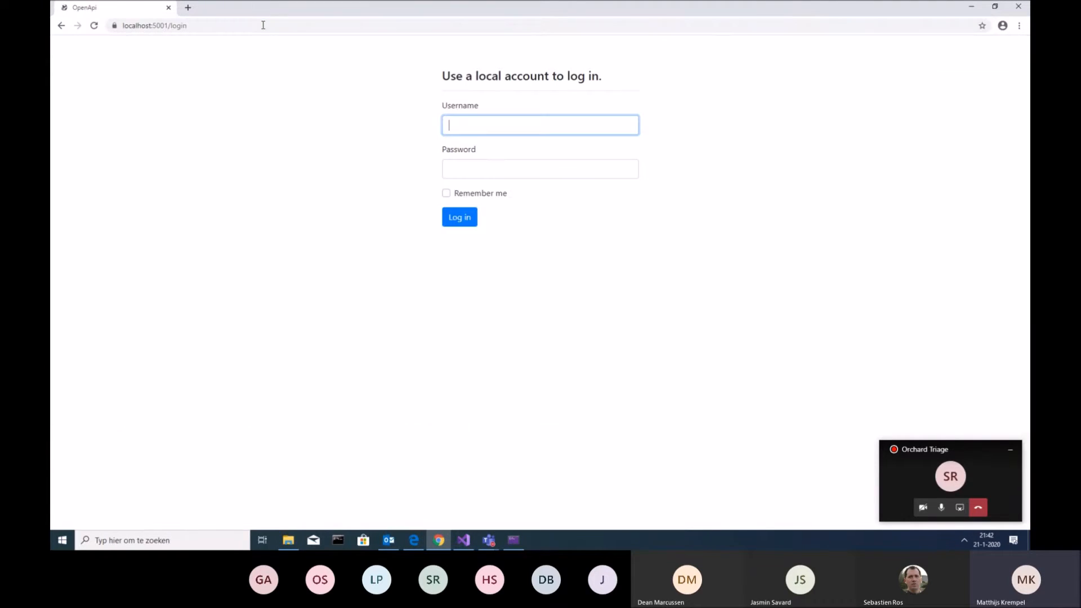
type("matthijsk")
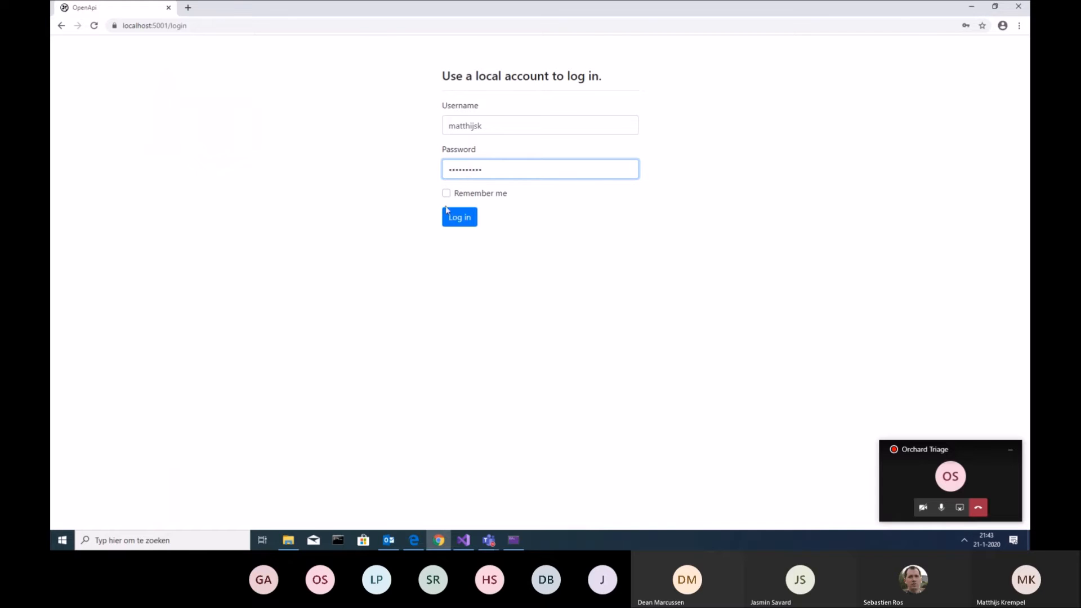
left_click(459, 216)
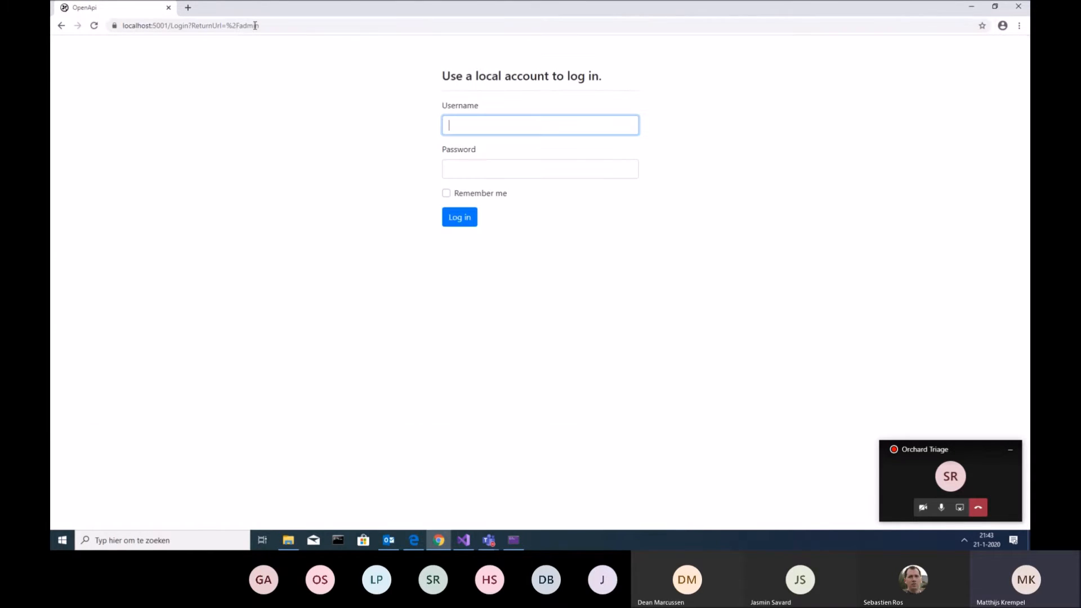
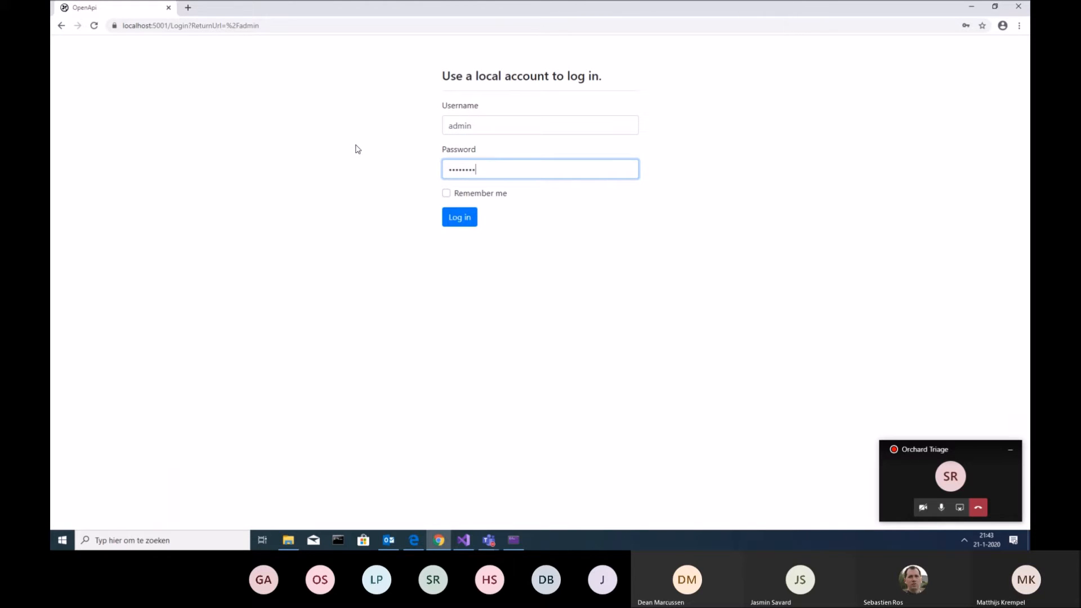
left_click(459, 216)
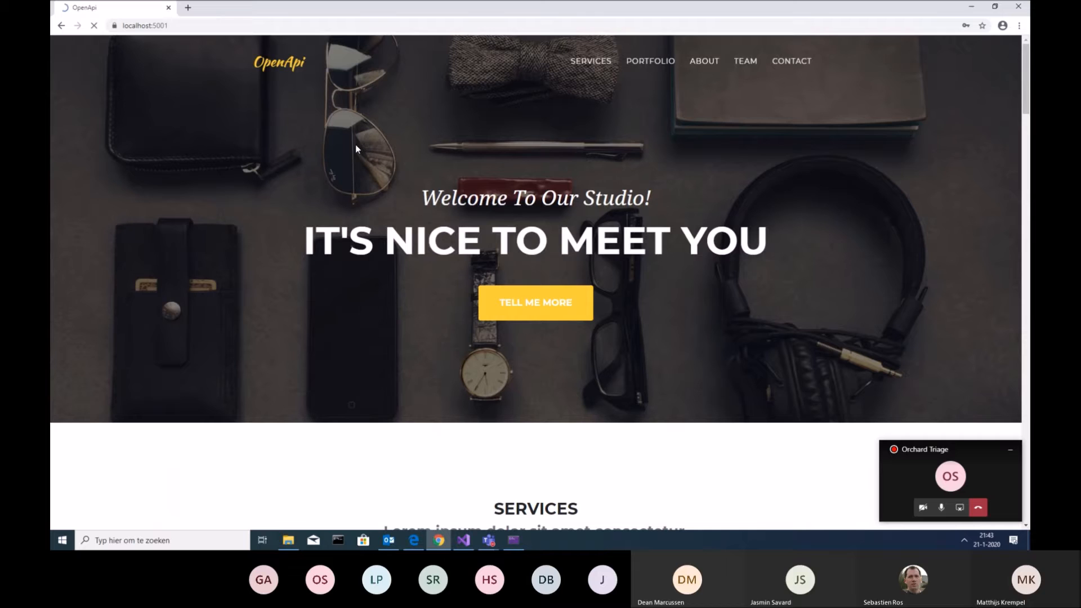
type("admin")
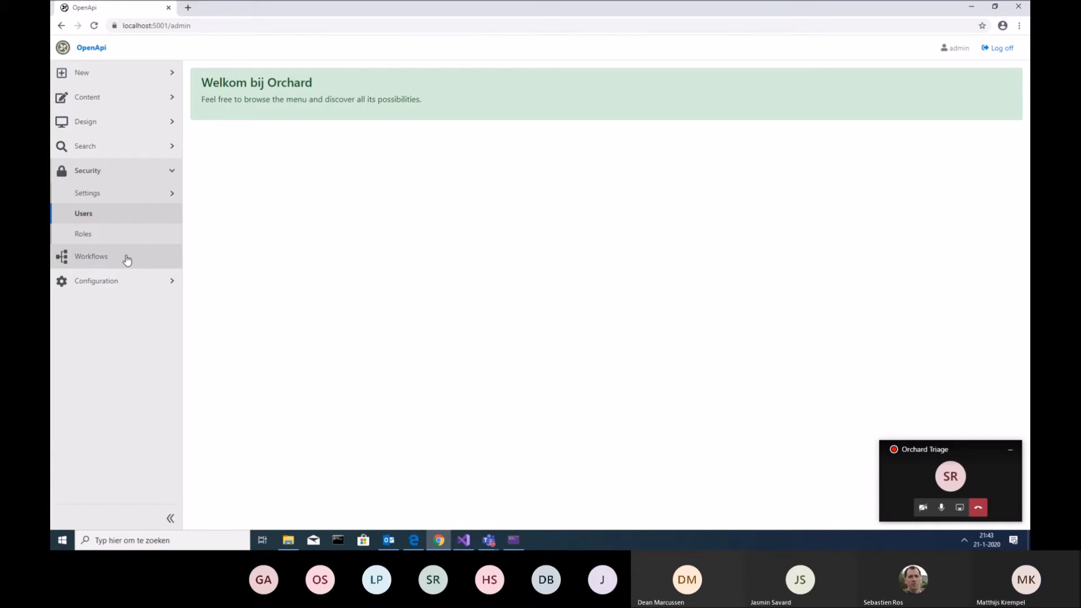
Open the UserAccountActivation workflow and start editing its AccountActivationEmail task
left_click(90, 256)
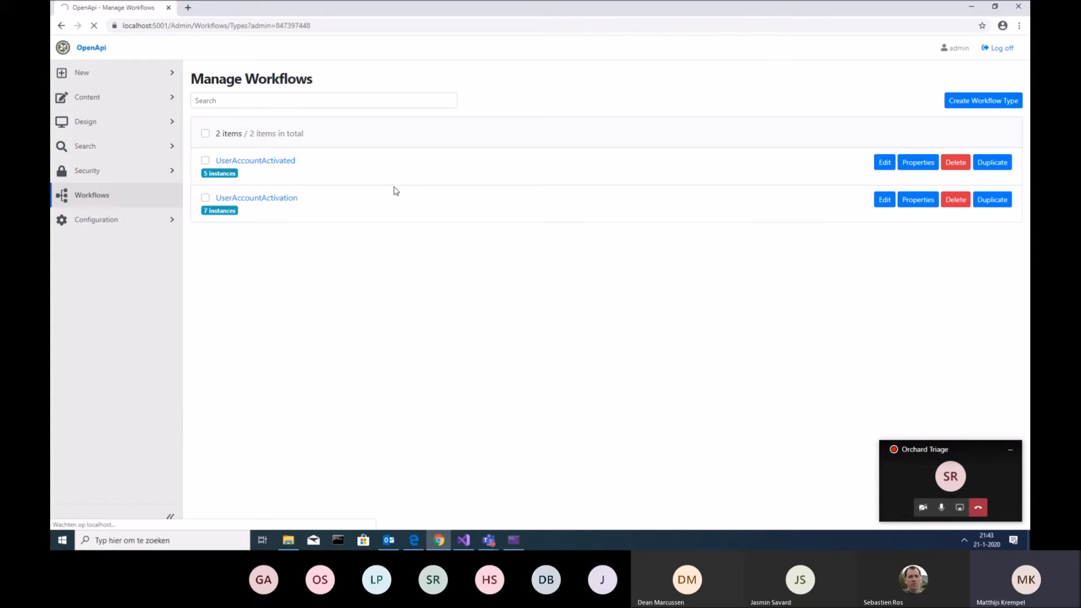
left_click(885, 162)
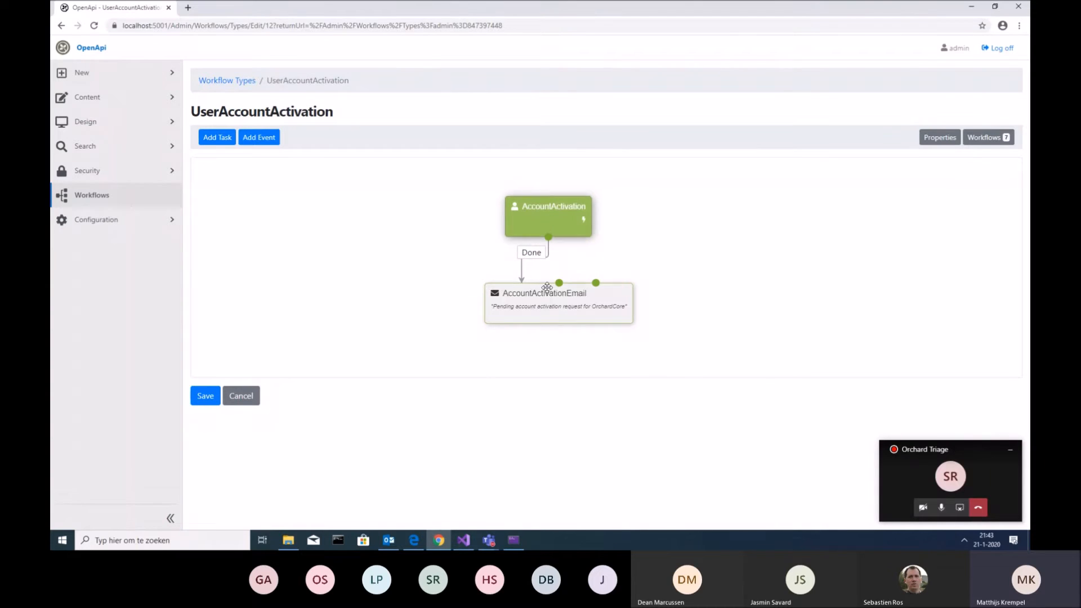
left_click(543, 293)
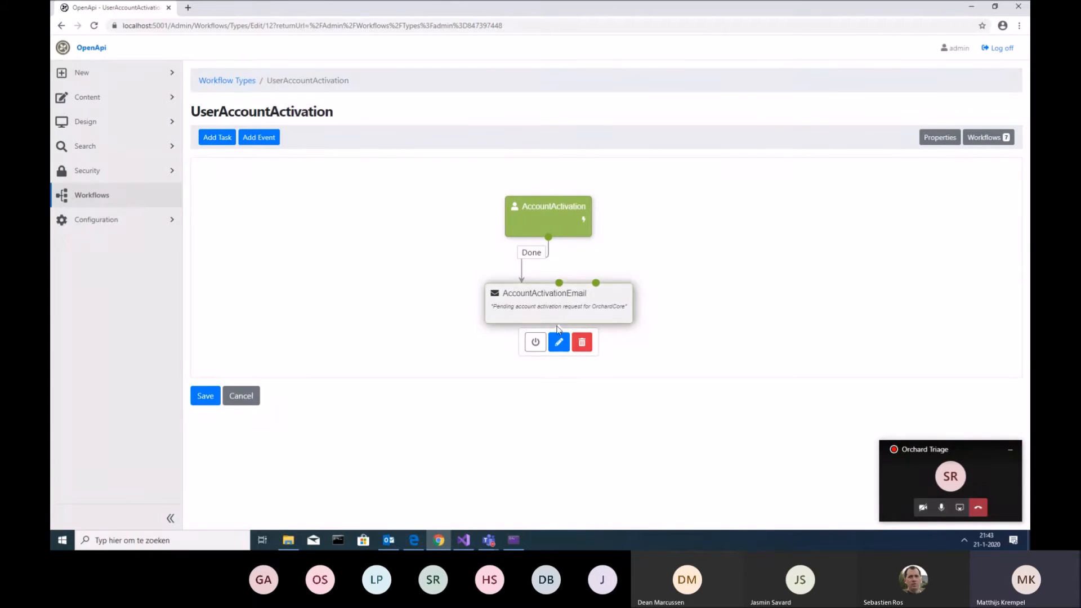
left_click(558, 342)
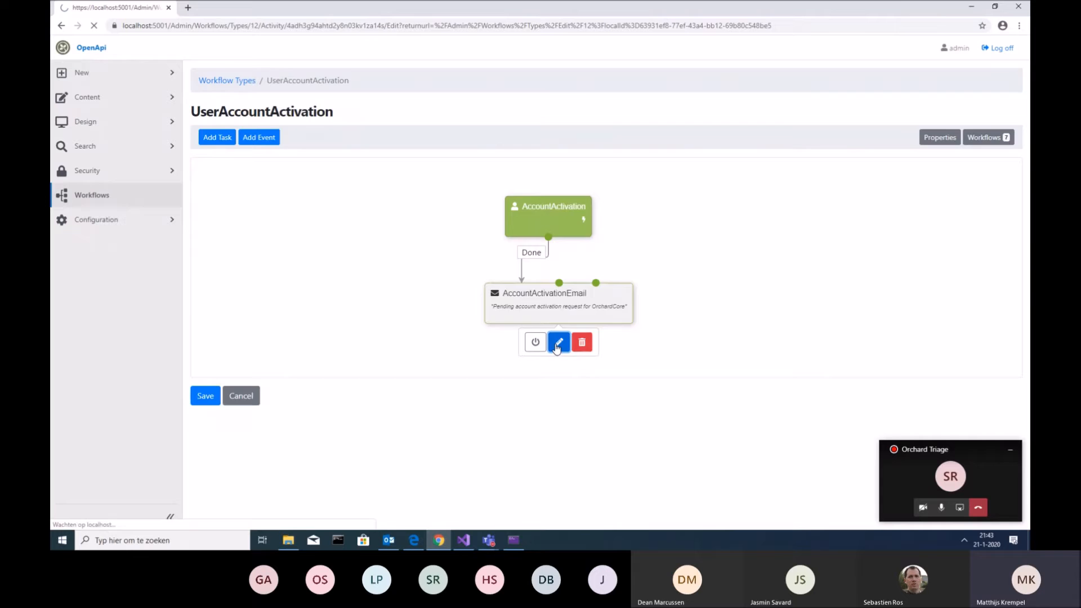
left_click(558, 342)
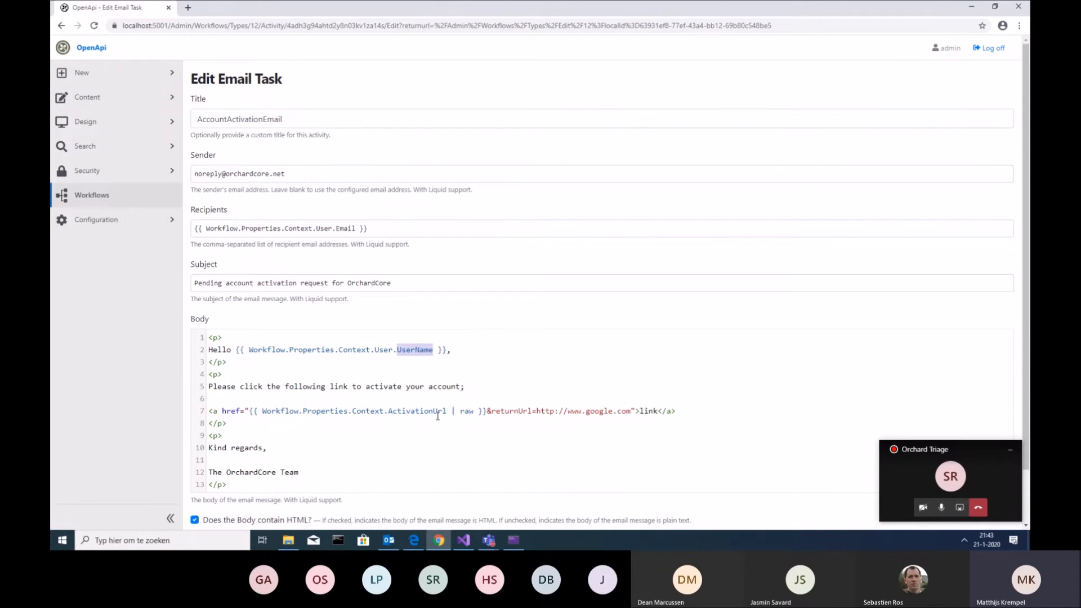
double_click(416, 411)
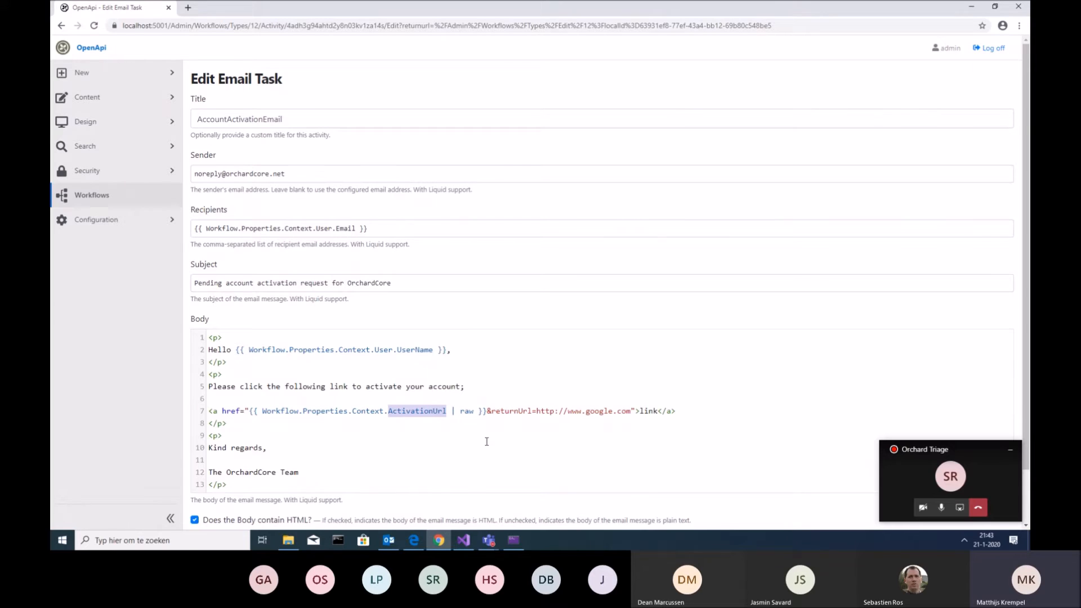
left_click_drag(487, 410, 631, 411)
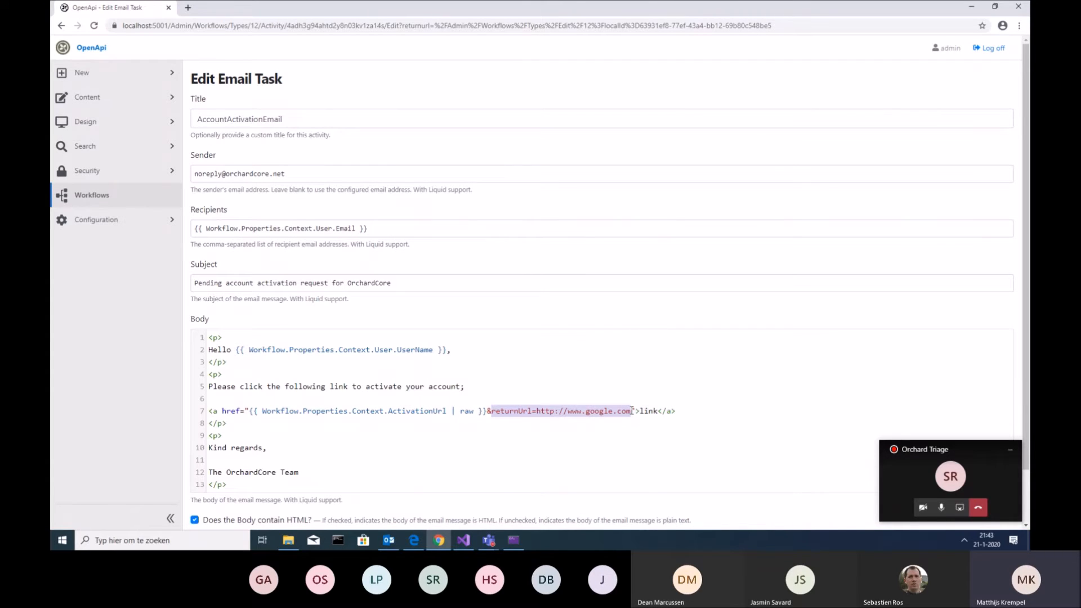
key("Delete")
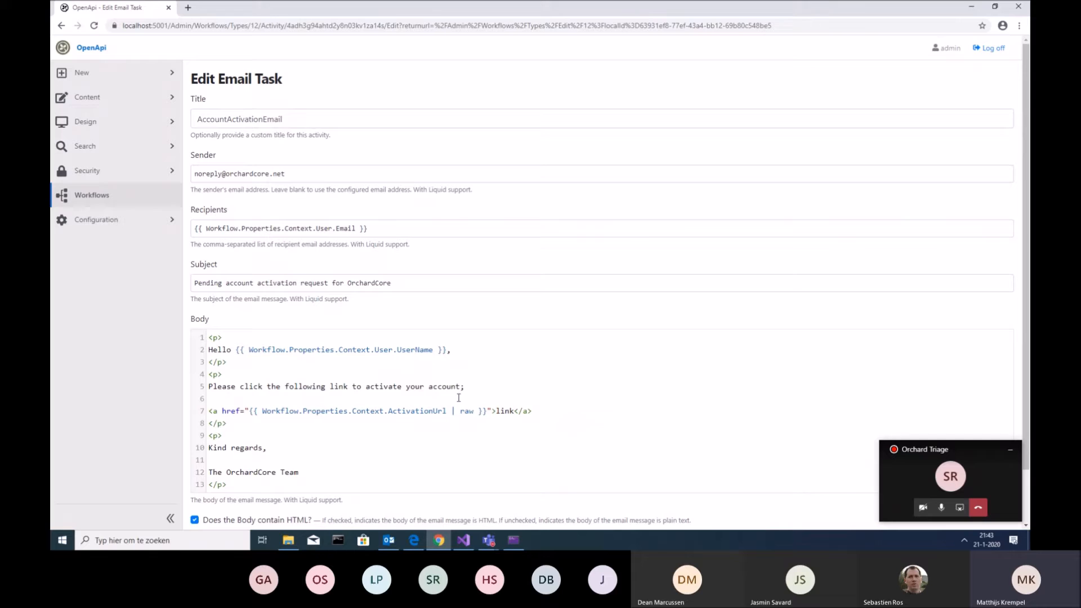
double_click(416, 409)
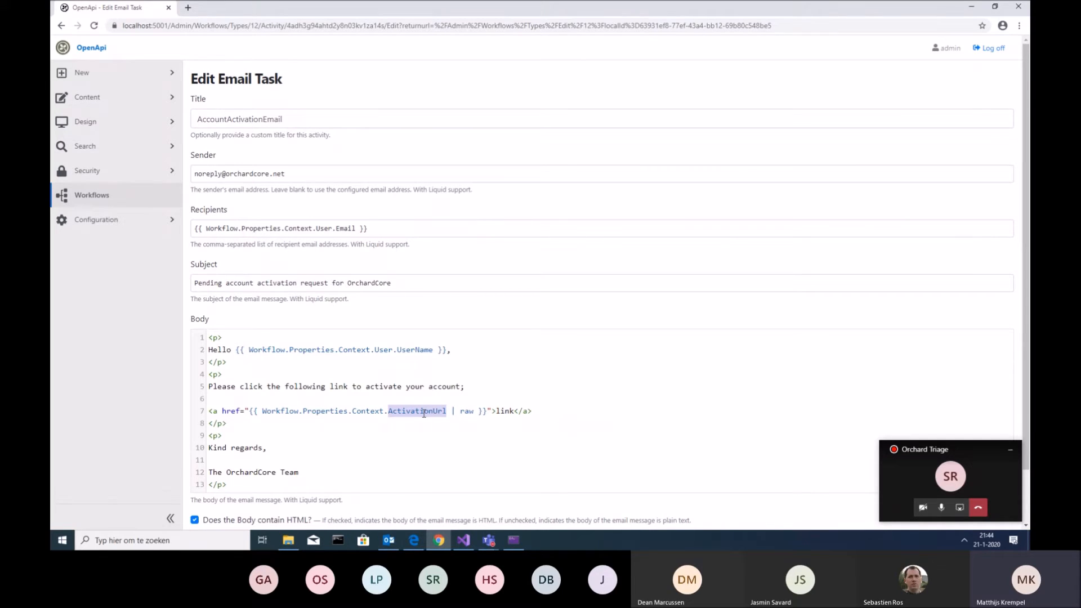
scroll("down", 3)
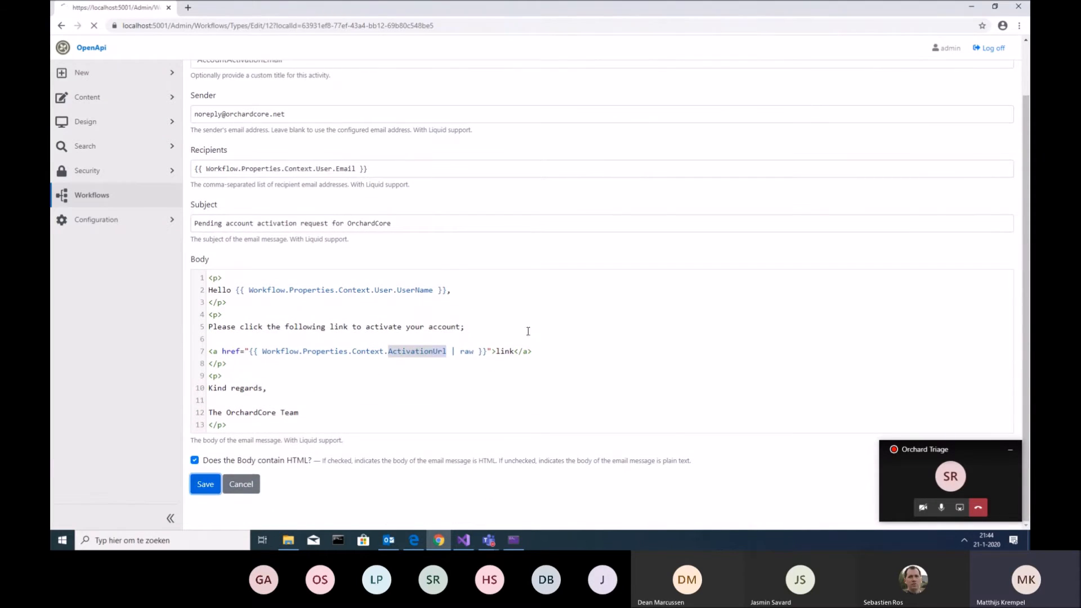
left_click(205, 483)
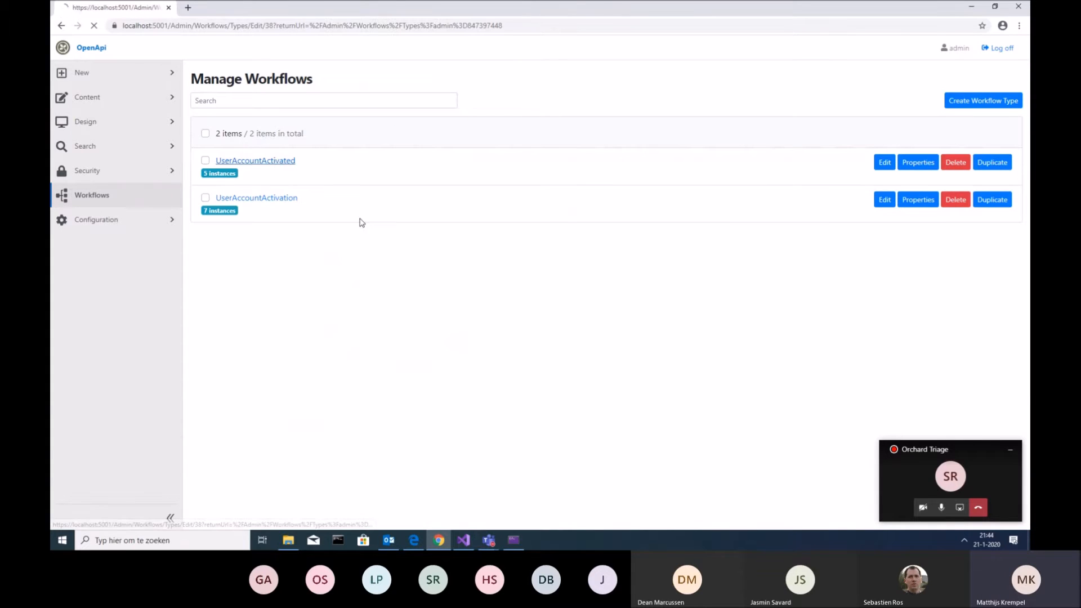
Open the UserAccountActivated workflow to review its event and email task, then expand Security
left_click(256, 160)
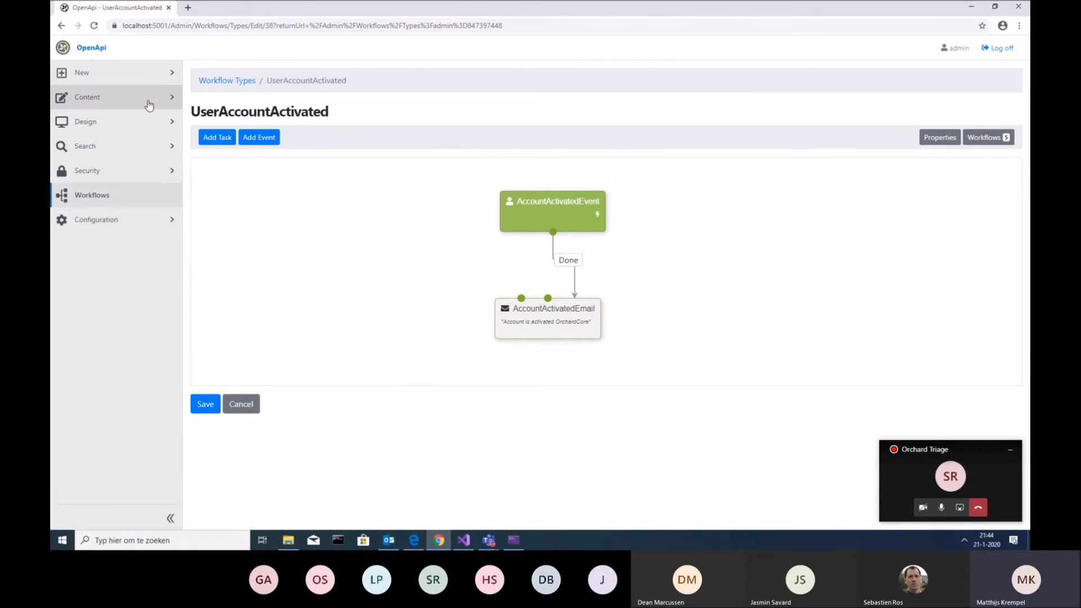
mouse_move(188, 99)
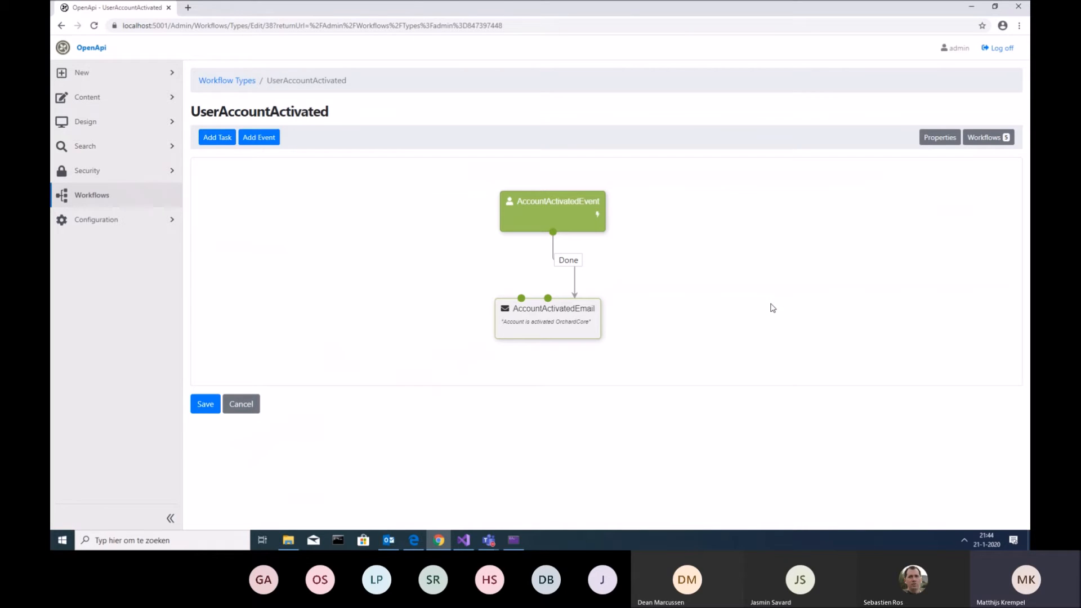
mouse_move(224, 187)
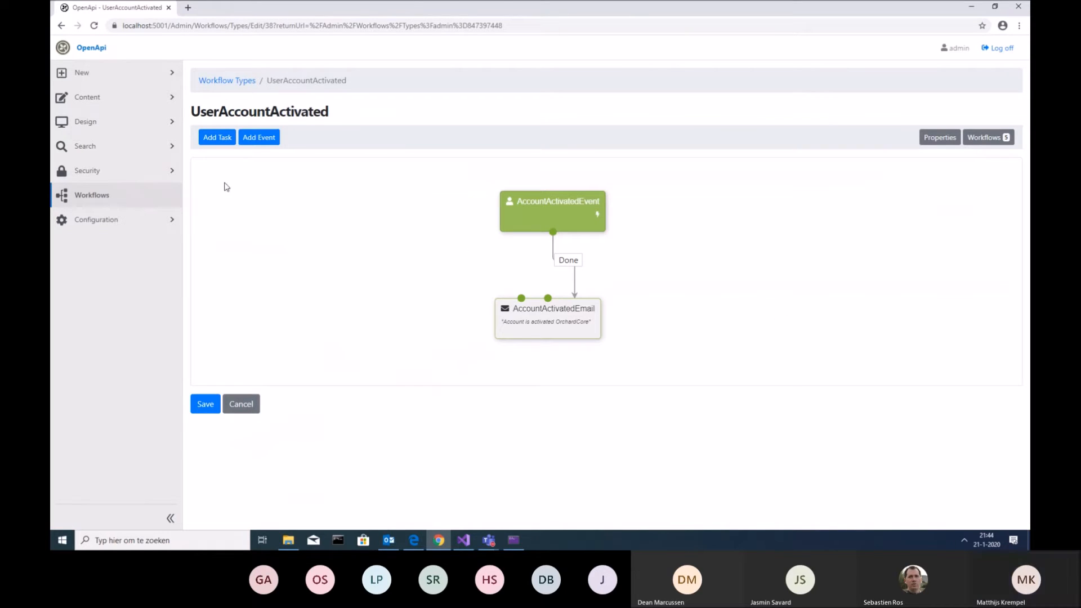
mouse_move(481, 429)
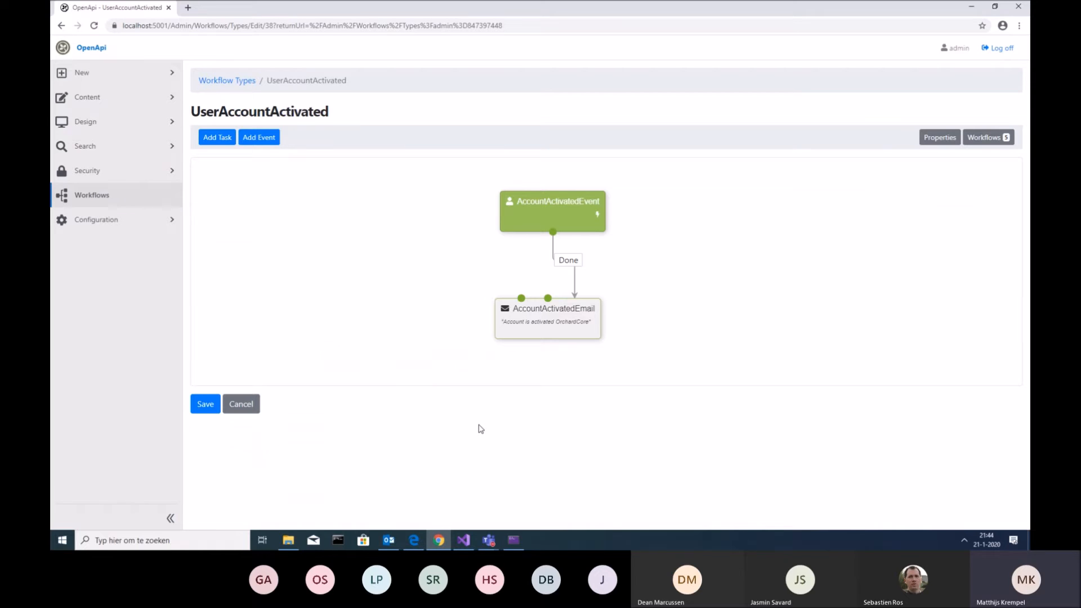
mouse_move(423, 362)
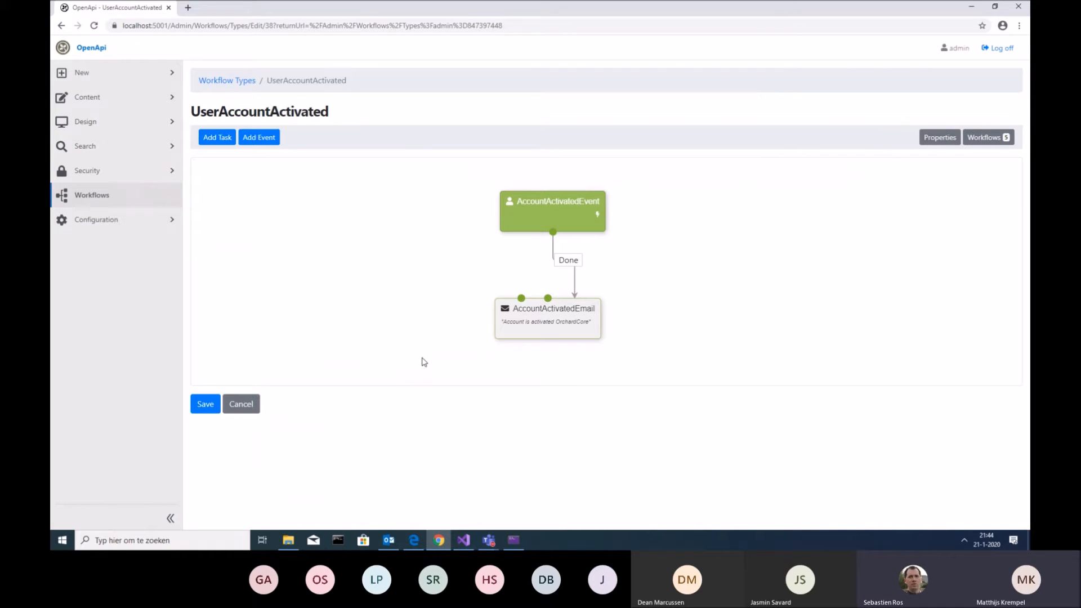
left_click(87, 170)
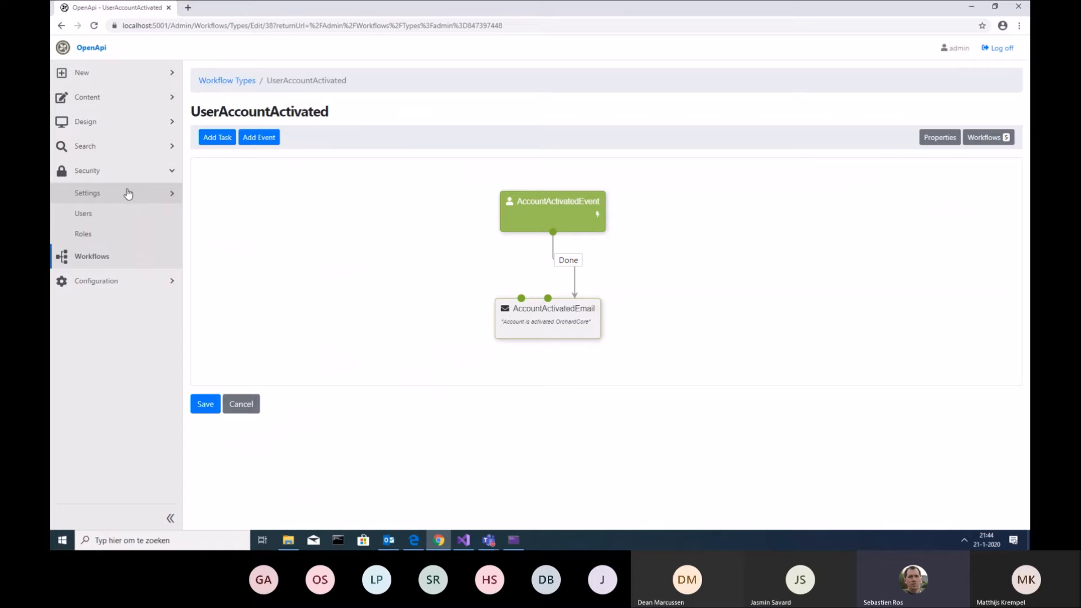
mouse_move(463, 539)
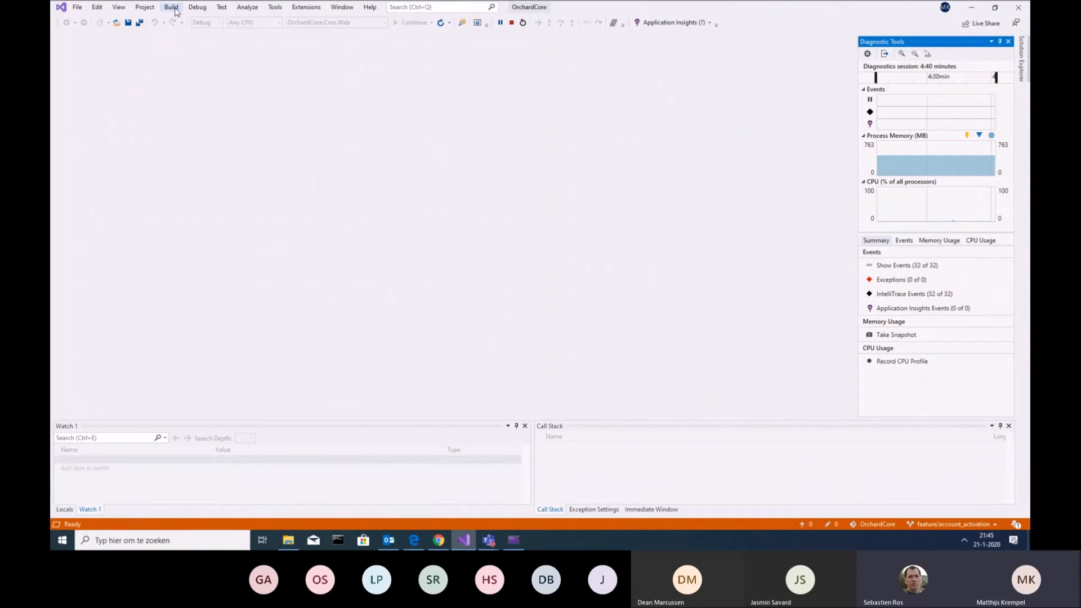
Show Solution Explorer expanded to OrchardCore.Modules > OrchardCore.Users, then minimize Visual Studio
left_click(118, 6)
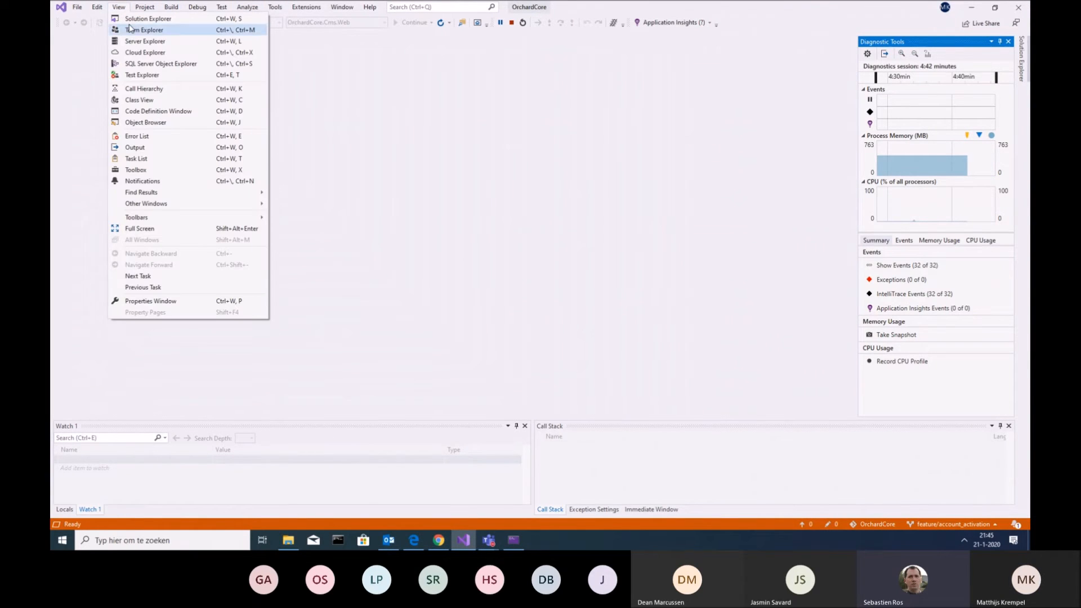
mouse_move(146, 53)
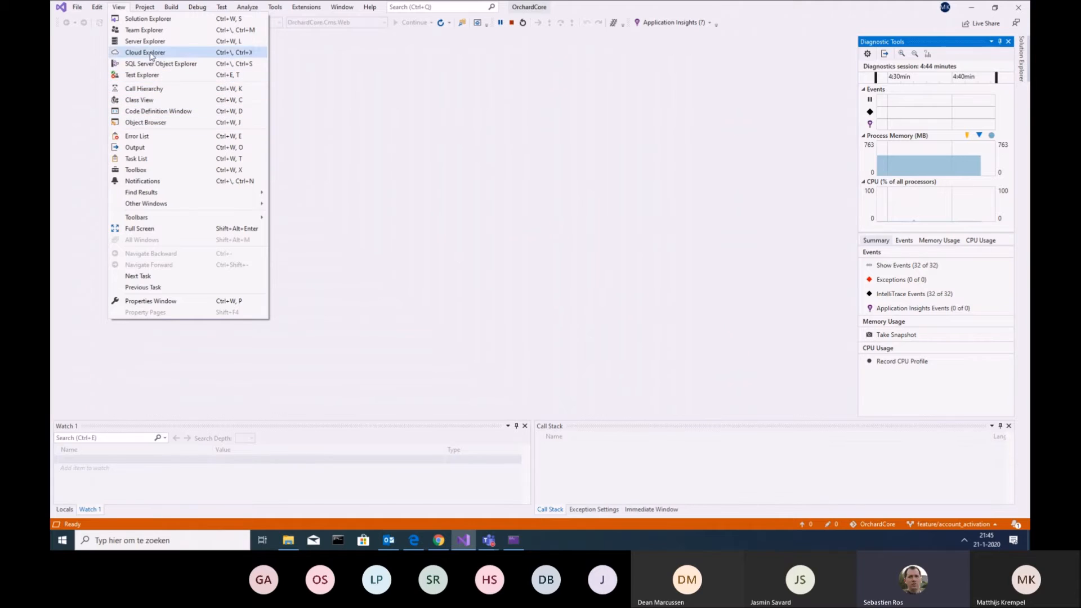
left_click(147, 19)
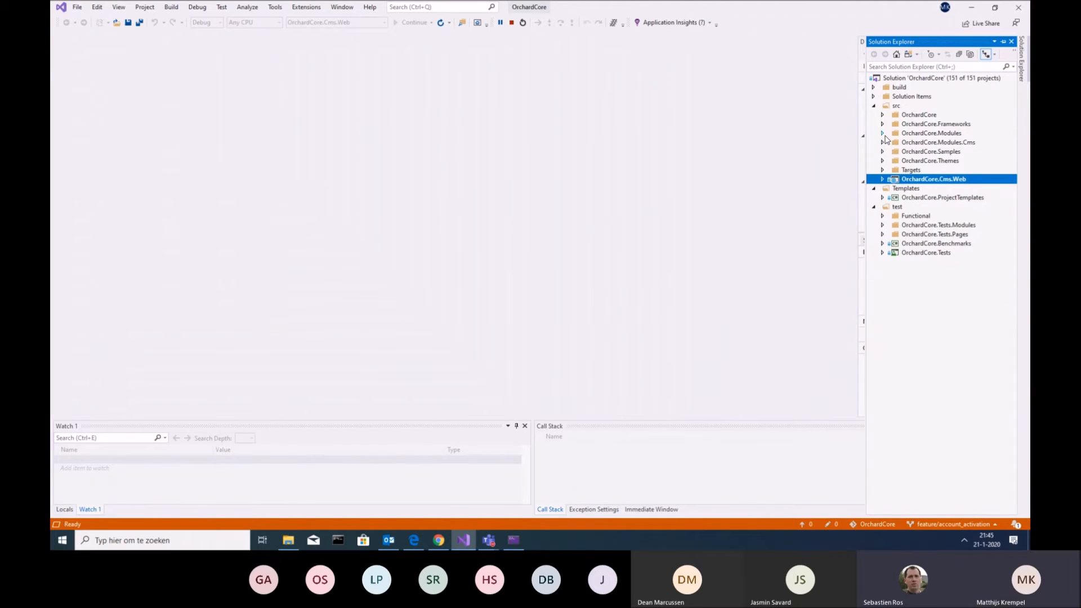
left_click(883, 133)
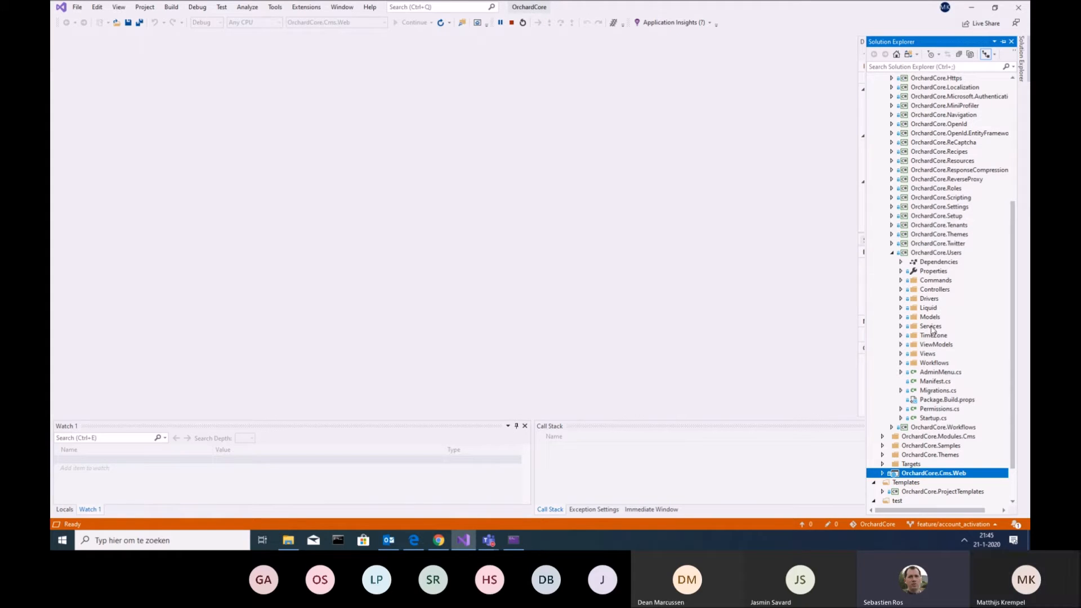
mouse_move(975, 8)
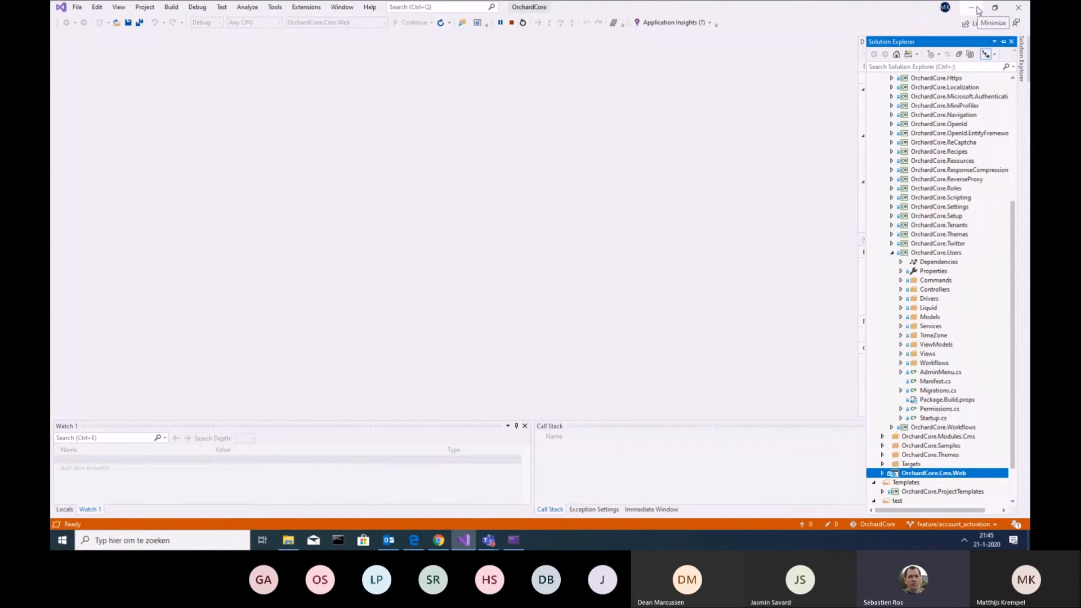
left_click(438, 539)
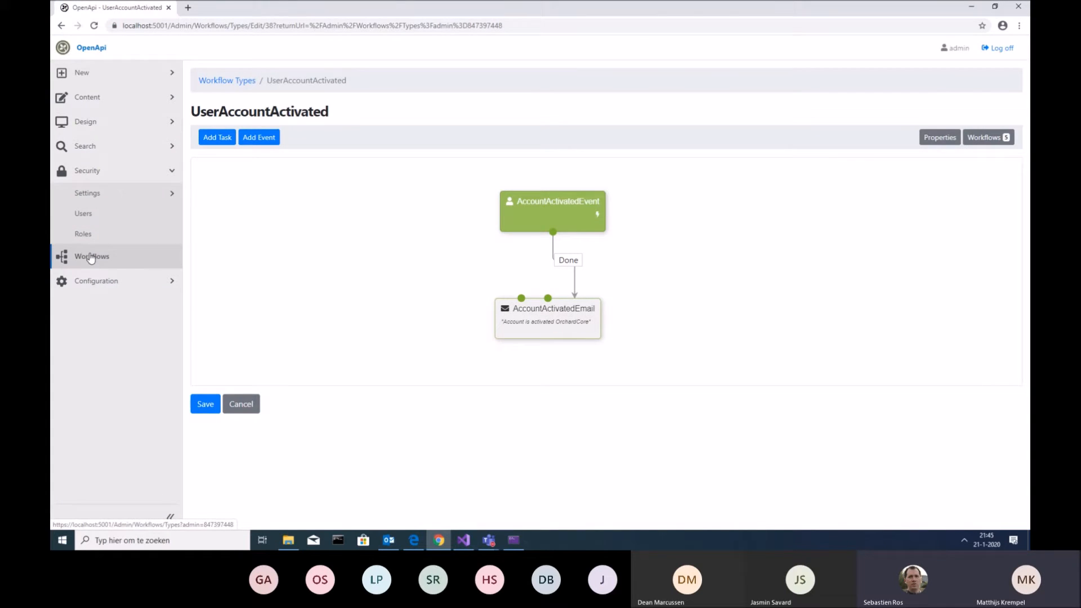
View the UserAccountActivation workflow, then reopen UserAccountActivated in the workflow designer
left_click(91, 256)
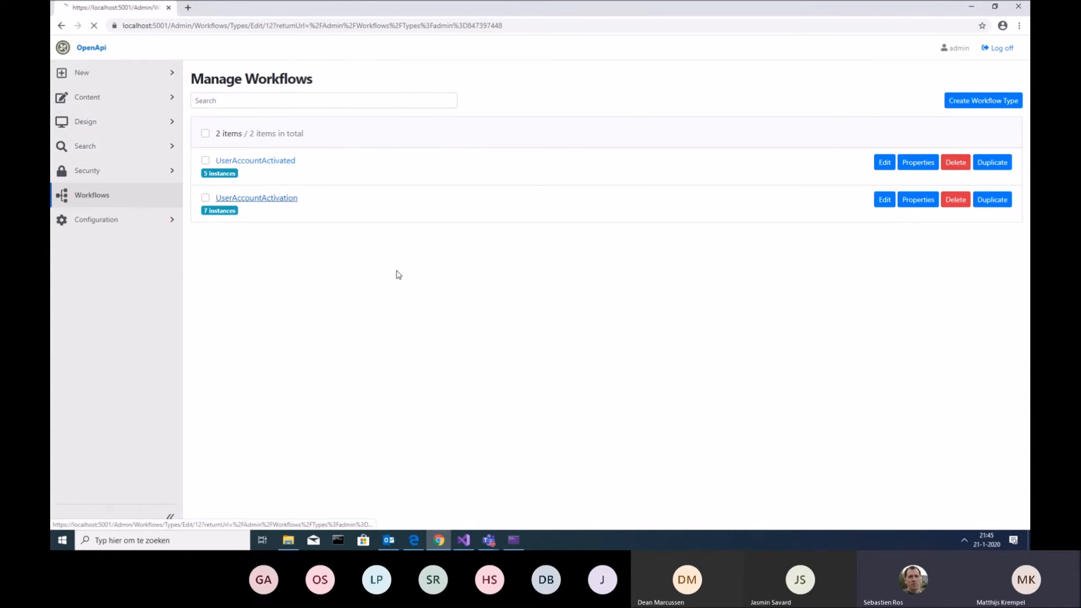
left_click(255, 198)
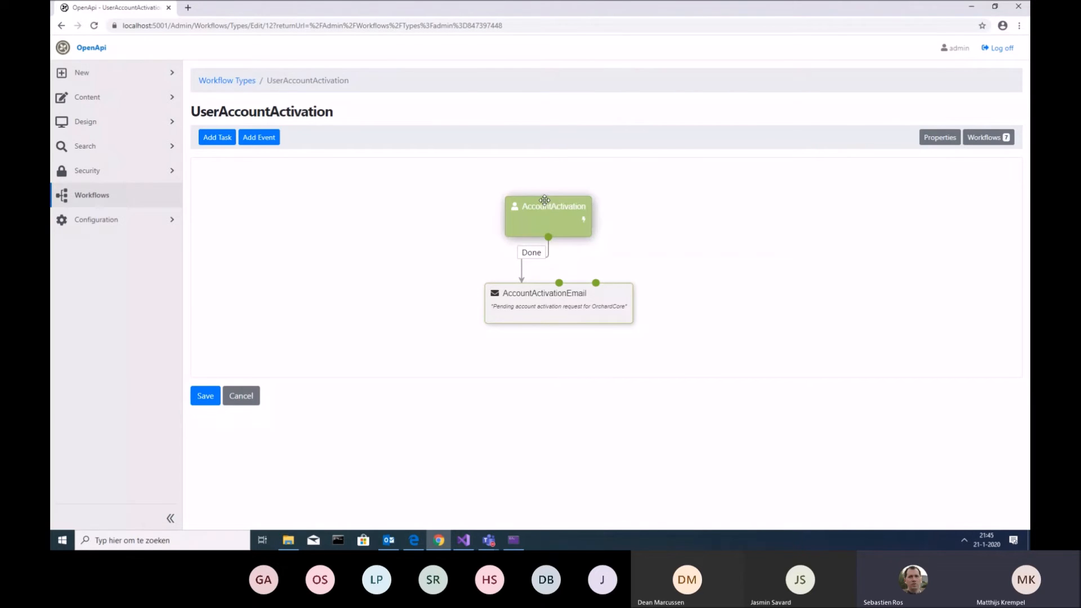
mouse_move(481, 230)
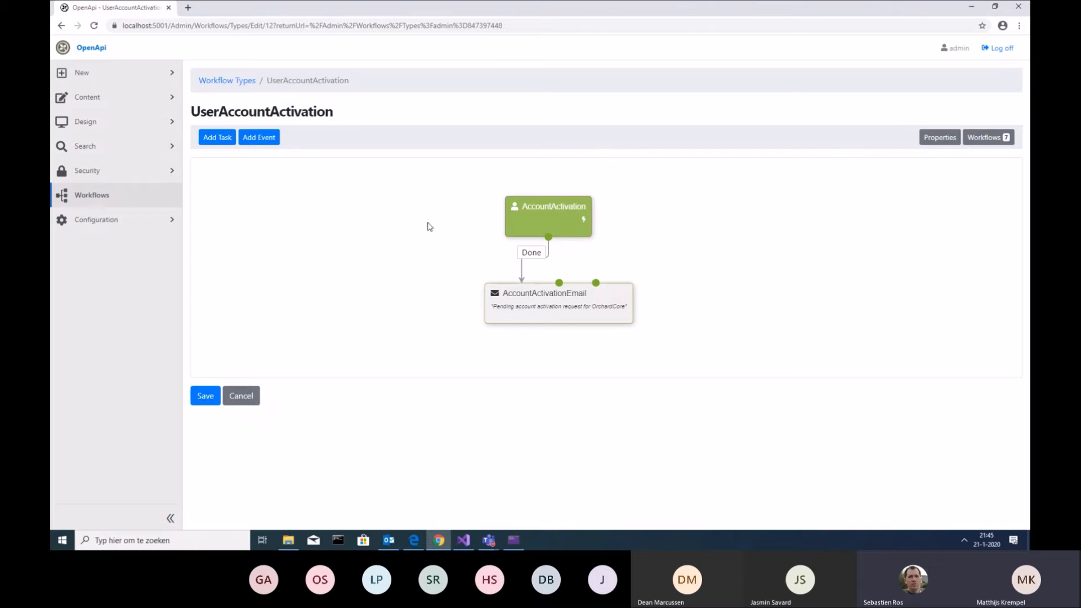
left_click(91, 195)
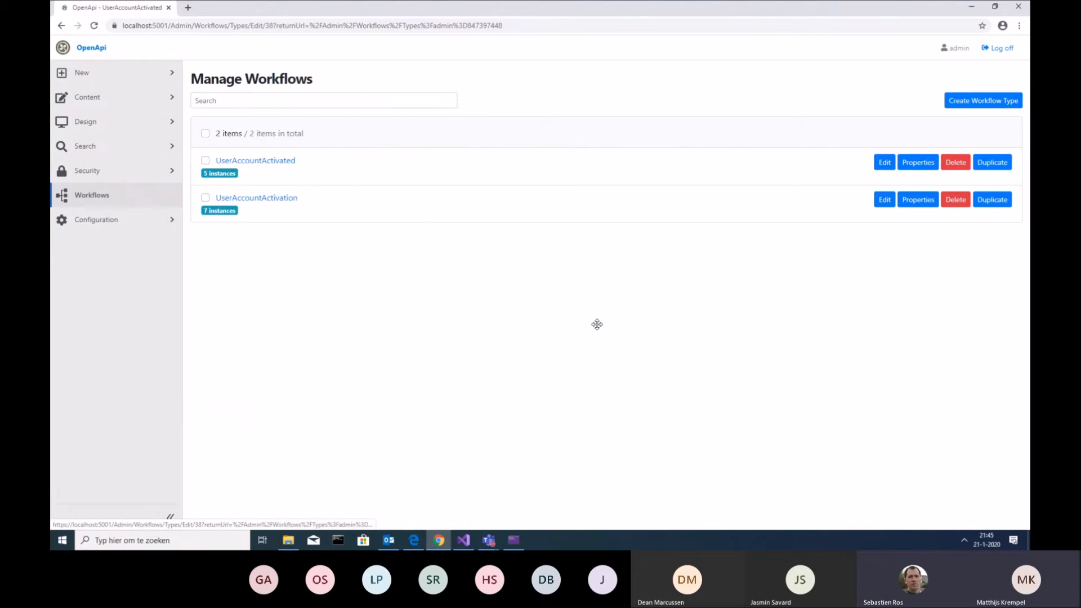
left_click(256, 160)
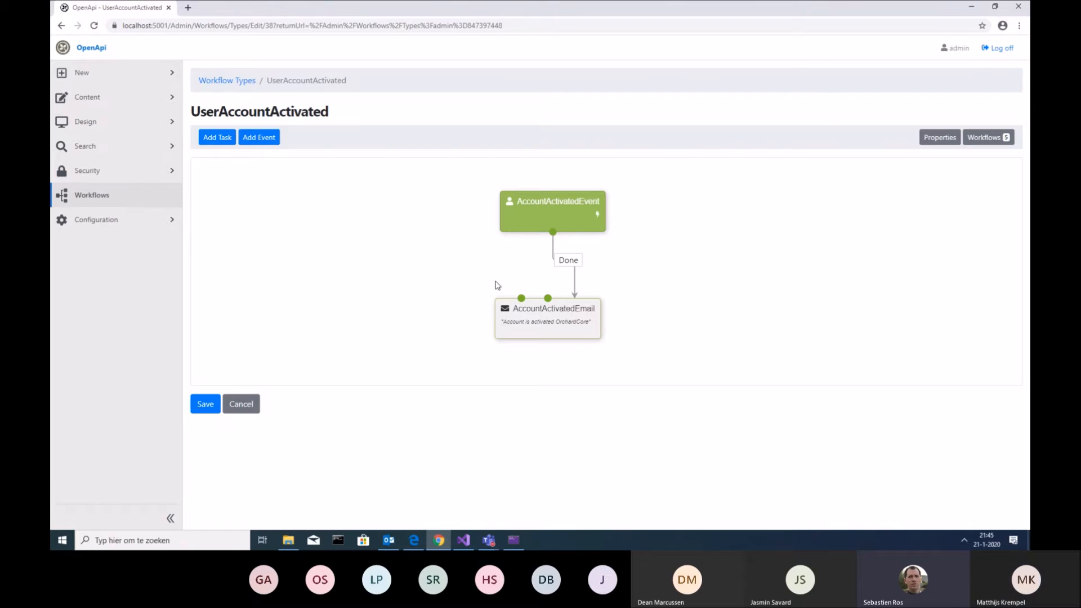
mouse_move(424, 267)
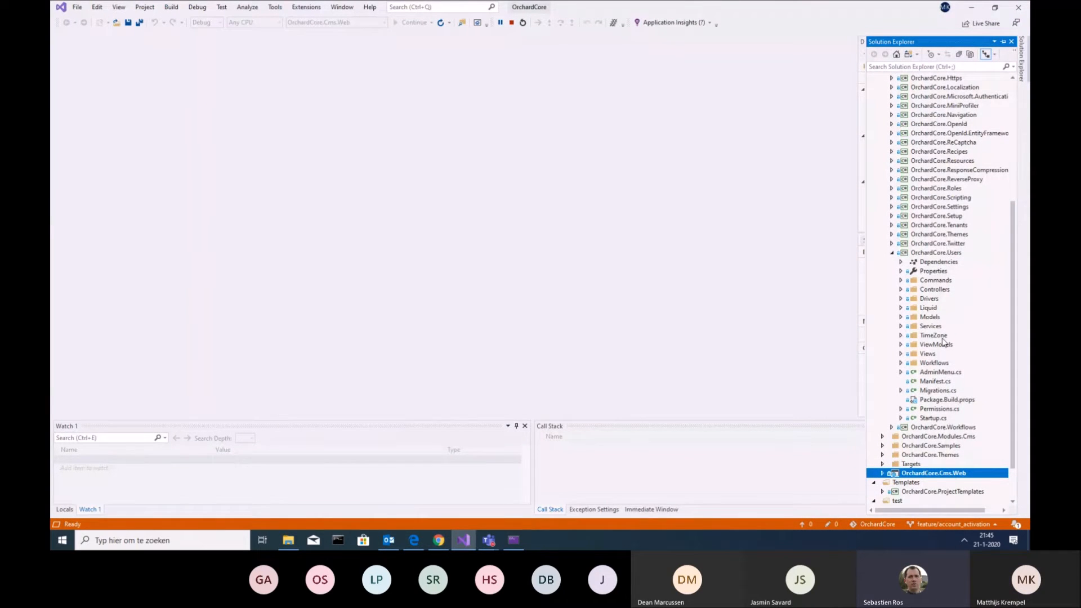
left_click(901, 362)
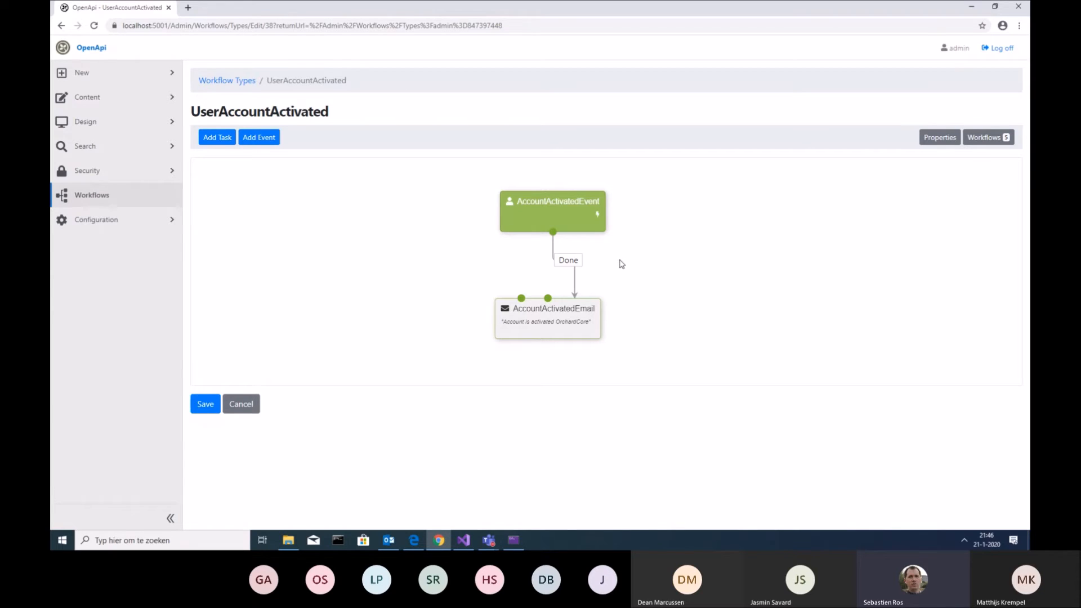
mouse_move(259, 138)
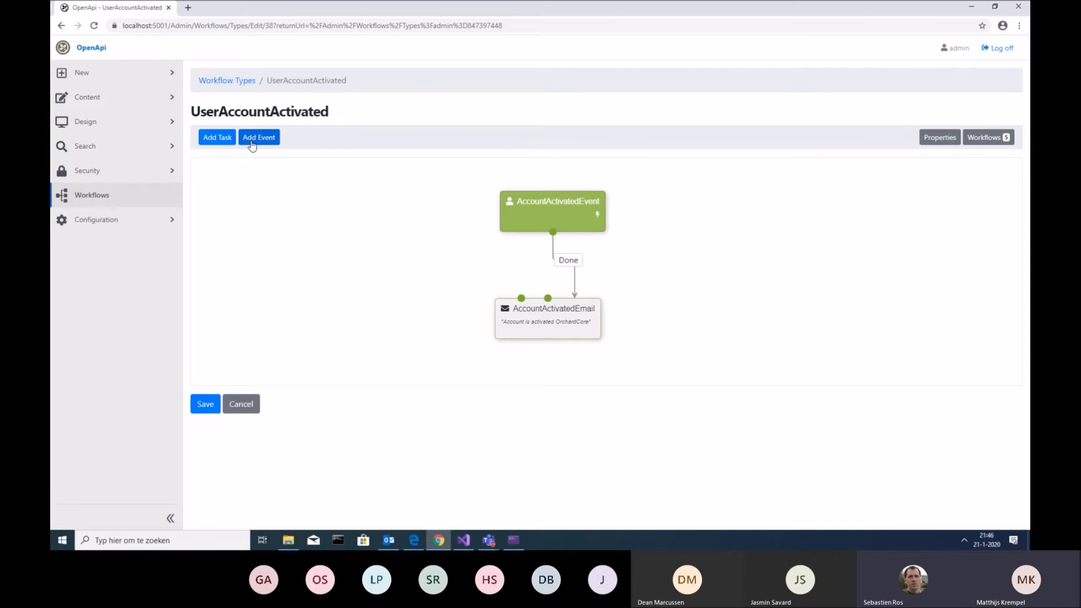
Add a User Created event from the user events list and save it with the title User Created
left_click(259, 138)
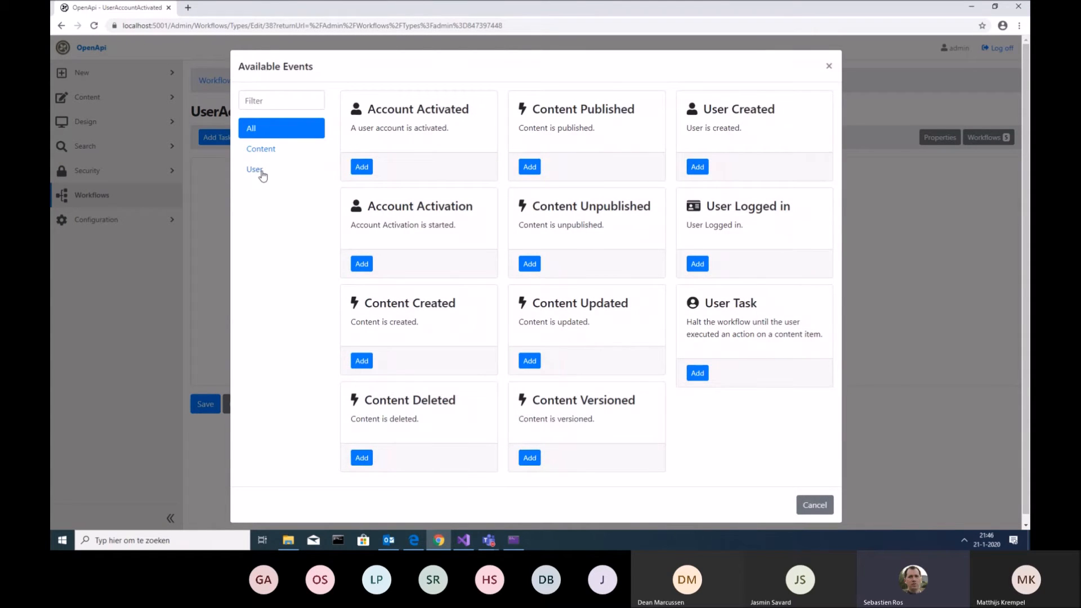
left_click(255, 170)
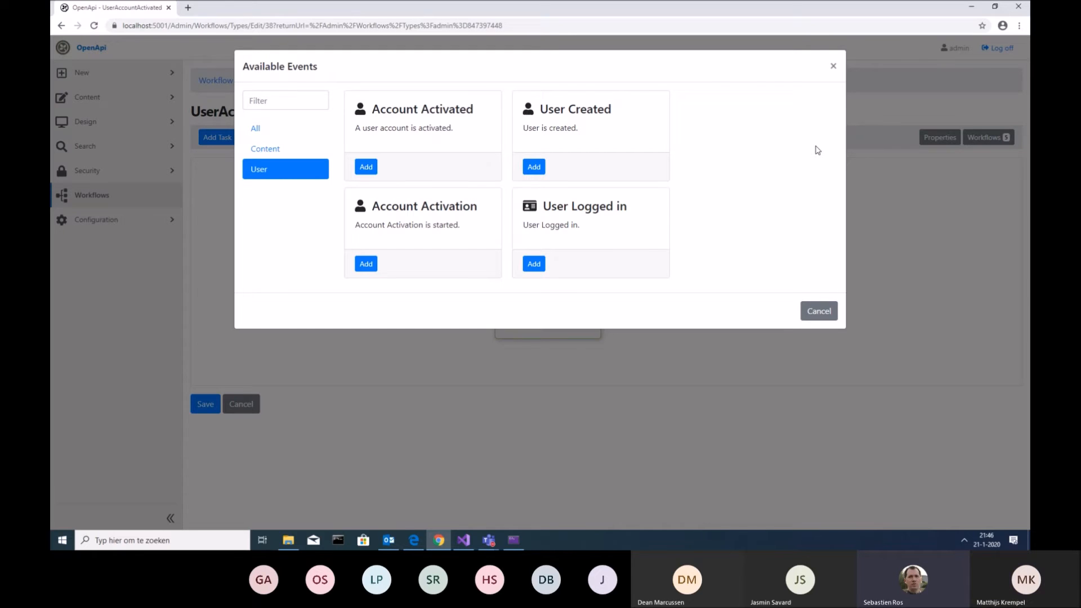
left_click(532, 166)
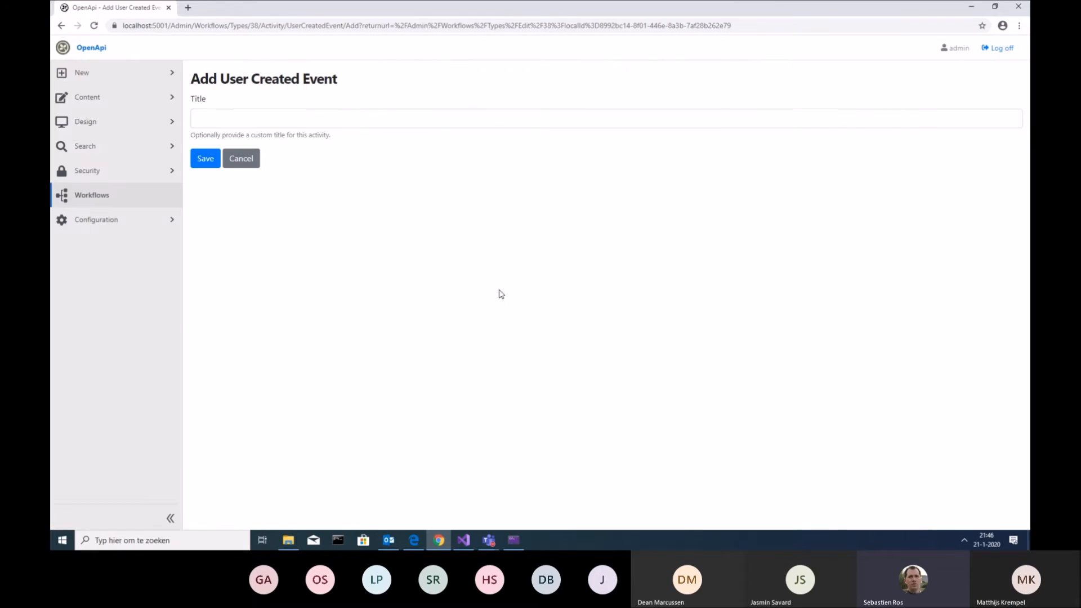
type("User Created")
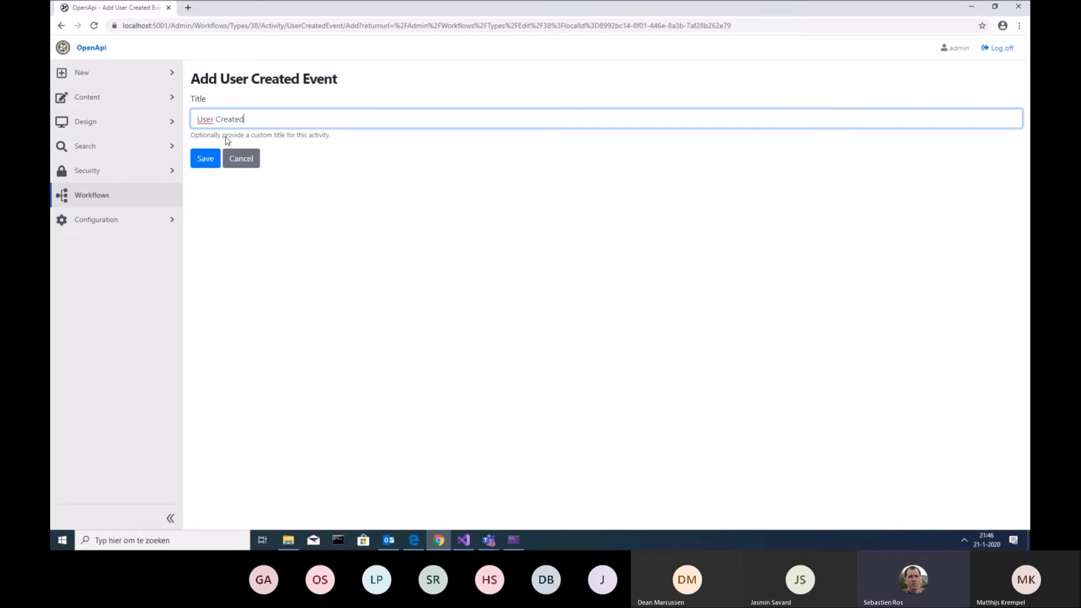
left_click(205, 158)
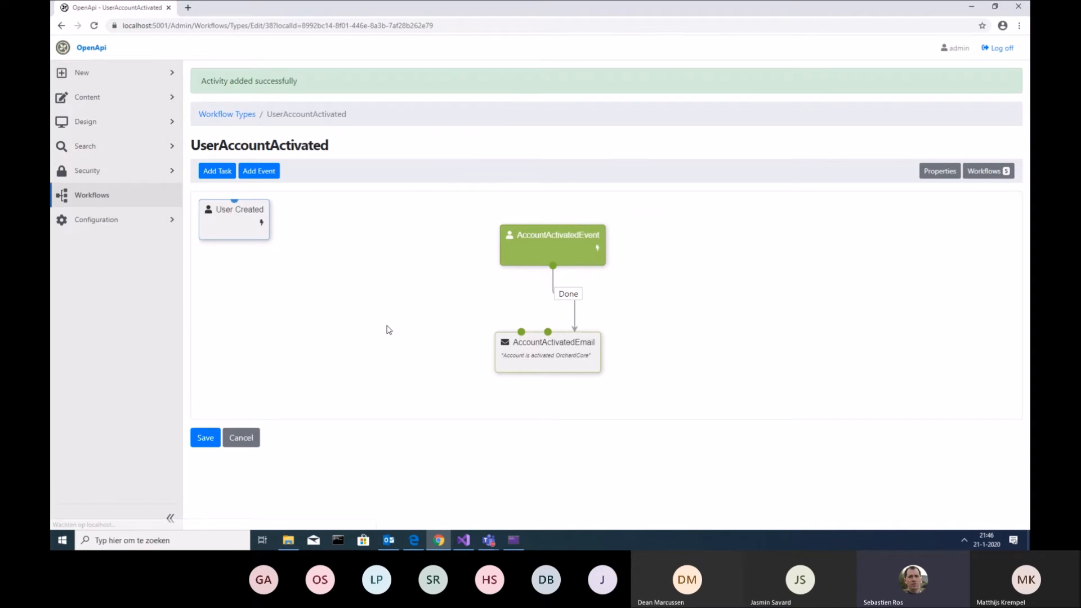
Reposition the User Created event node on the workflow canvas
left_click_drag(234, 218, 371, 266)
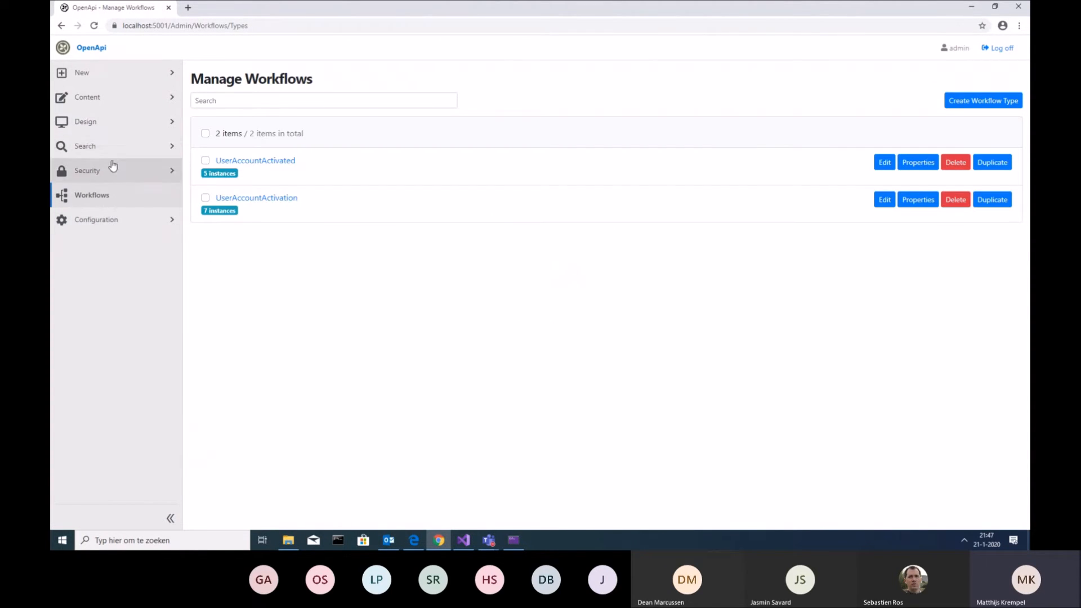
left_click(86, 170)
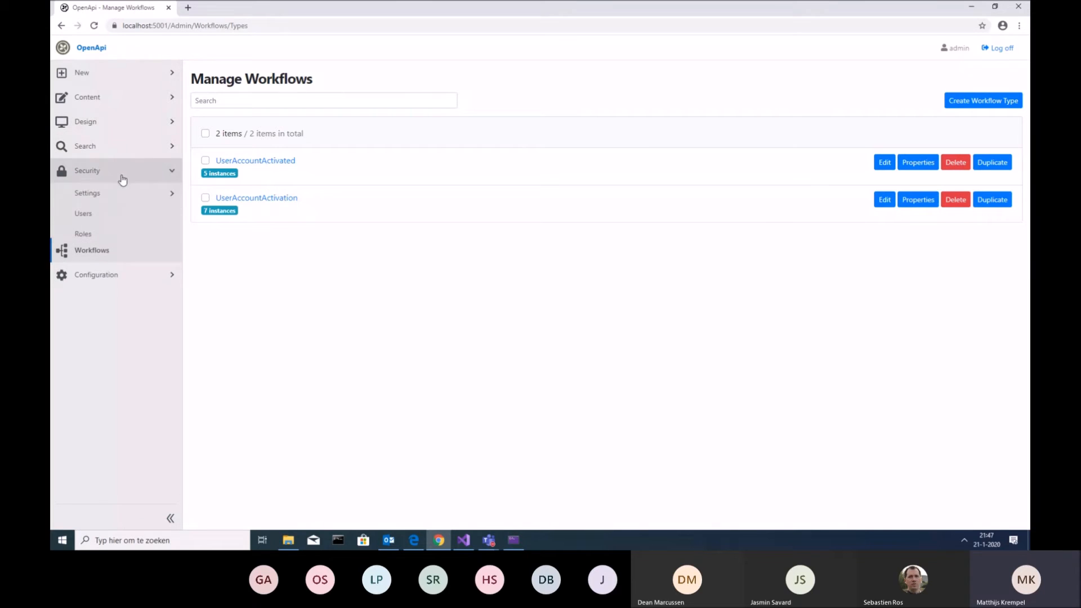
left_click(82, 212)
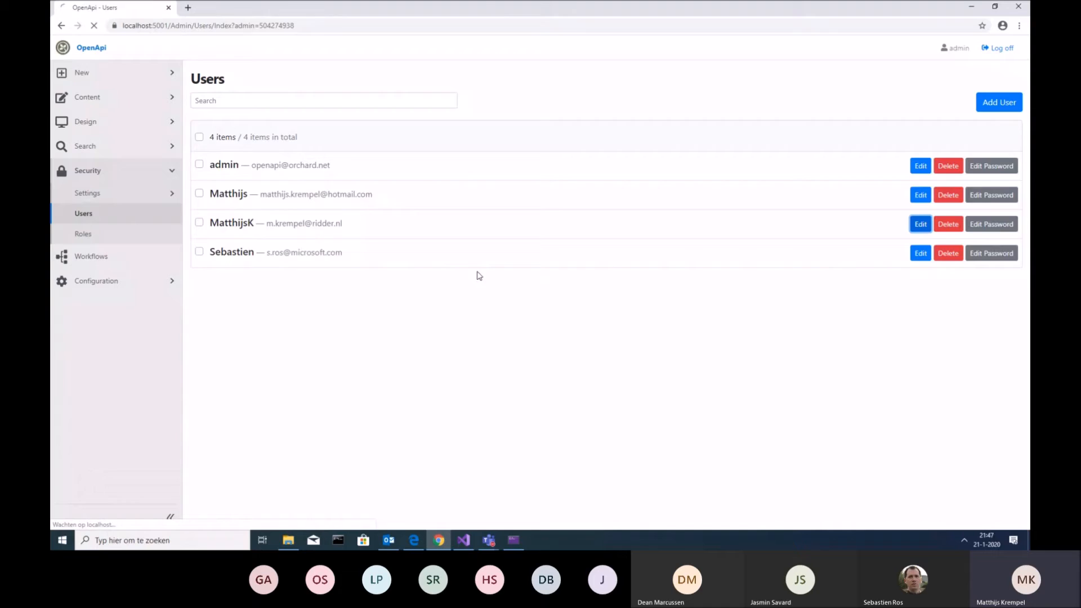
left_click(919, 224)
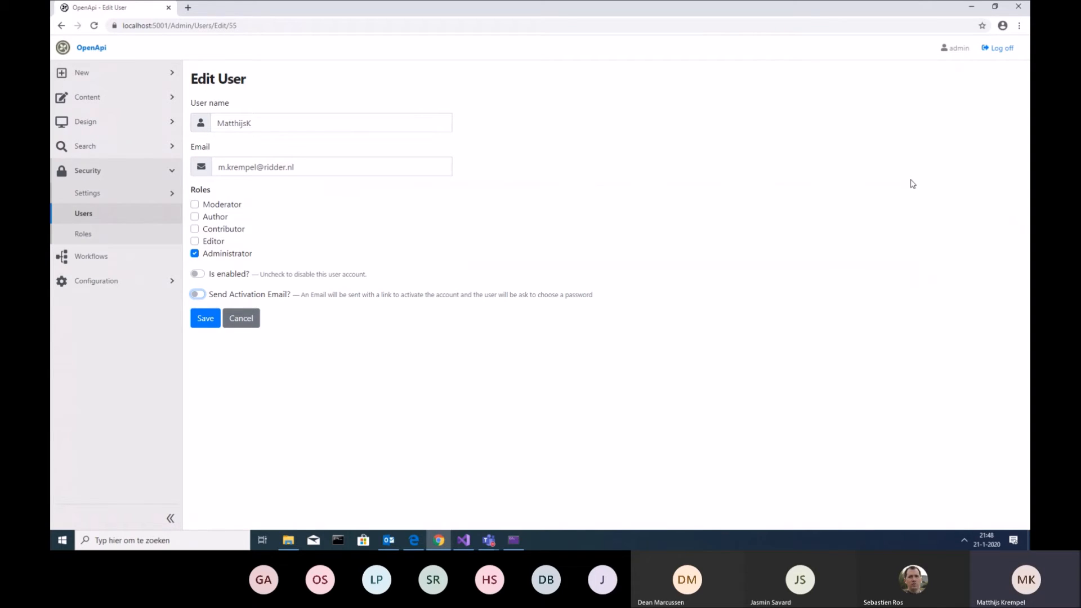
mouse_move(831, 260)
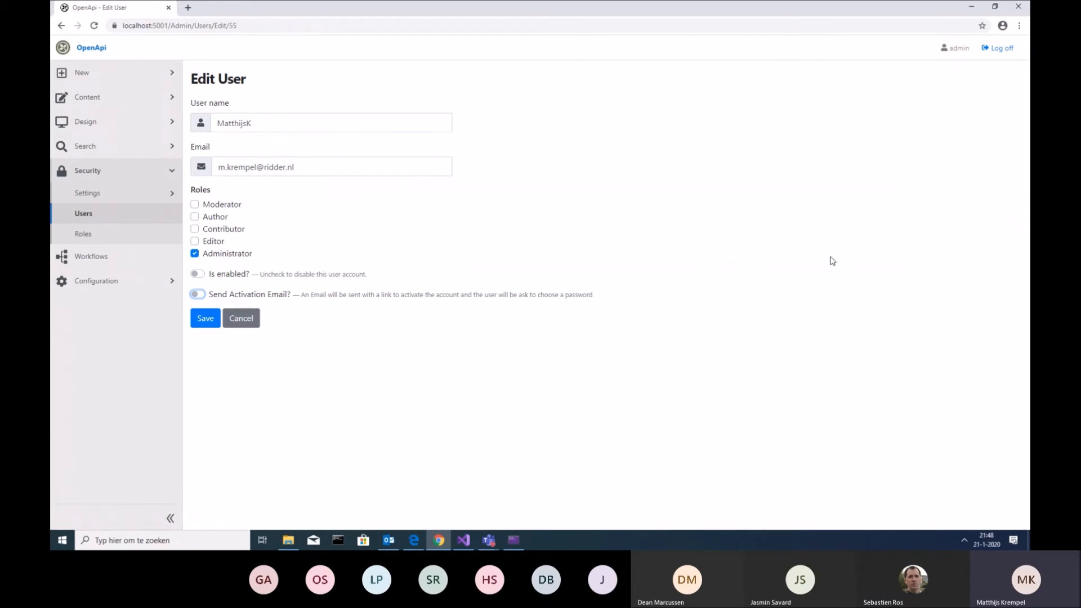
left_click(197, 294)
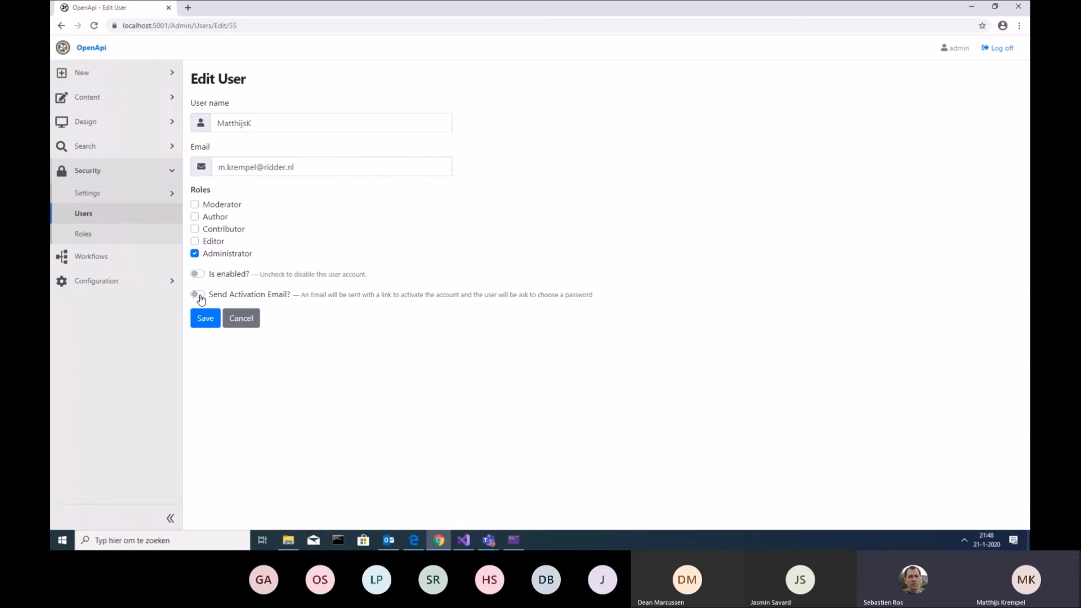
left_click(197, 294)
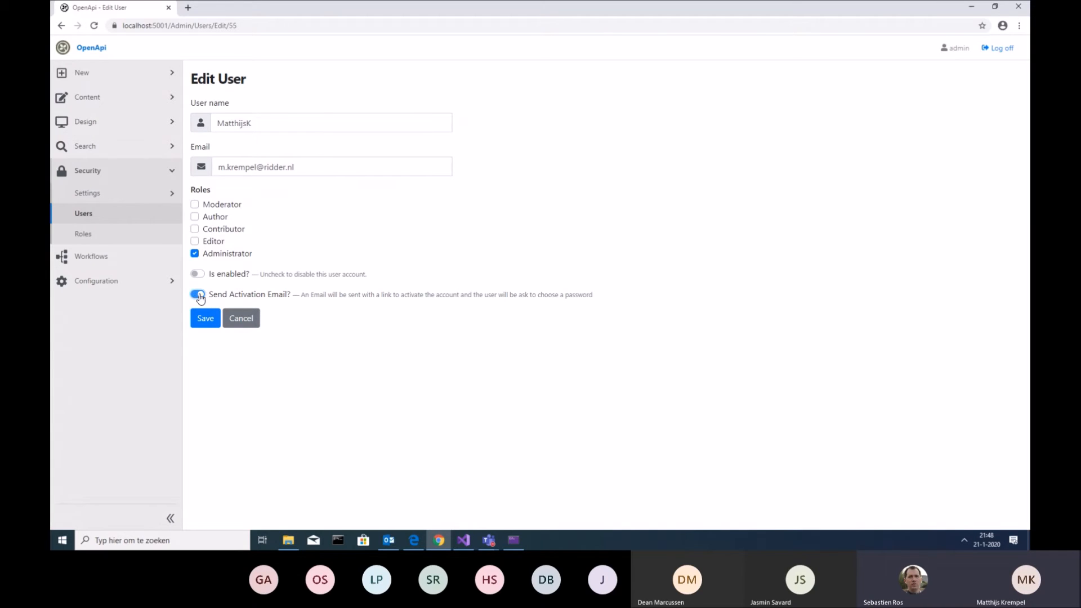
left_click(196, 294)
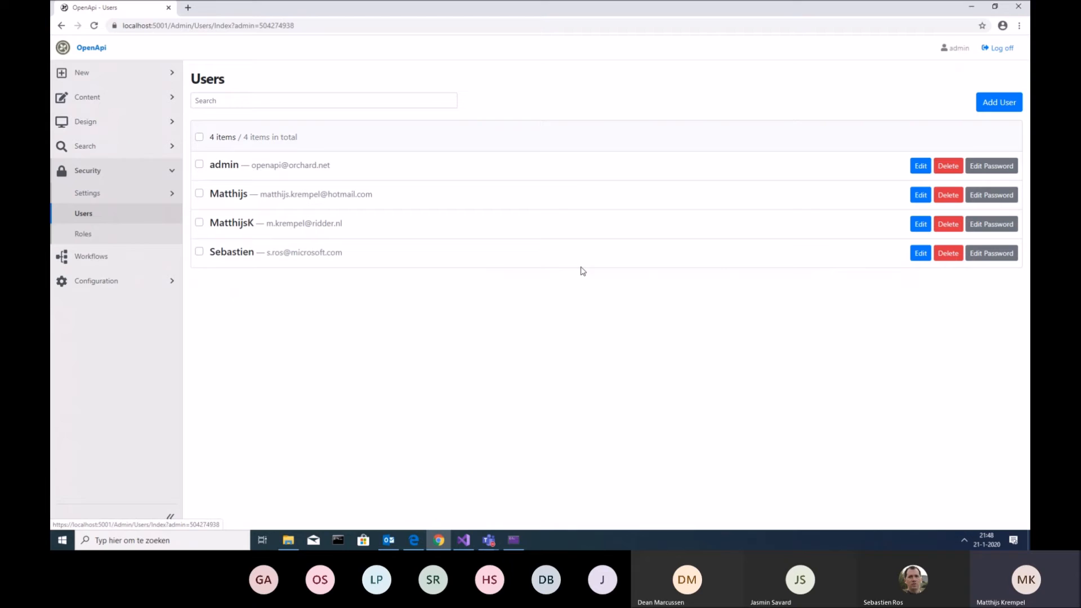
left_click(998, 102)
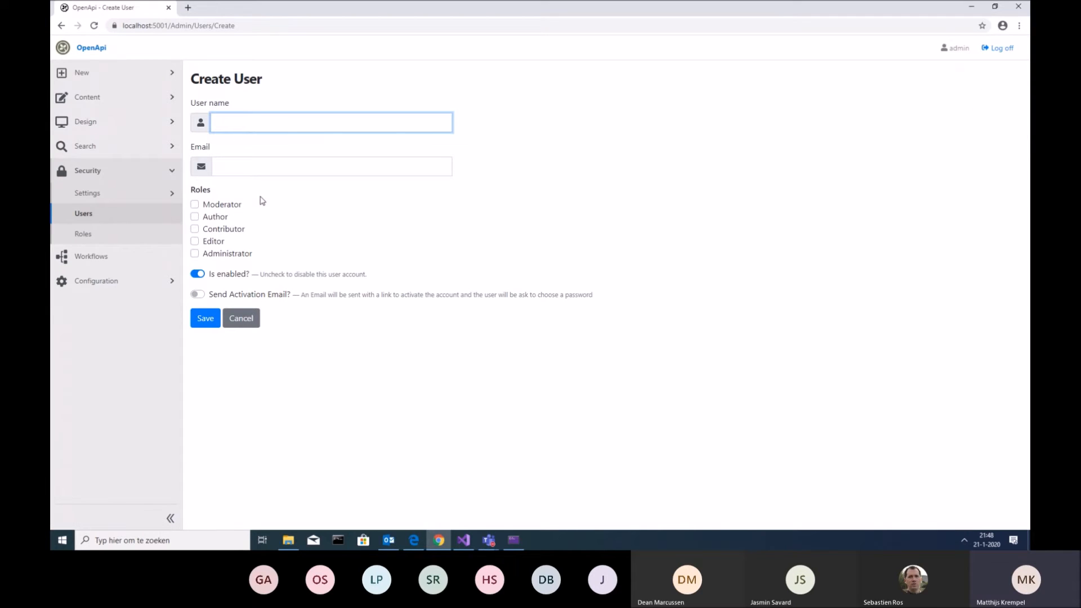
type("Seba")
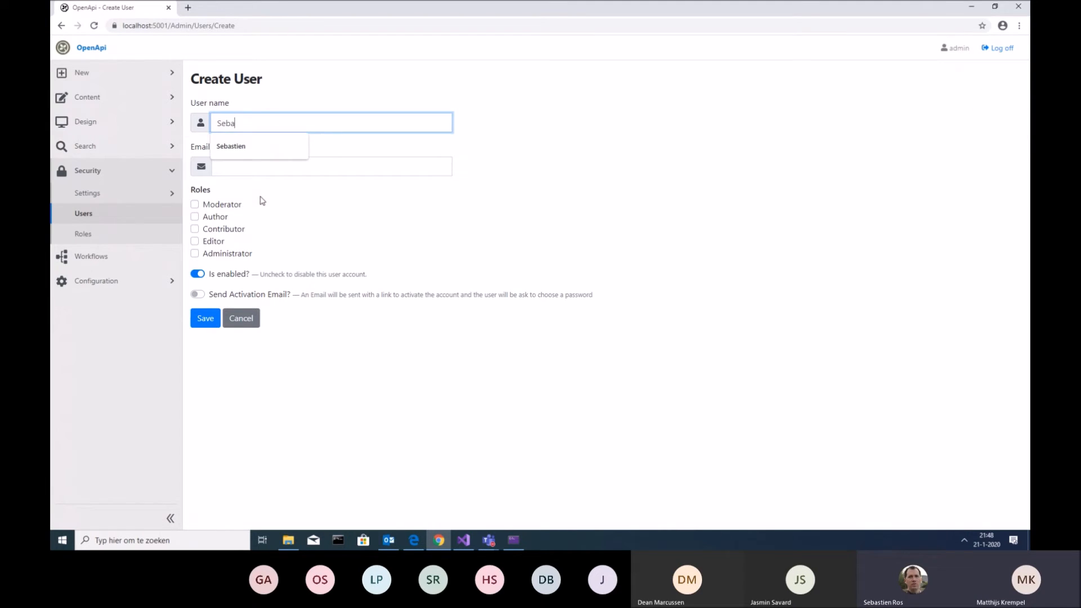
left_click(229, 146)
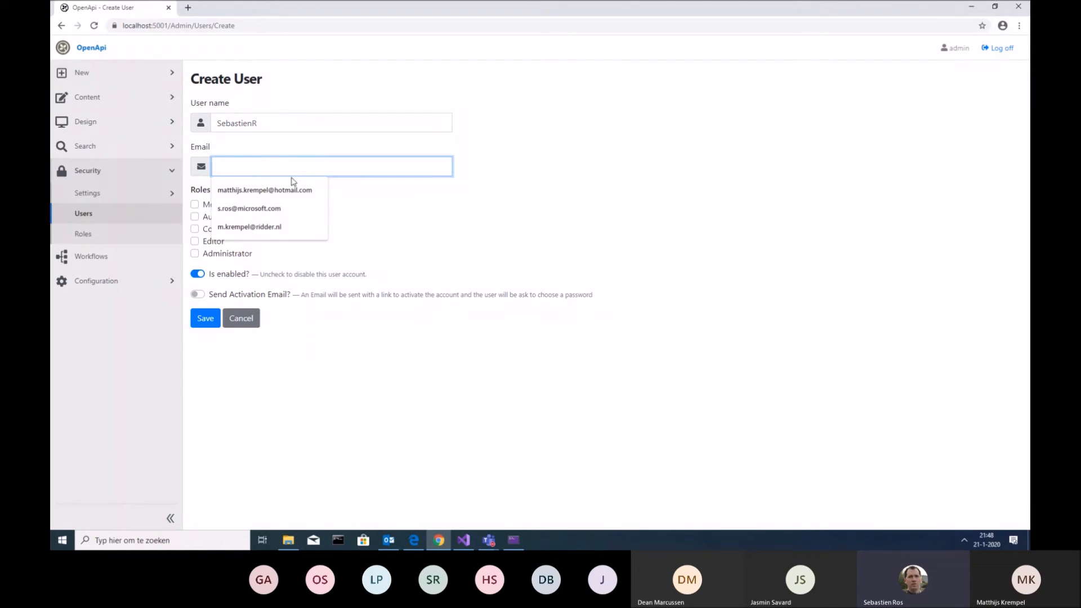
left_click(247, 209)
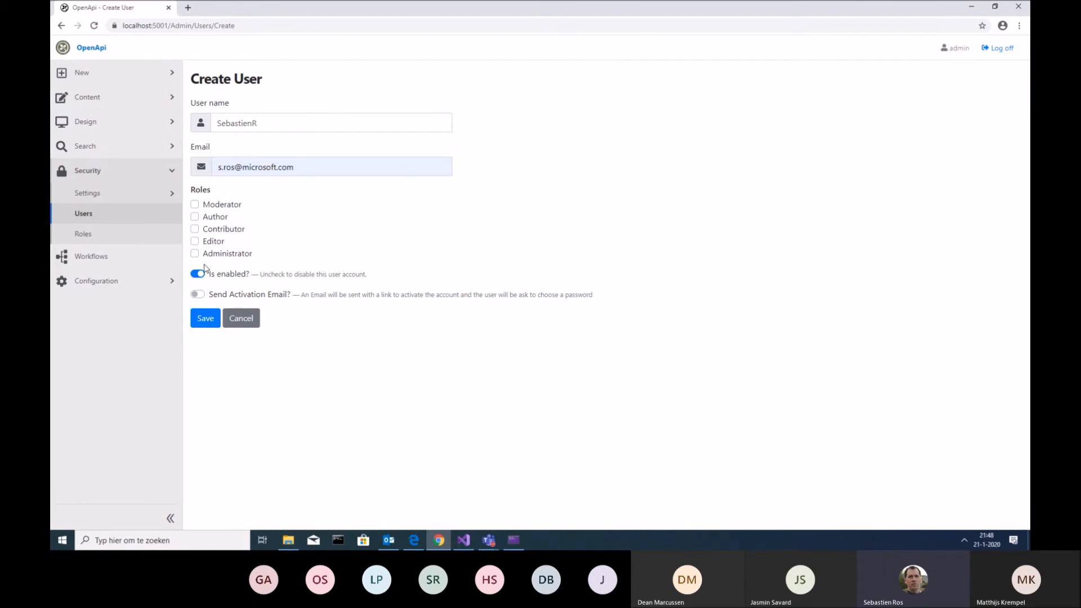
left_click(195, 254)
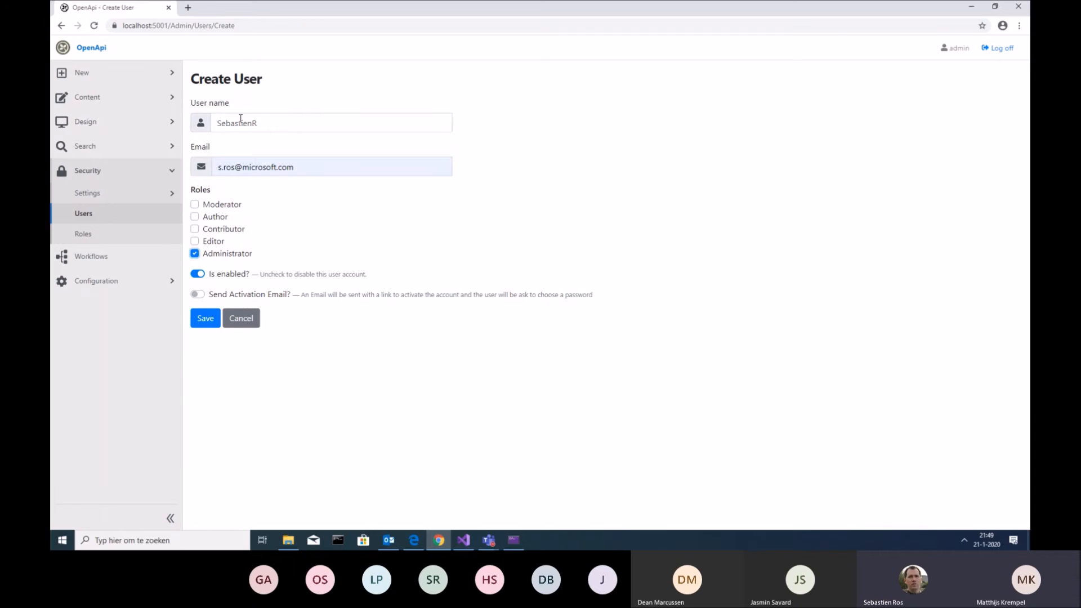
mouse_move(247, 150)
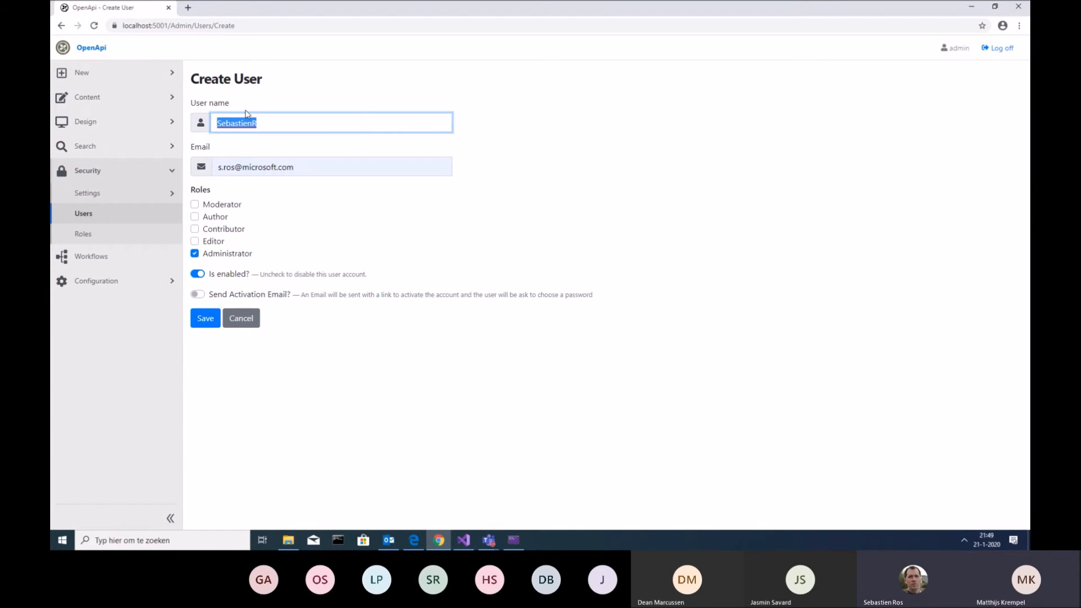
left_click(204, 318)
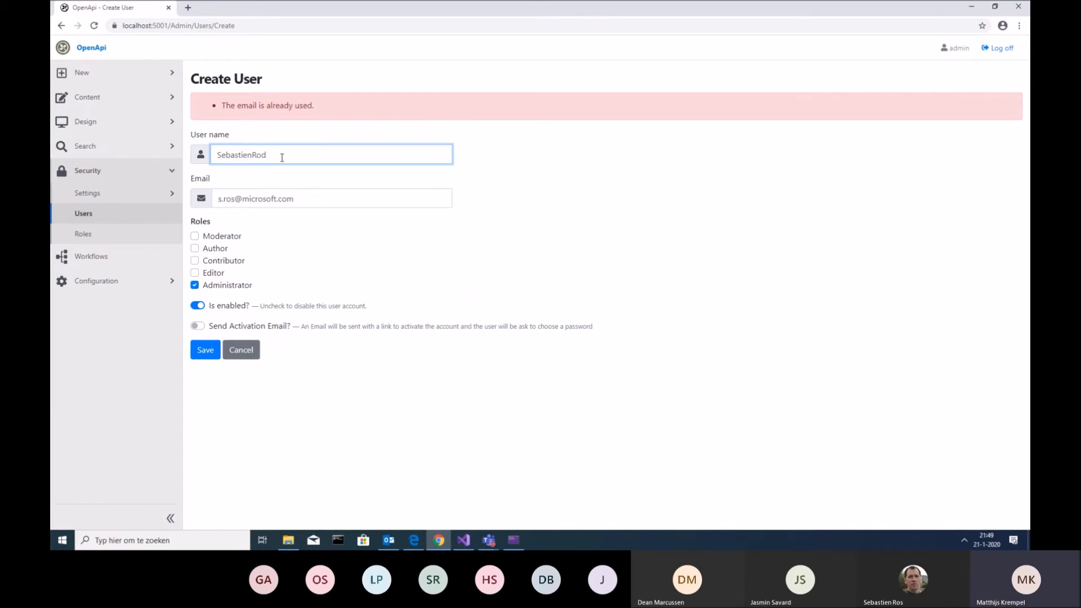
left_click(204, 349)
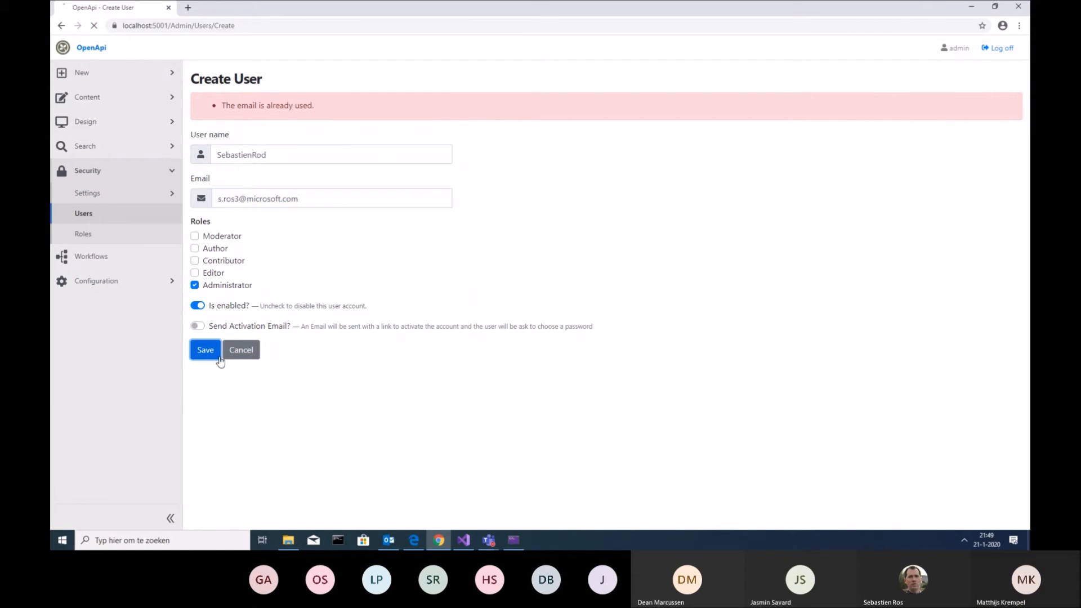
left_click(205, 349)
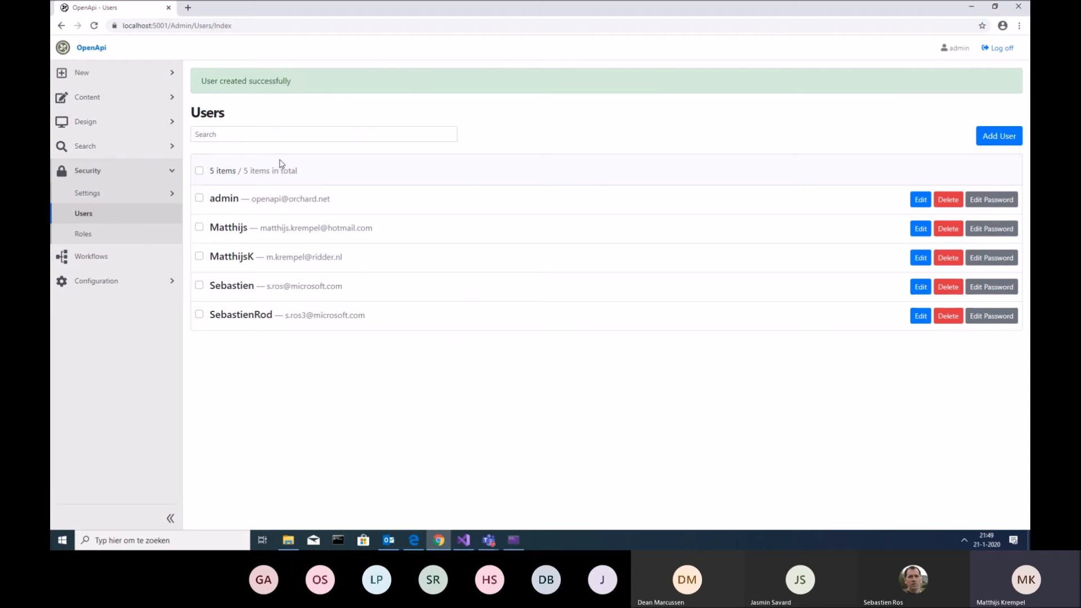
Start another Add User form and focus the user name field
left_click(323, 134)
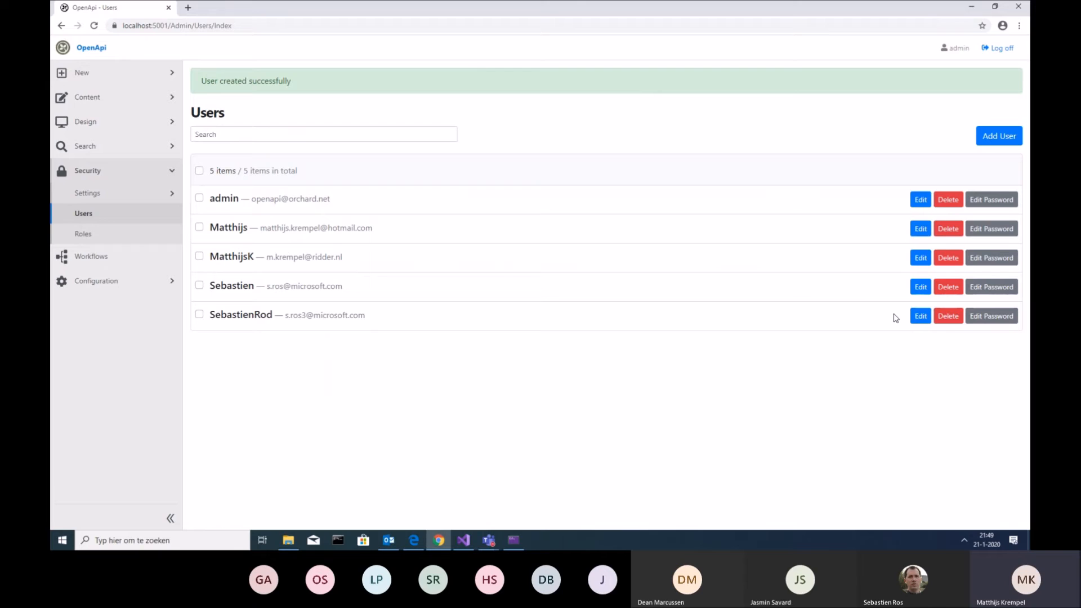
mouse_move(498, 195)
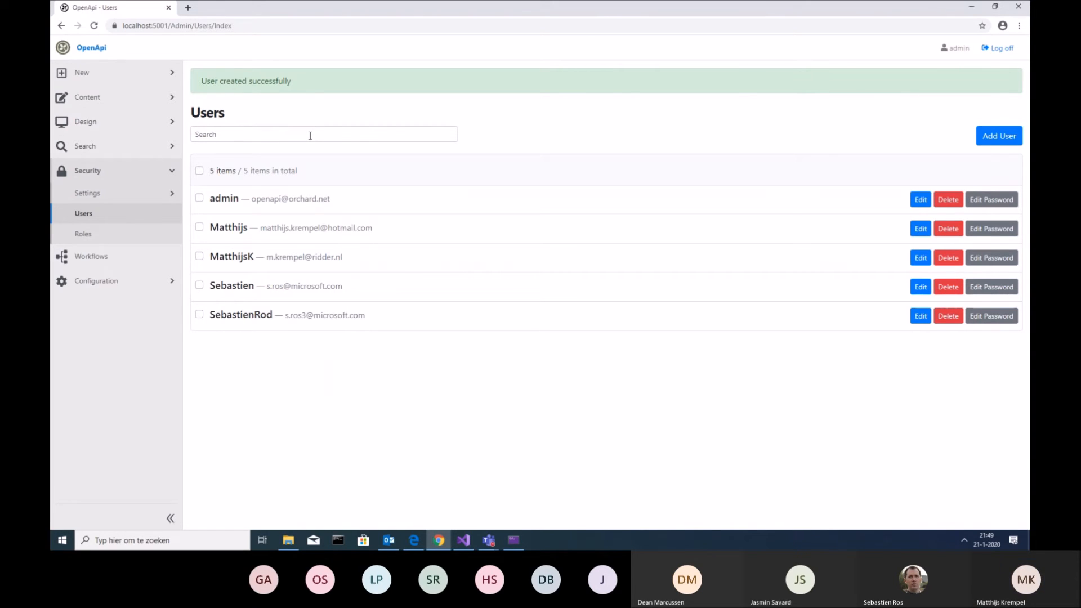
left_click(998, 137)
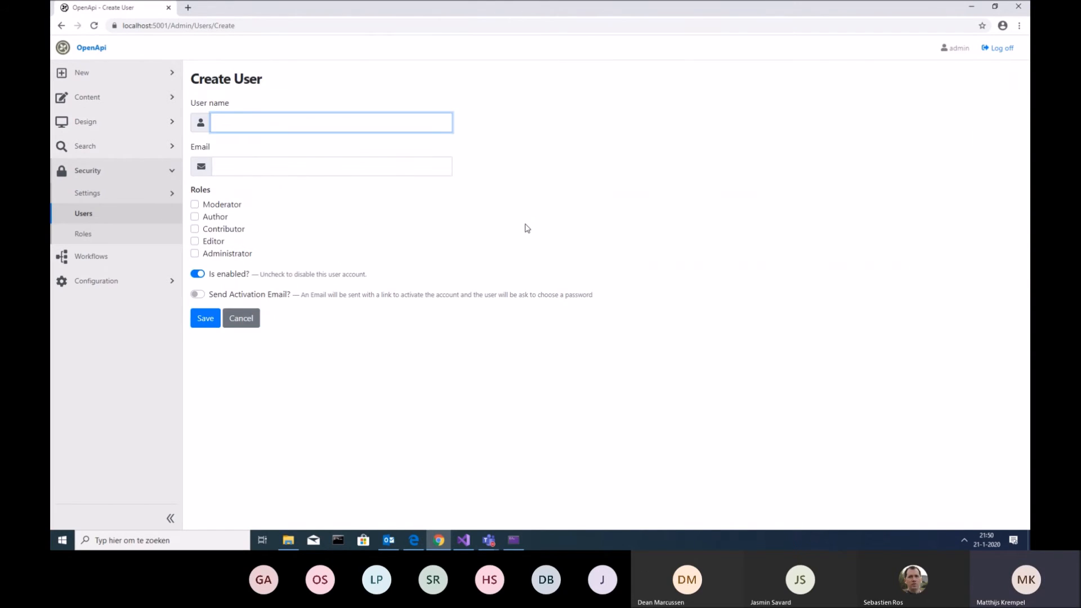
left_click(331, 122)
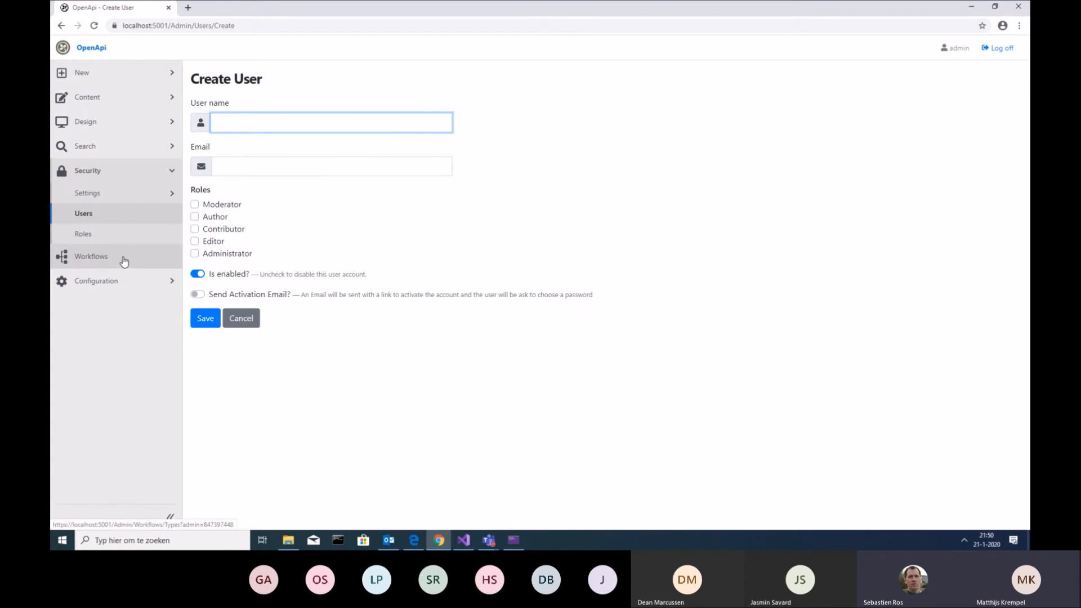
Reopen UserAccountActivated, remove the User Created event and save the workflow
left_click(91, 256)
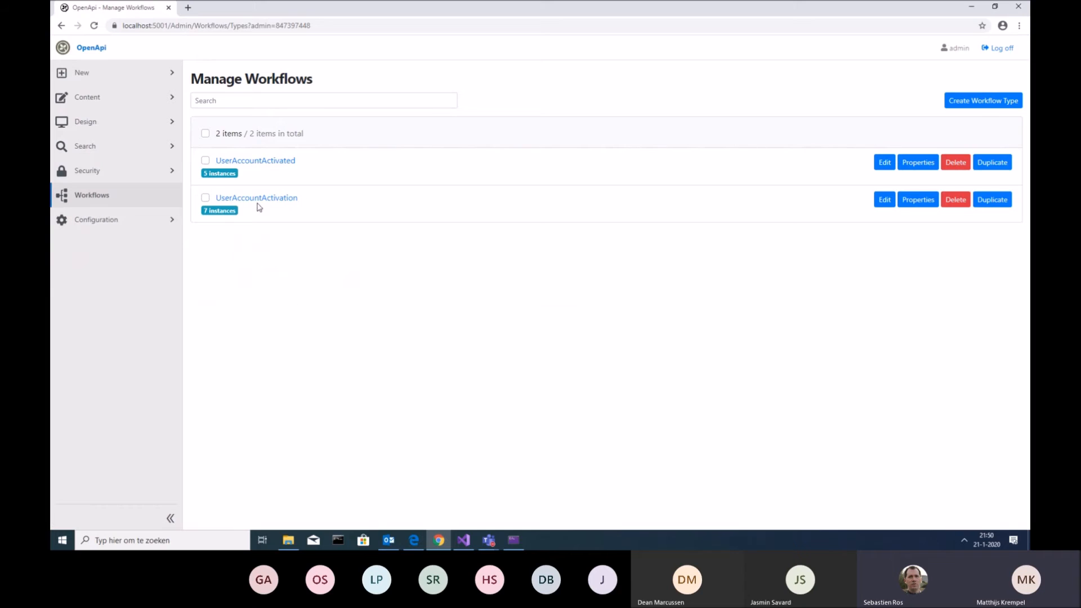
left_click(255, 160)
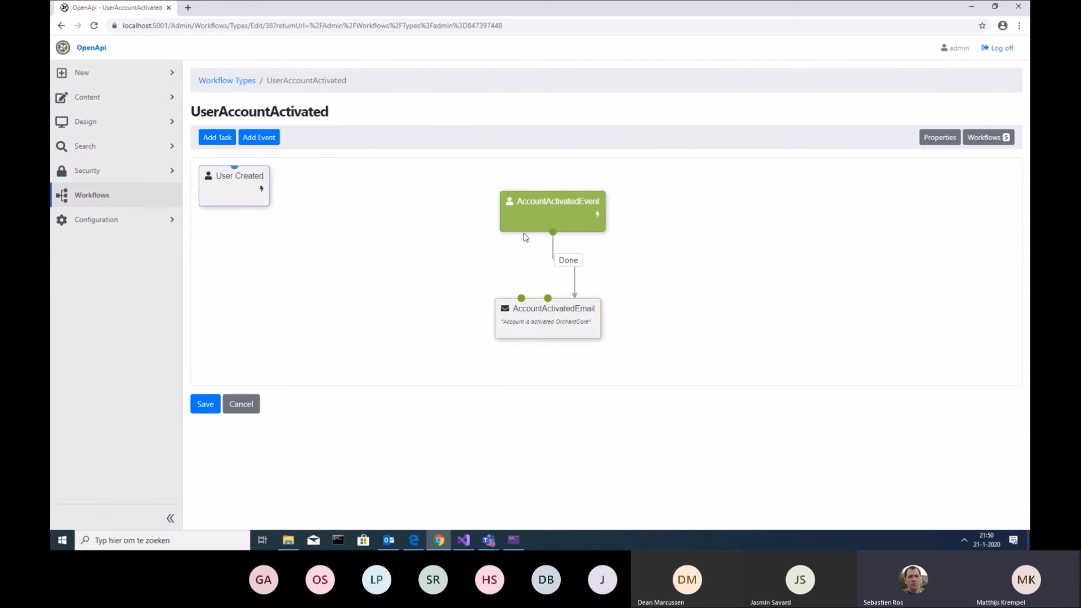
right_click(244, 189)
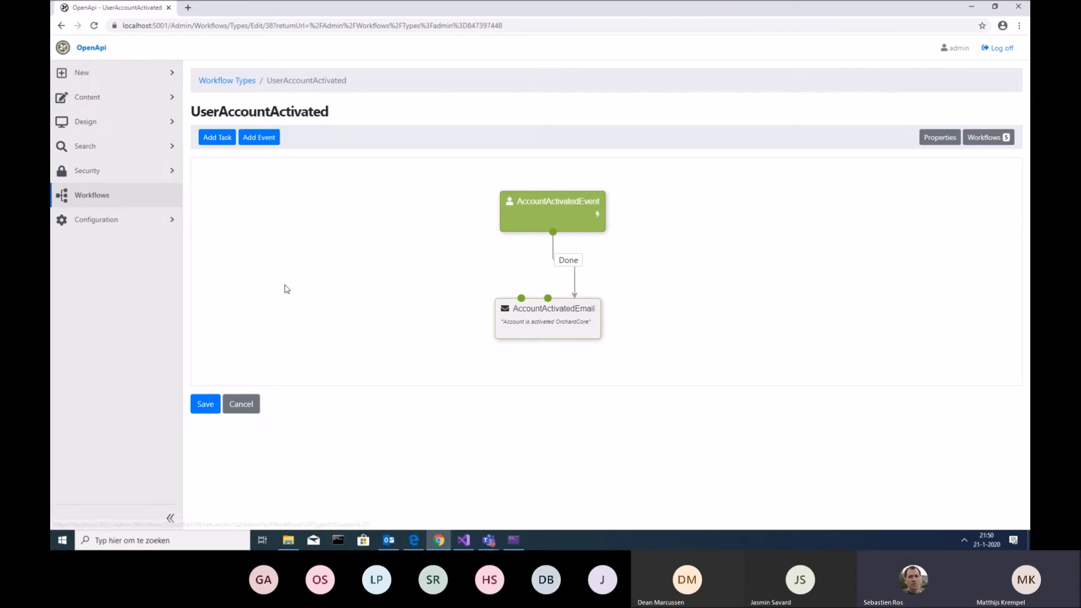
mouse_move(273, 321)
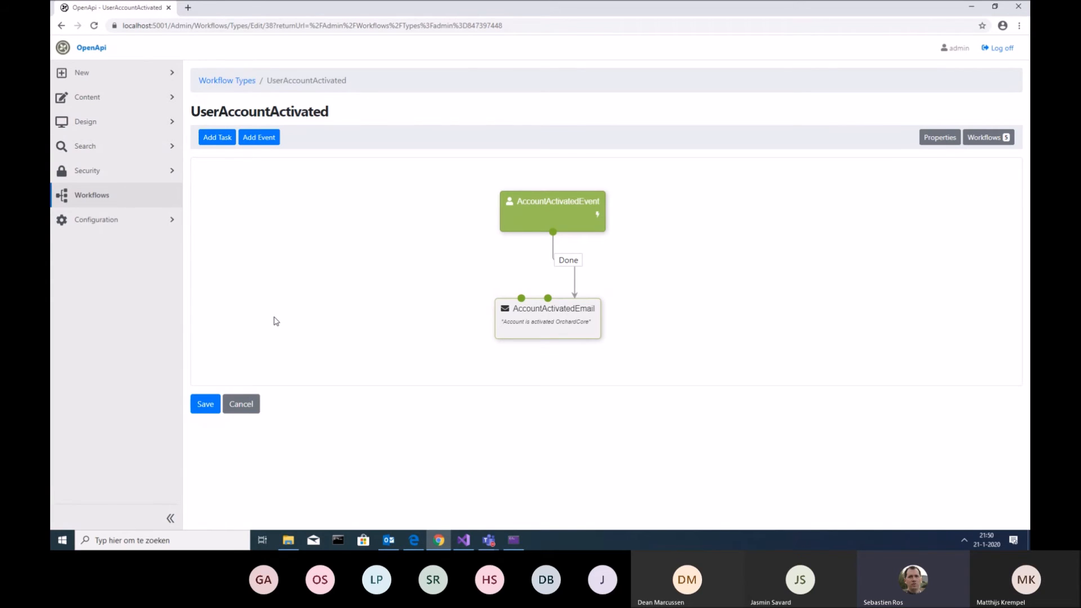
left_click(205, 403)
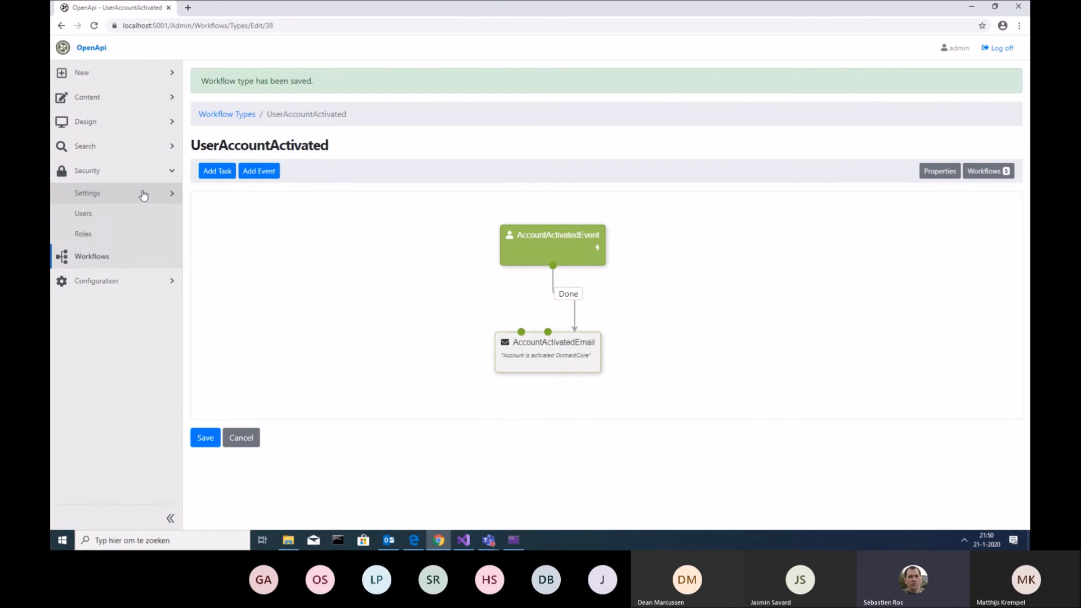
From the users list start a new user and highlight the Is enabled option wording
left_click(82, 213)
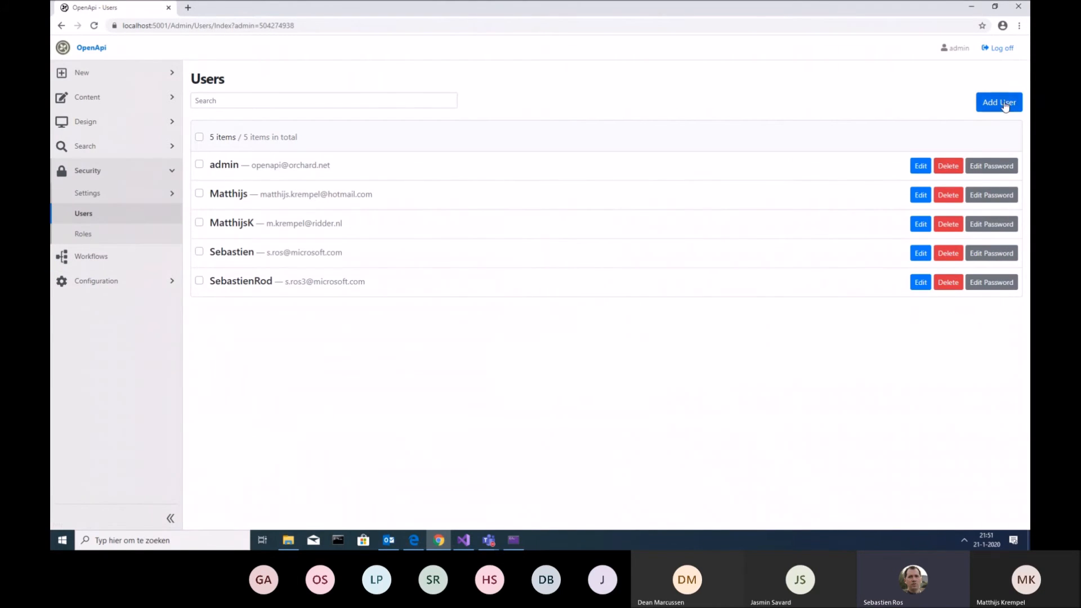
left_click(998, 103)
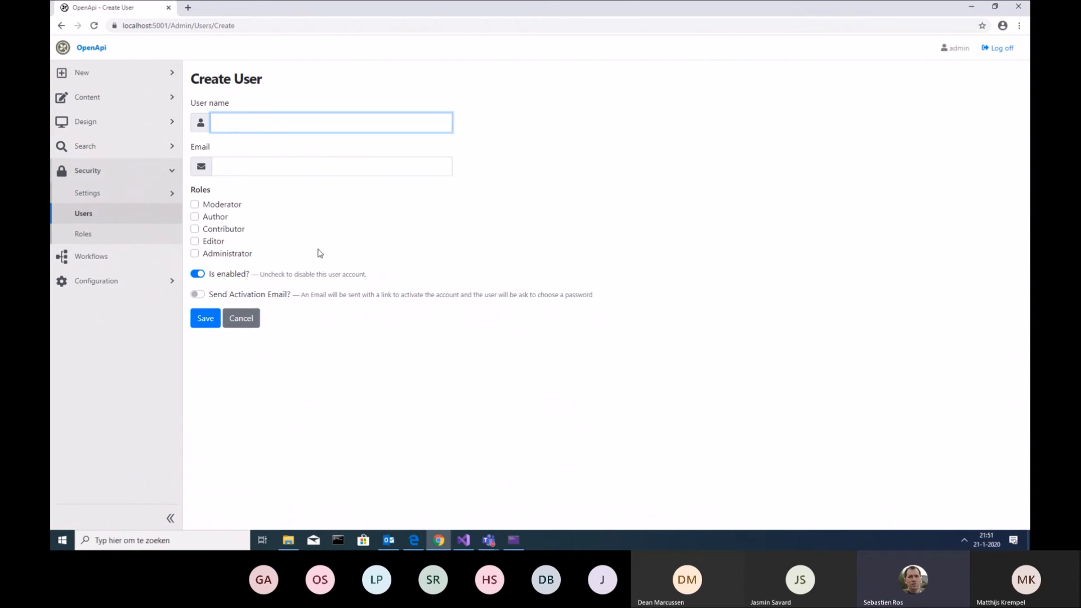
left_click(331, 121)
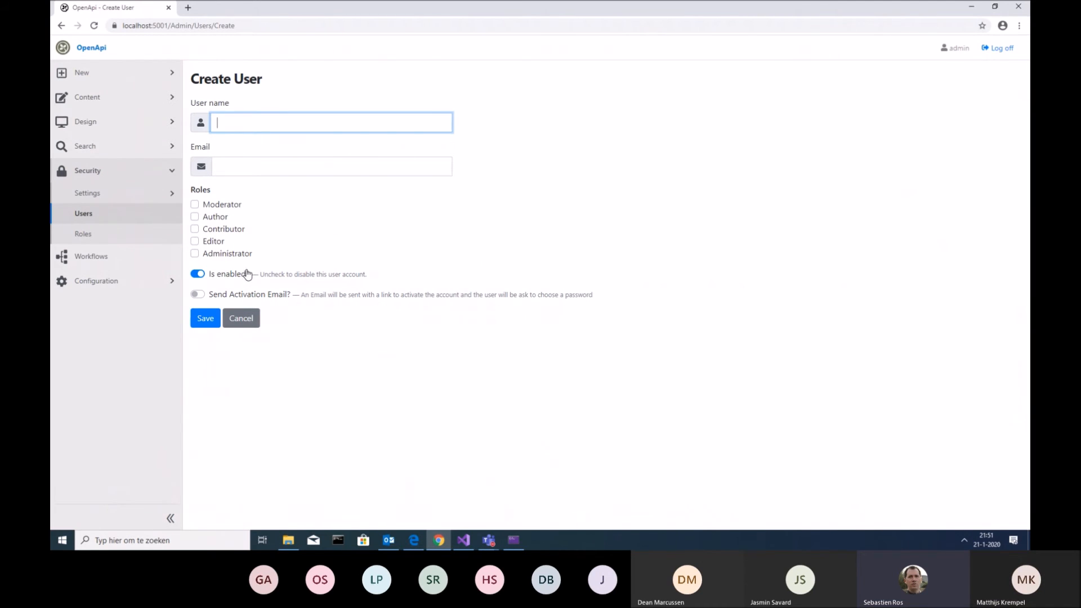
mouse_move(344, 273)
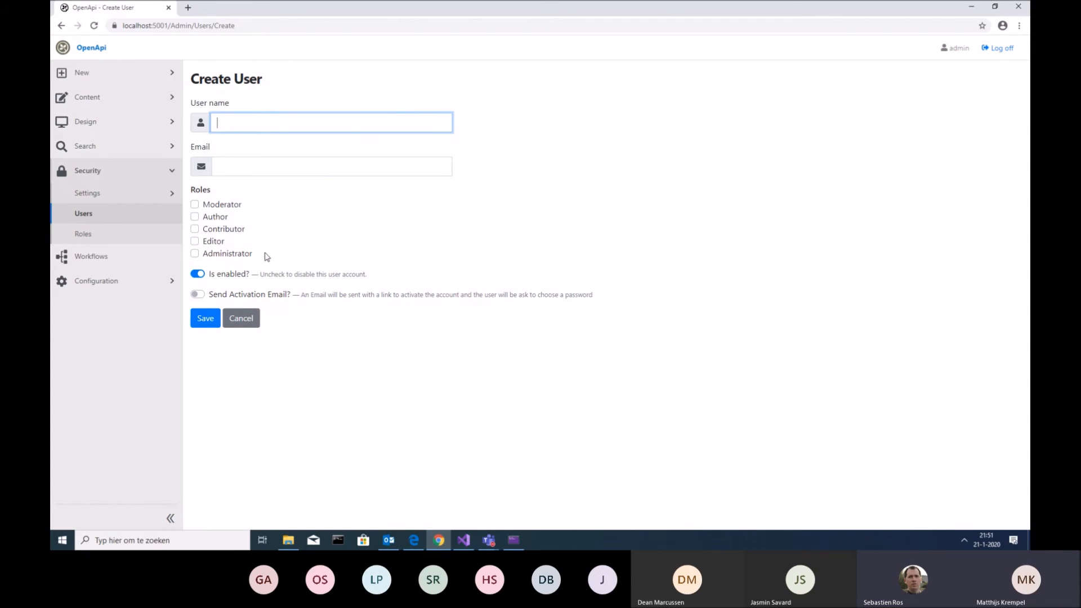
double_click(226, 273)
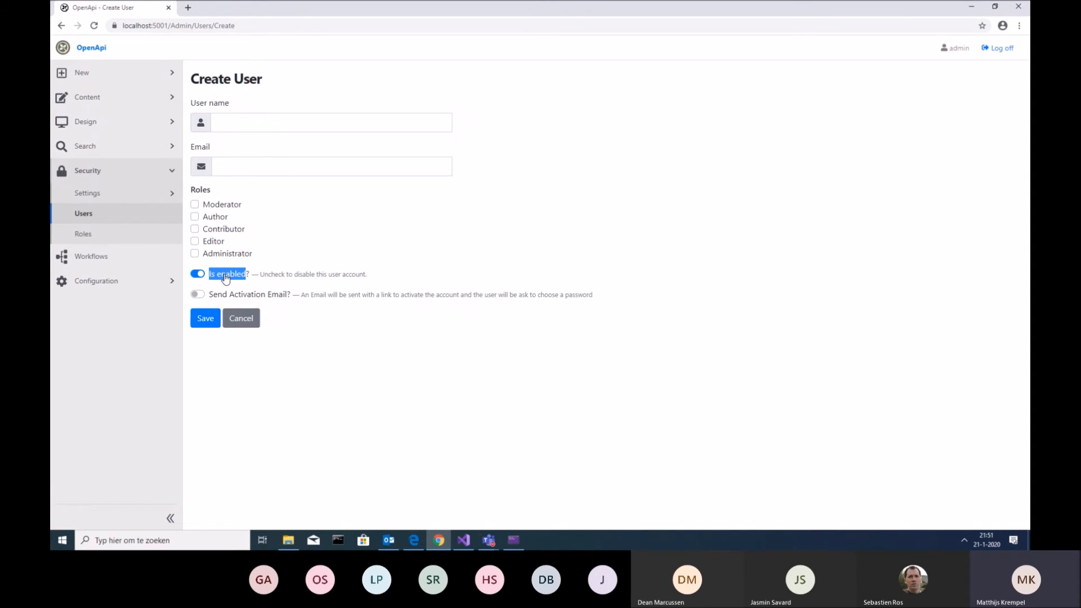
mouse_move(231, 302)
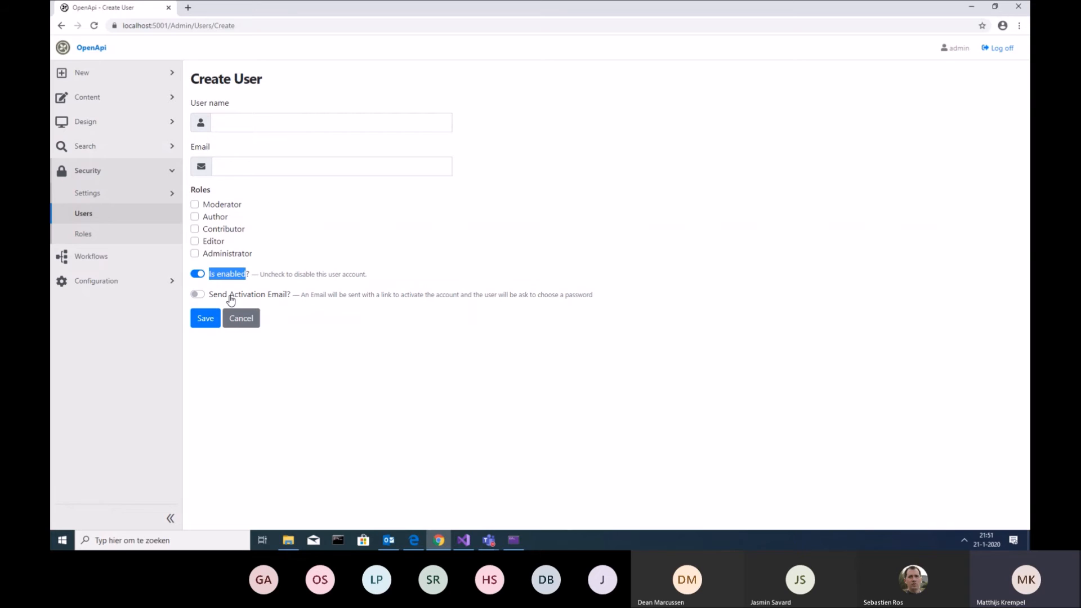
mouse_move(241, 339)
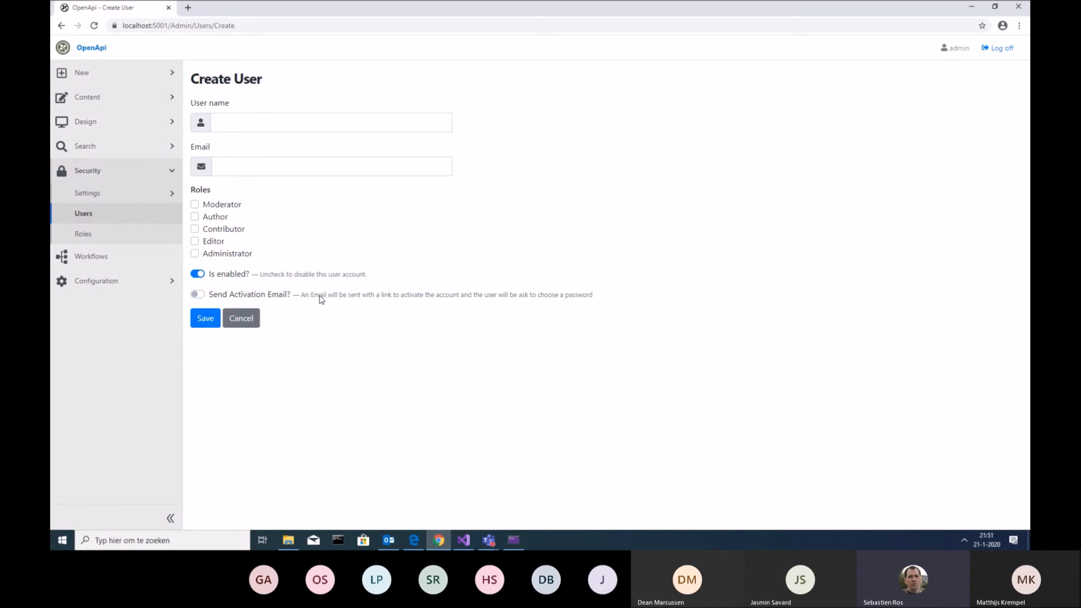
mouse_move(739, 342)
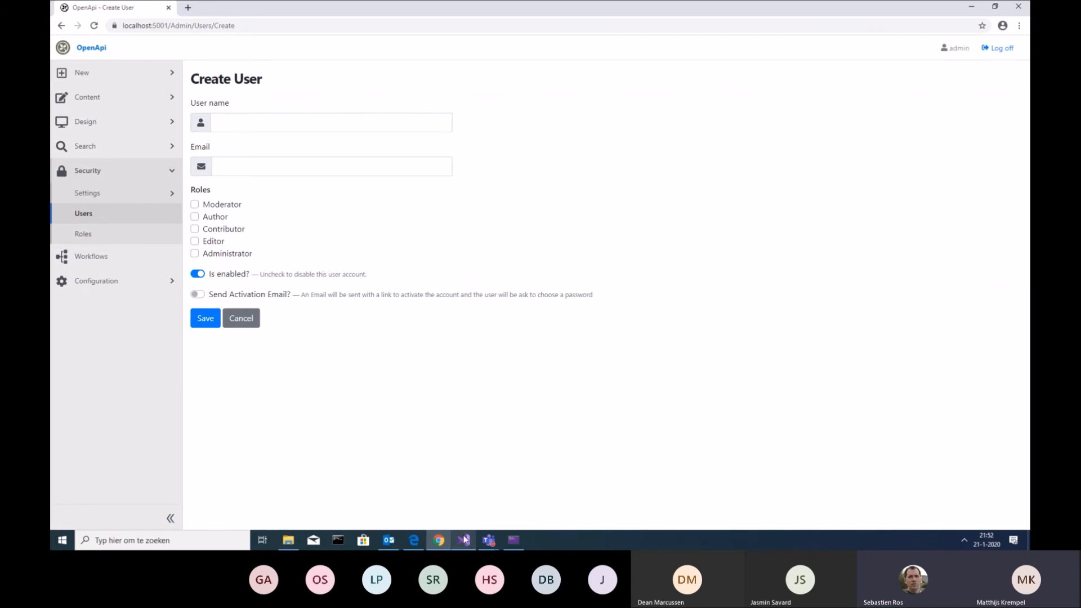
Expand the OrchardCore.Users Drivers and Registration views and open Activation.cshtml
left_click(462, 539)
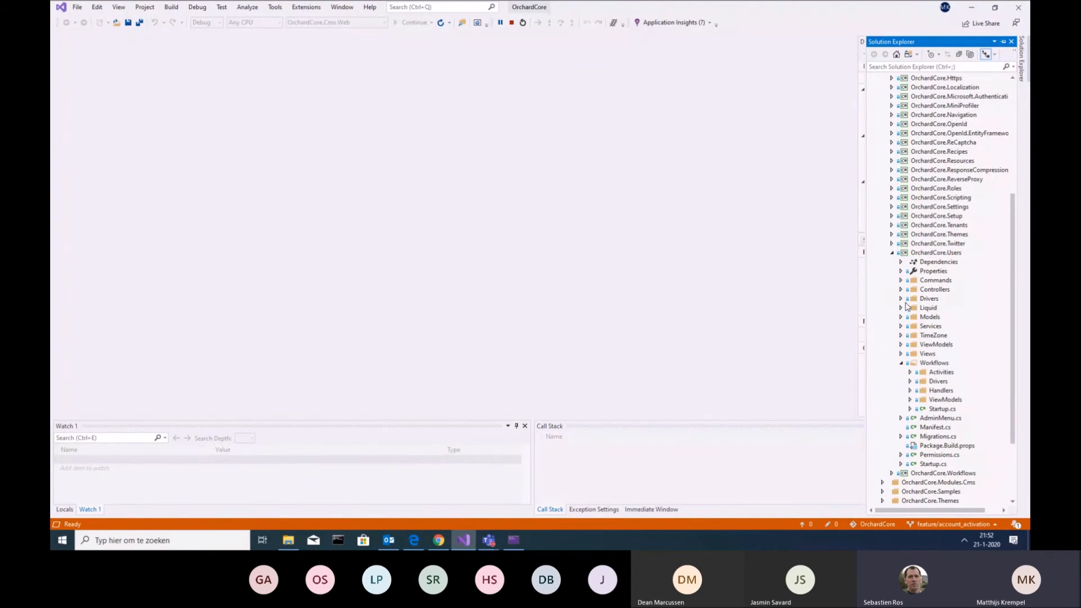
left_click(901, 297)
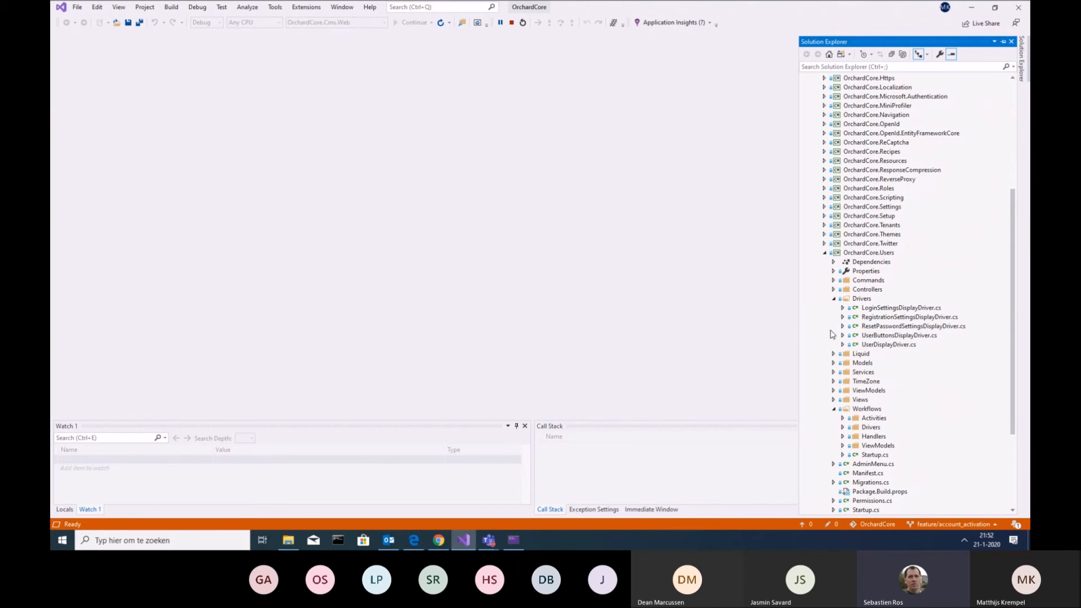
mouse_move(831, 334)
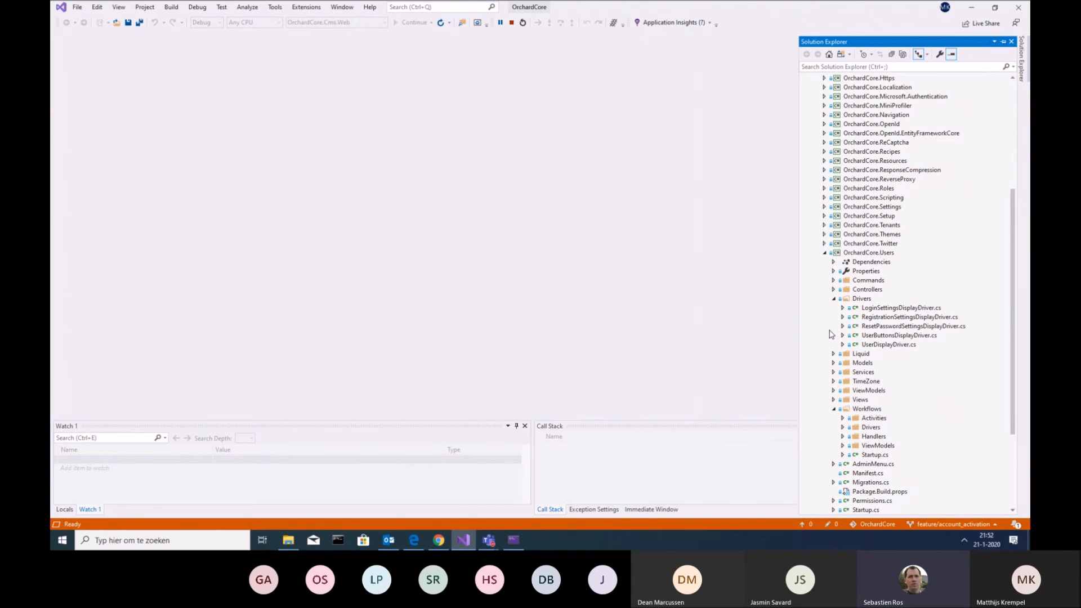
mouse_move(839, 416)
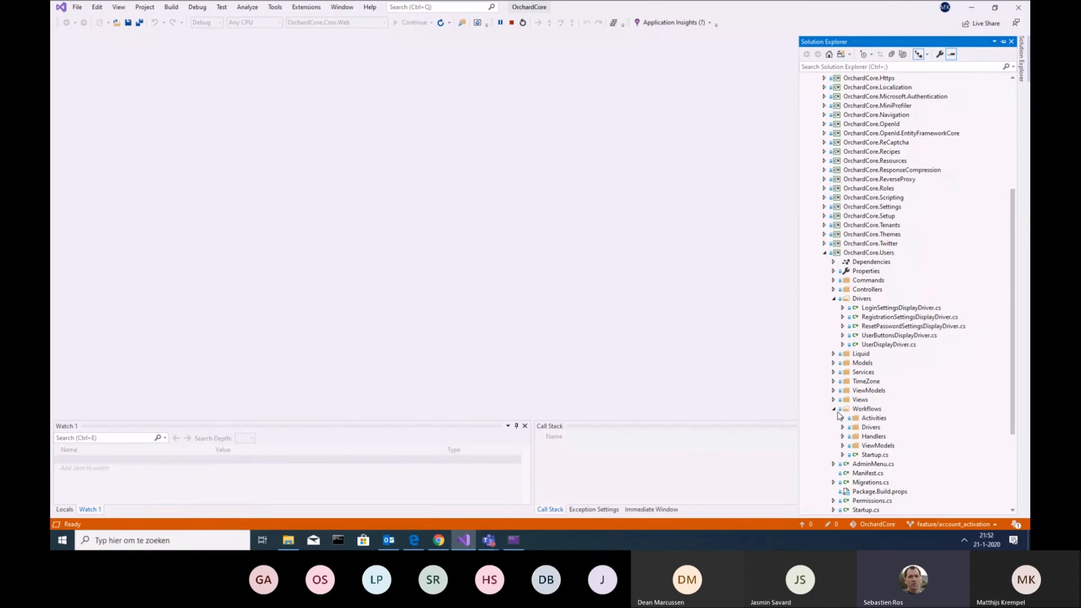
left_click(833, 407)
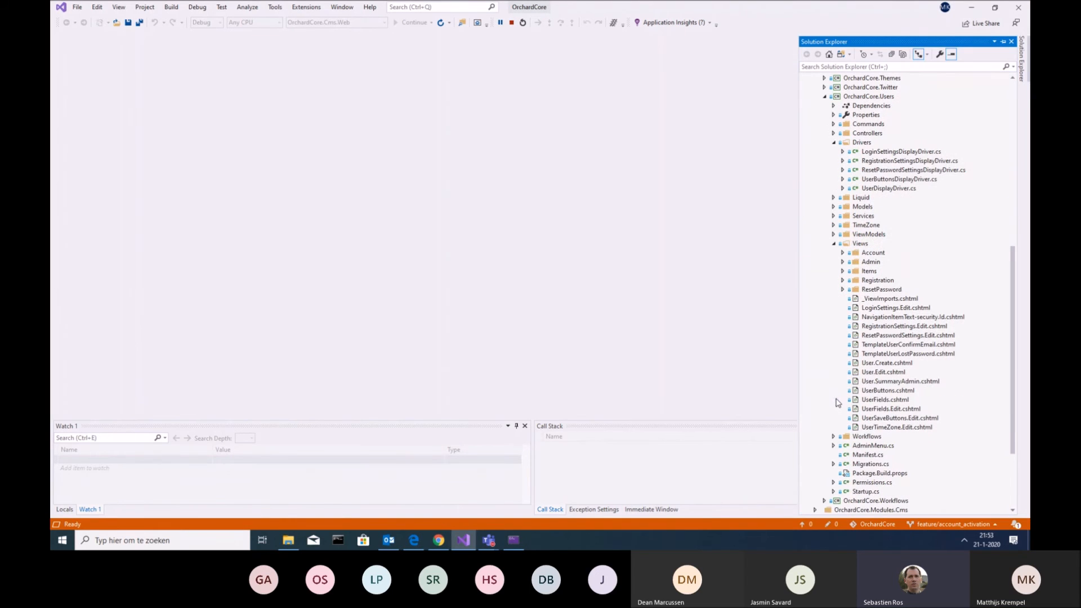
mouse_move(909, 386)
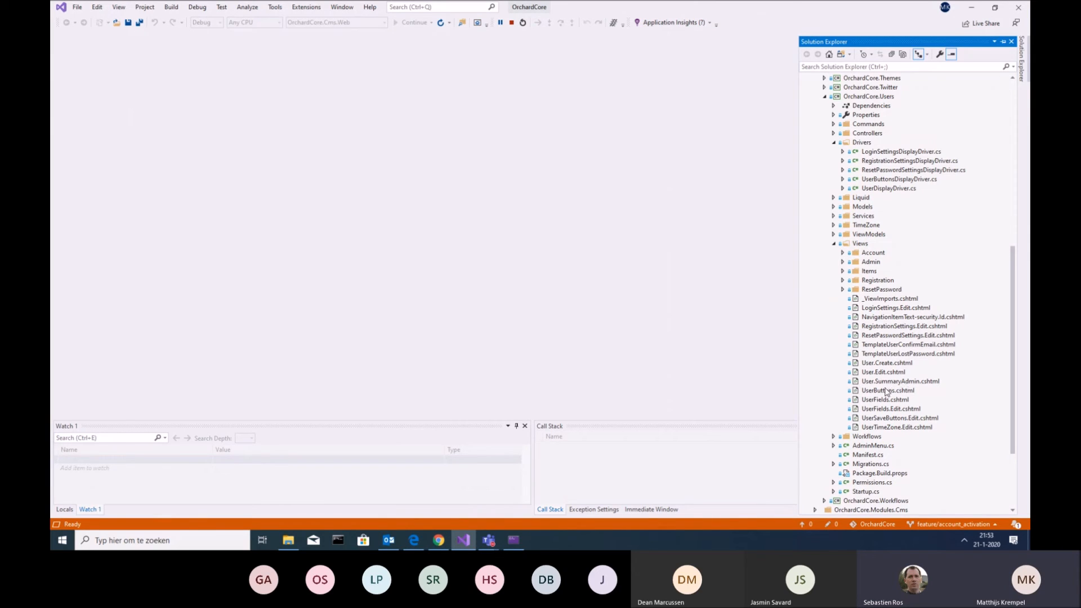
mouse_move(812, 387)
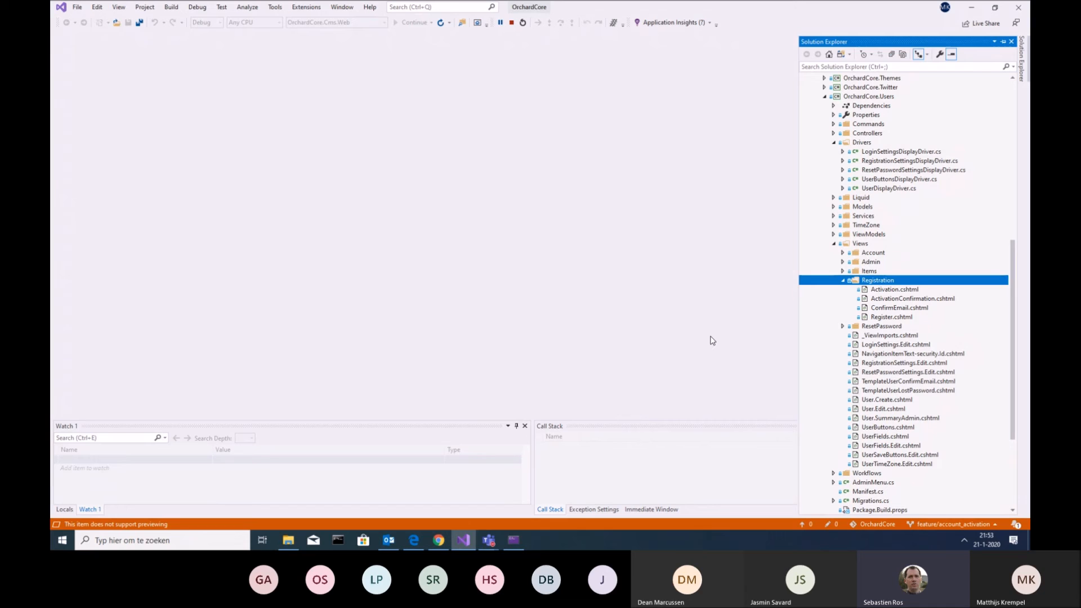
left_click(893, 289)
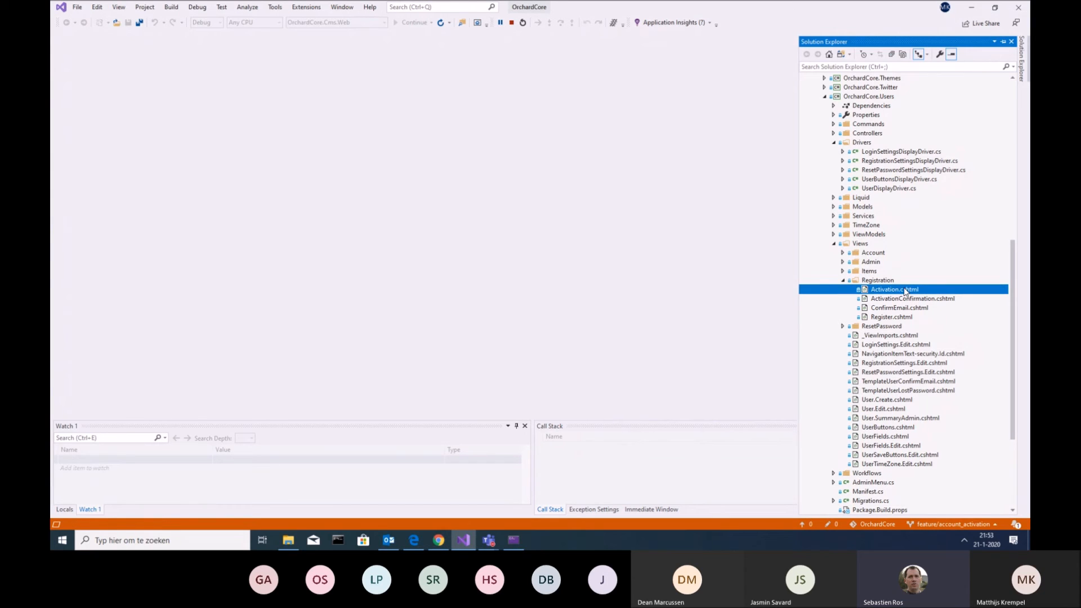
double_click(893, 290)
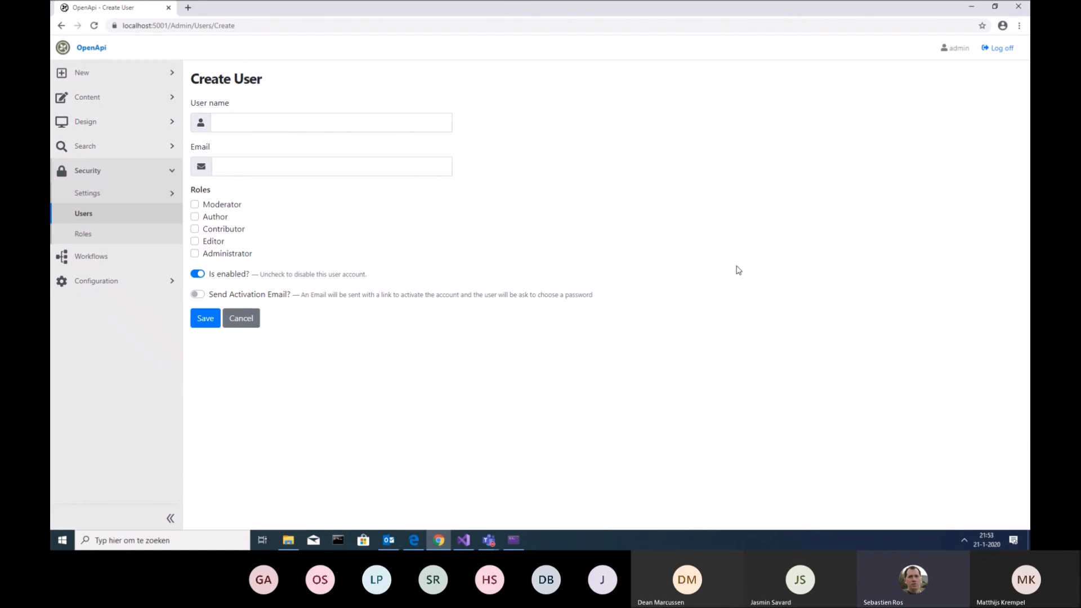
mouse_move(272, 200)
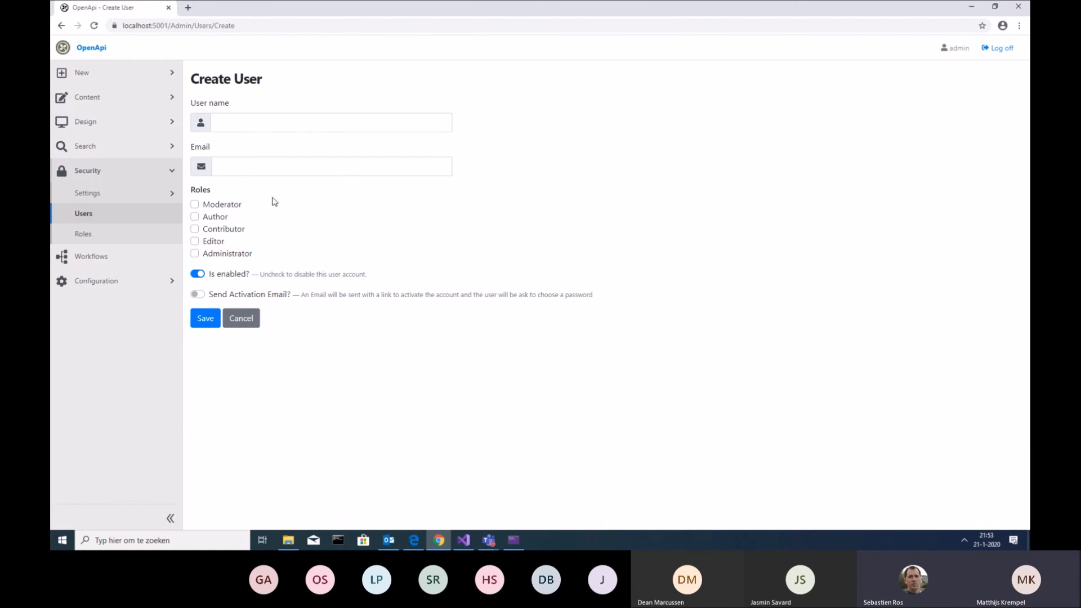
Visit Security > Settings > Registration, highlight 'Administrators can send an activation email', then return to Users
left_click(95, 281)
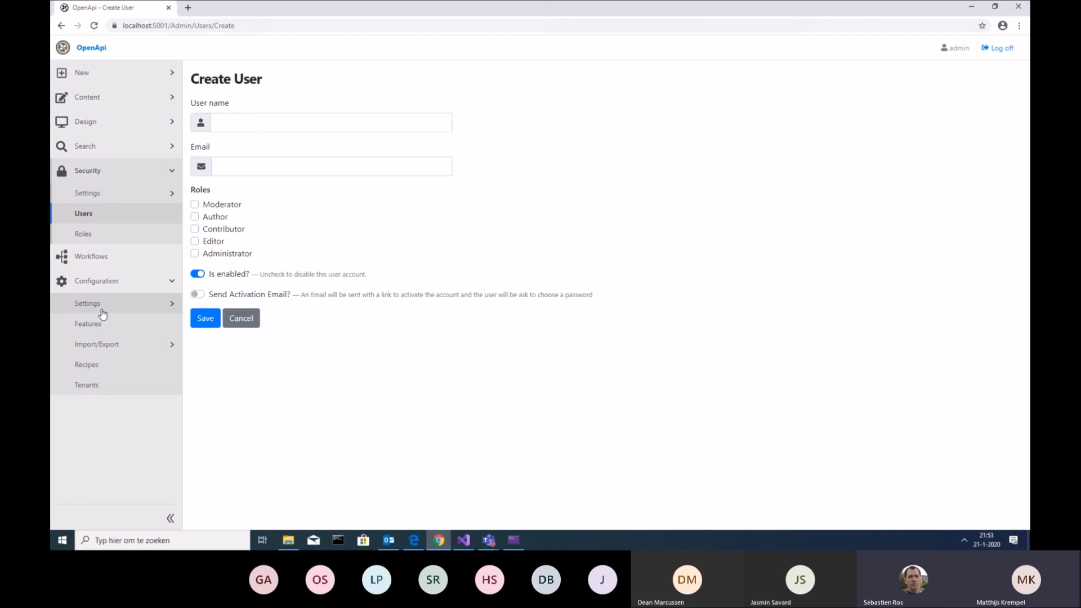
left_click(86, 302)
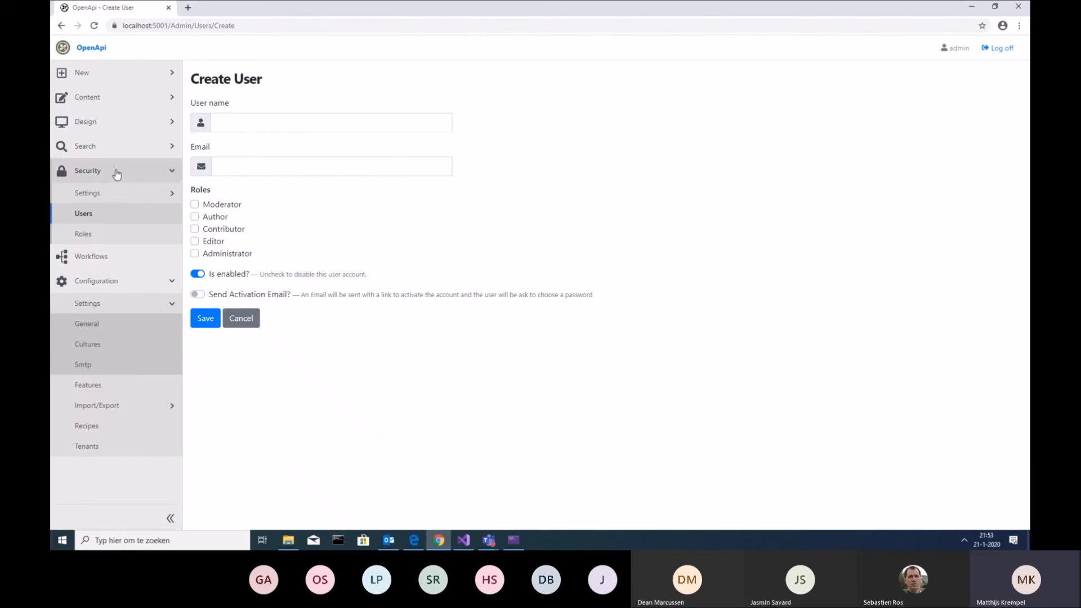
left_click(87, 192)
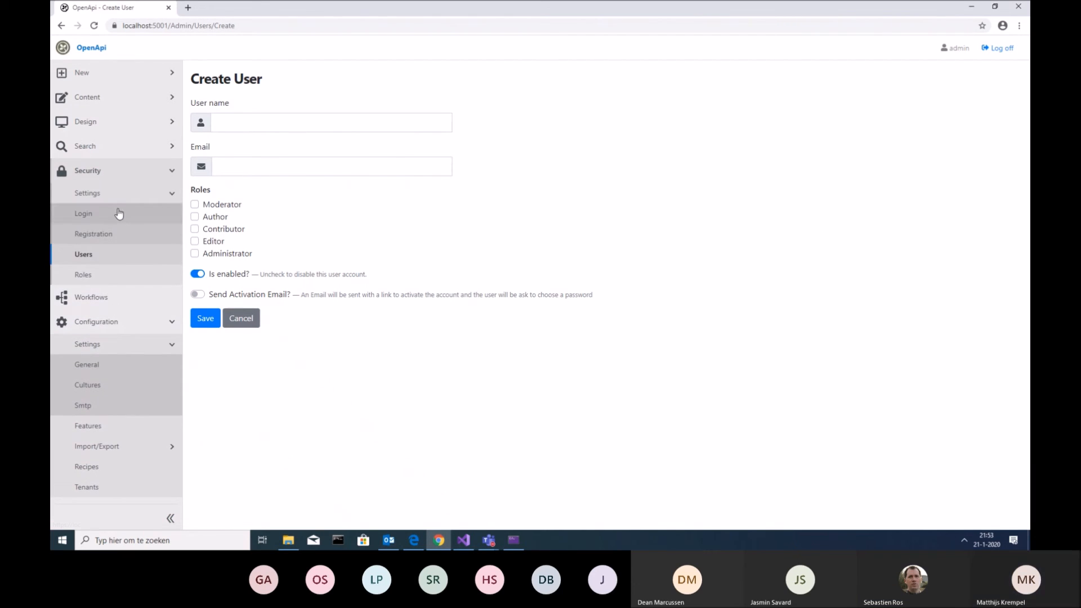
left_click(93, 234)
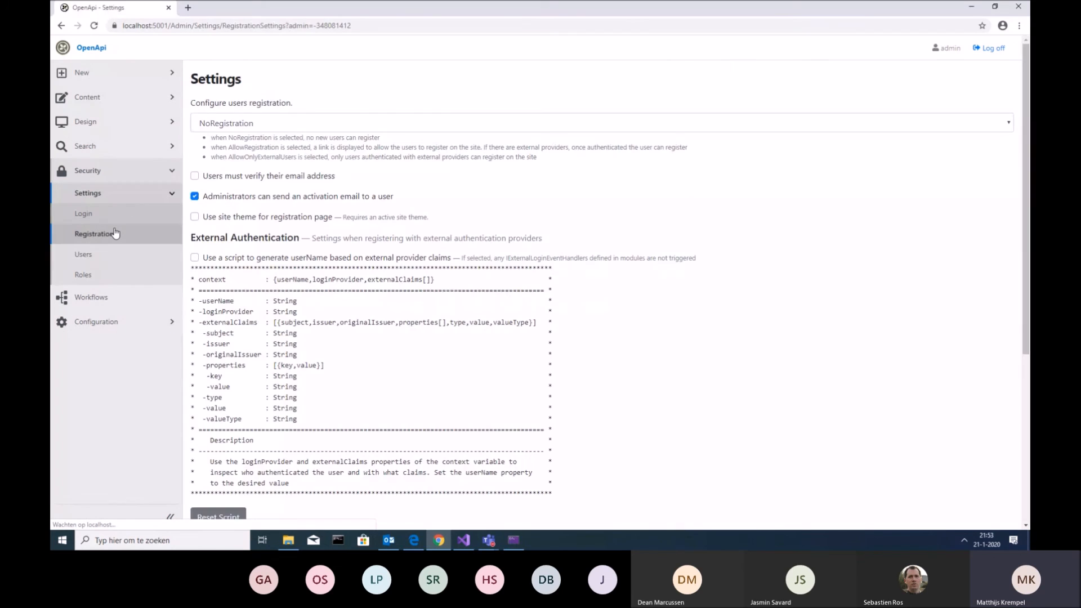
left_click_drag(205, 196, 412, 216)
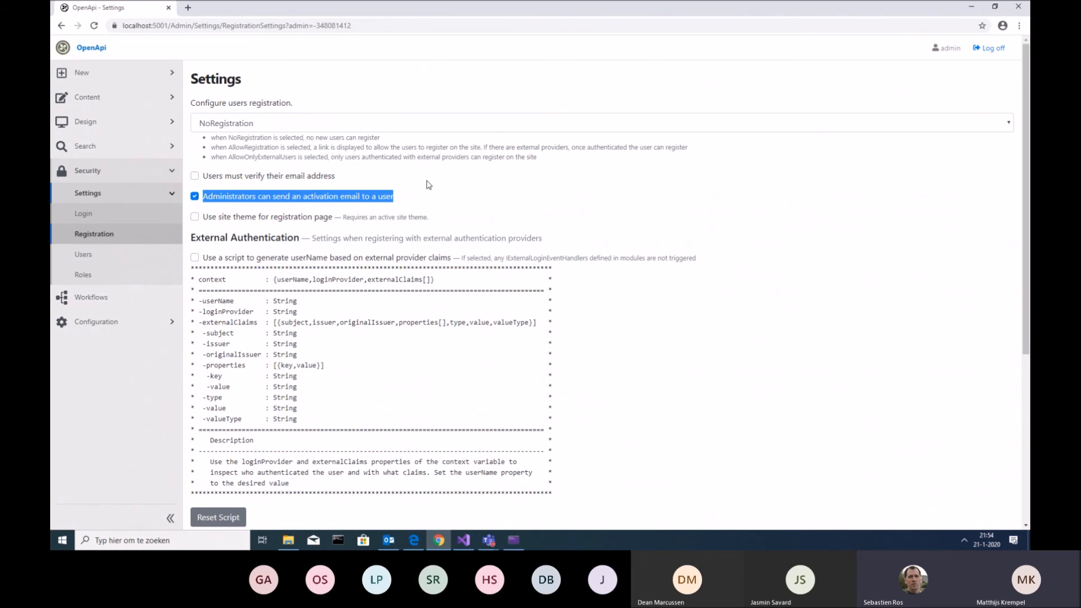
mouse_move(515, 180)
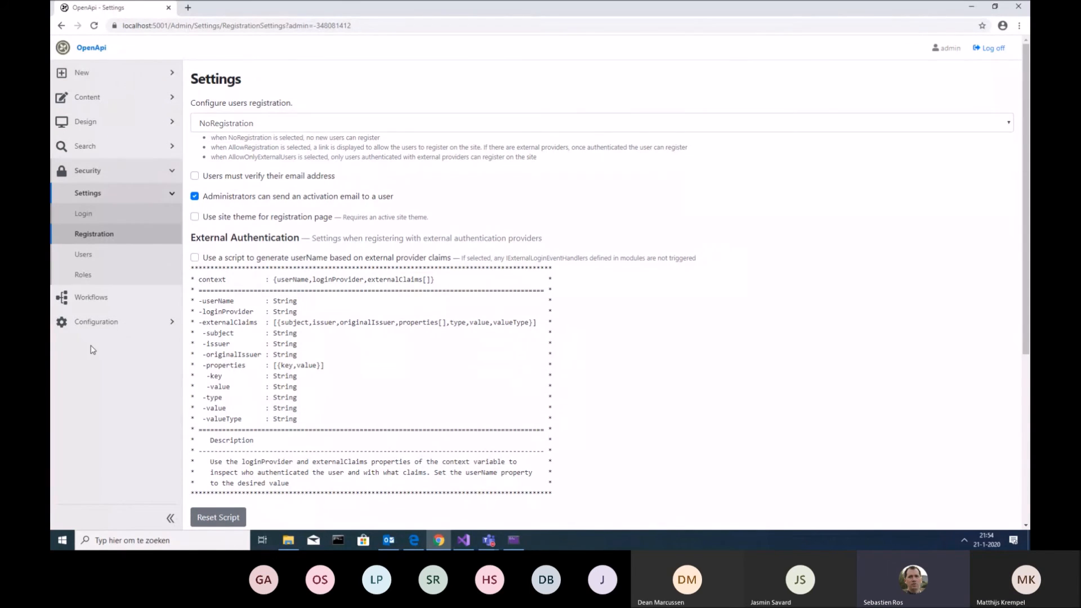
mouse_move(91, 296)
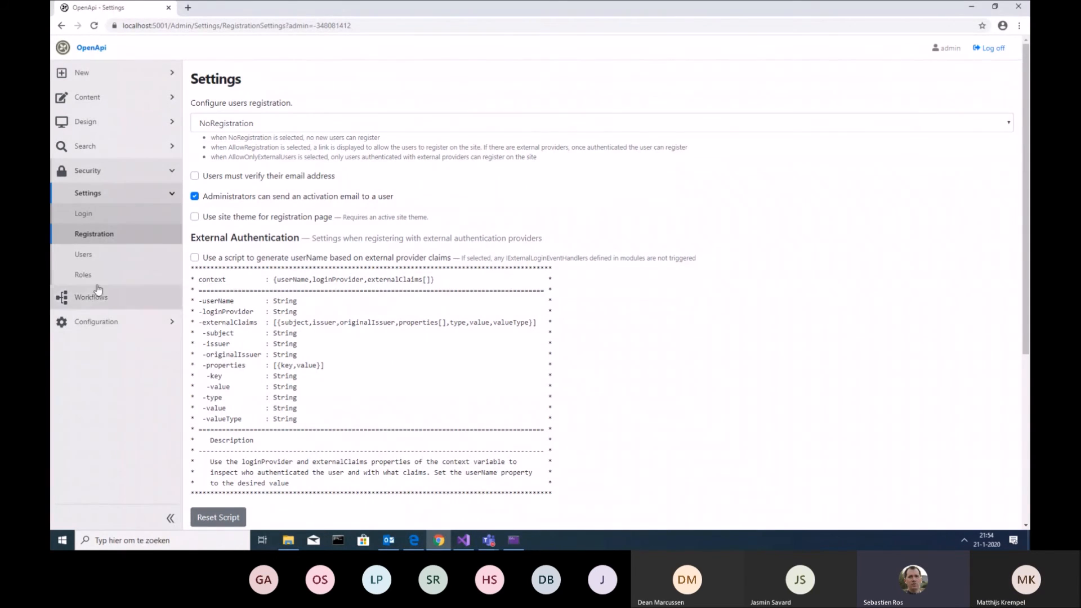
left_click(82, 254)
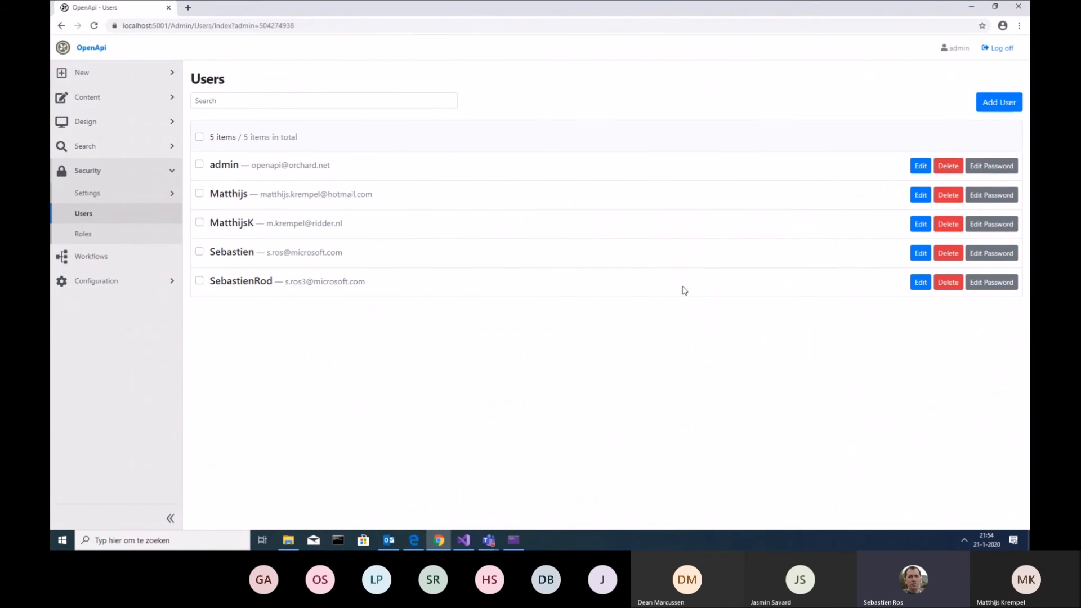
Start a new user, grab the 'Send Activation Email' label text and switch to Visual Studio
left_click(999, 102)
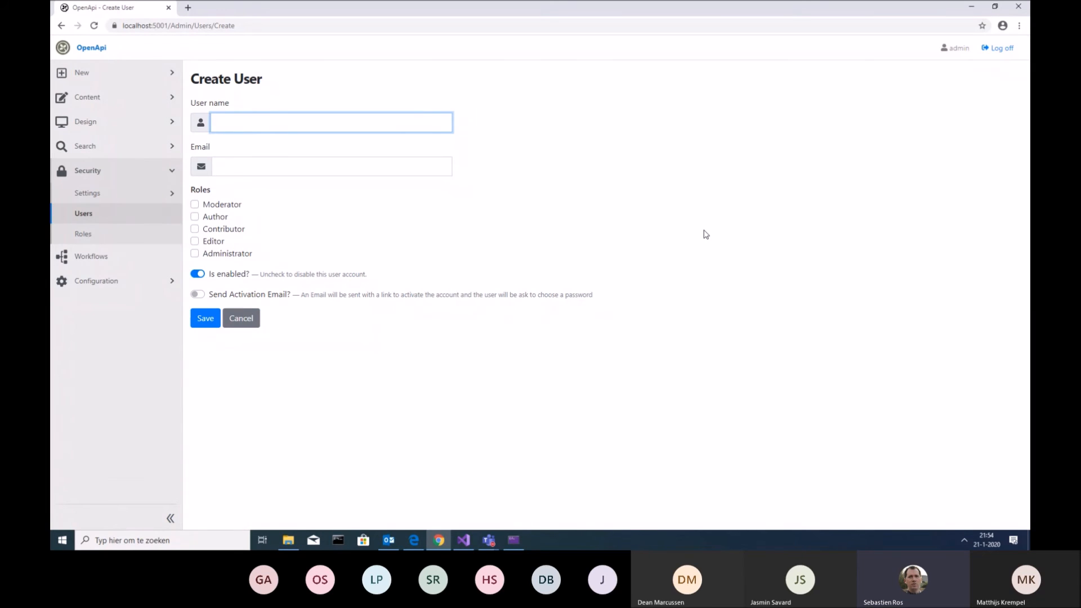
mouse_move(537, 402)
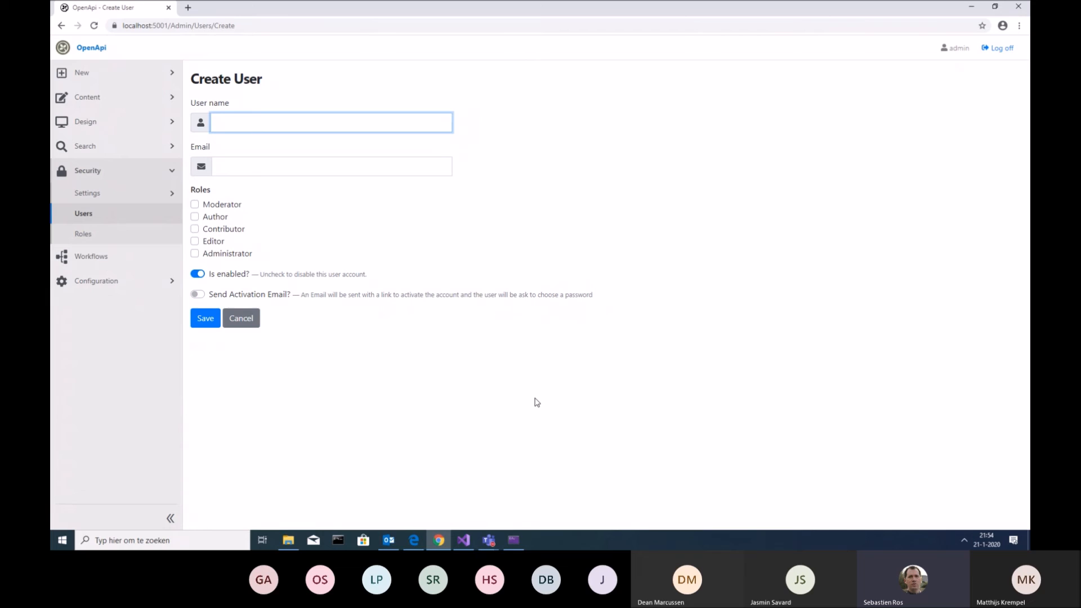
left_click(331, 122)
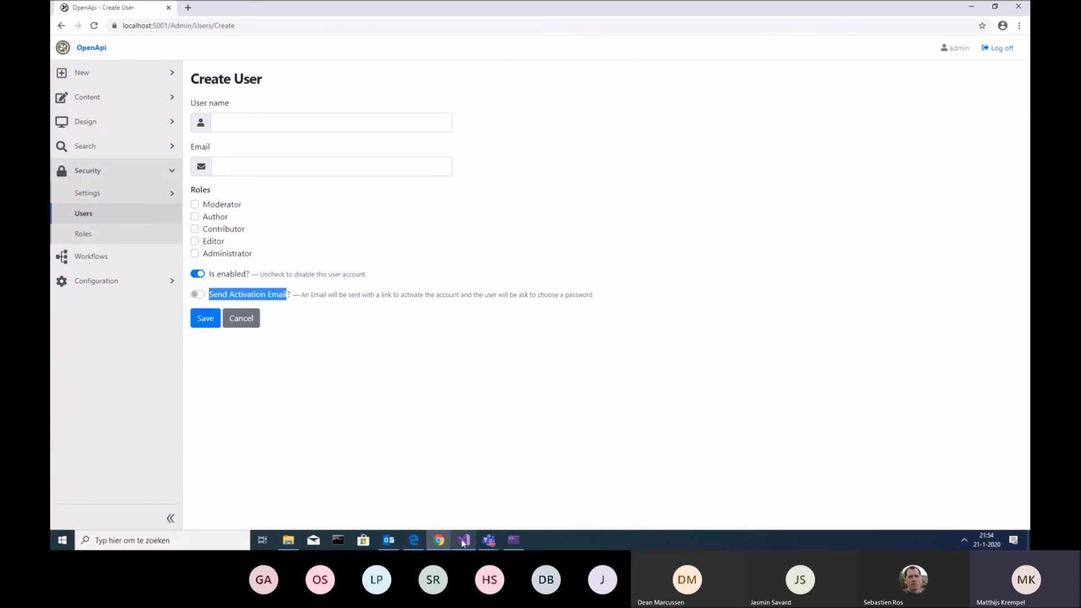
left_click(463, 539)
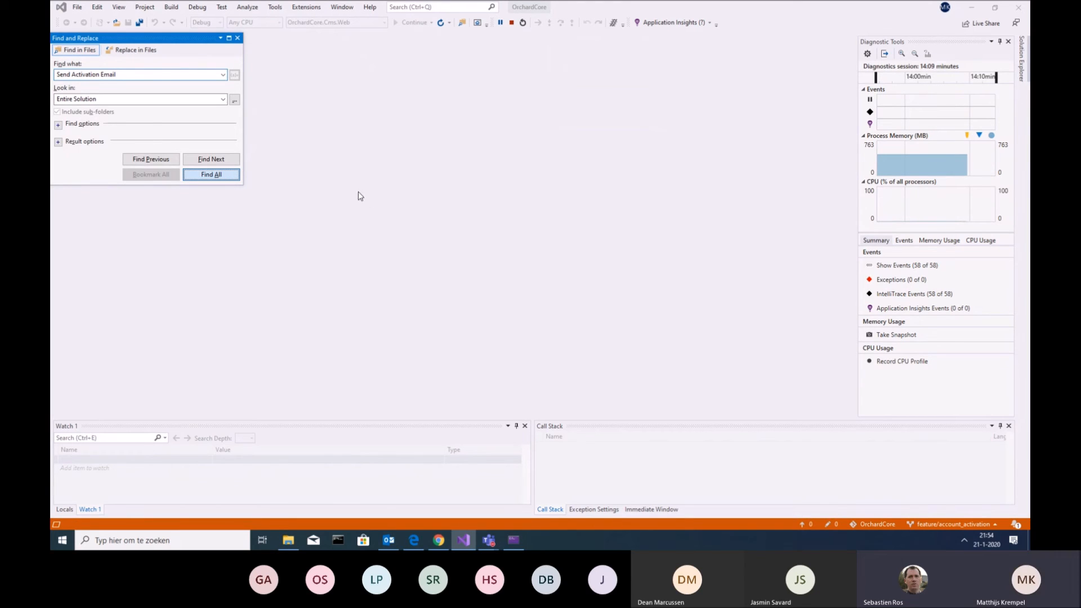
Find All for 'Send Activation Email' and review the single match in UserFields.Edit.cshtml
left_click(210, 173)
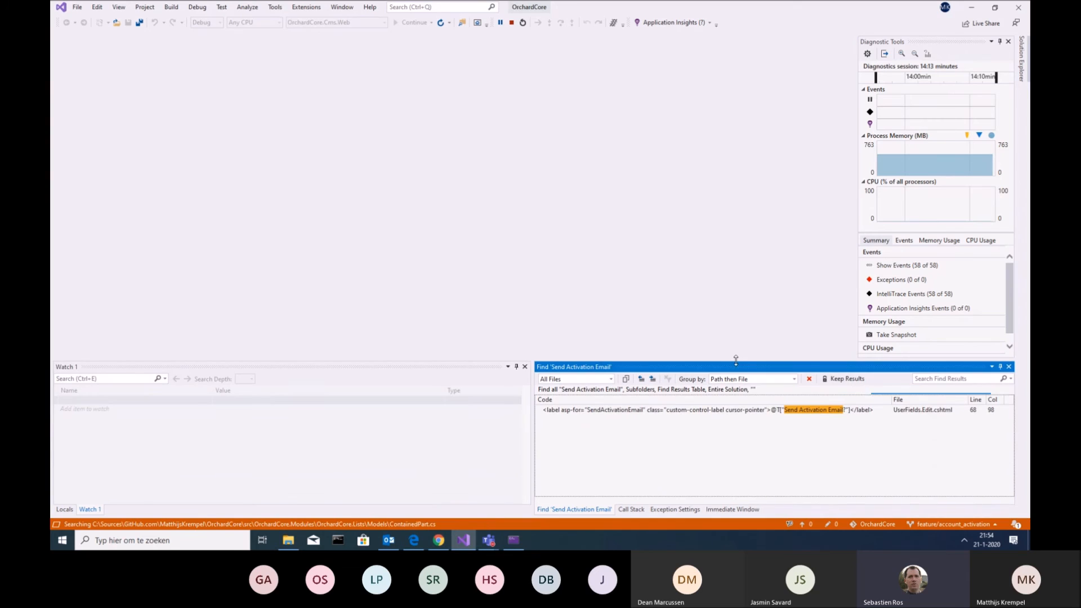
double_click(813, 410)
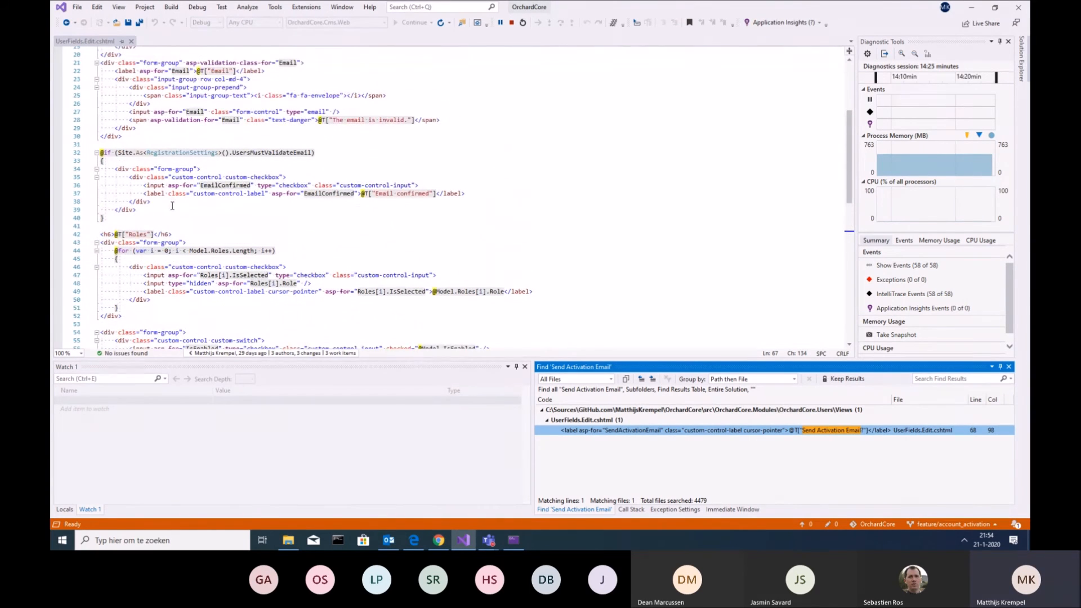
scroll("down", 3)
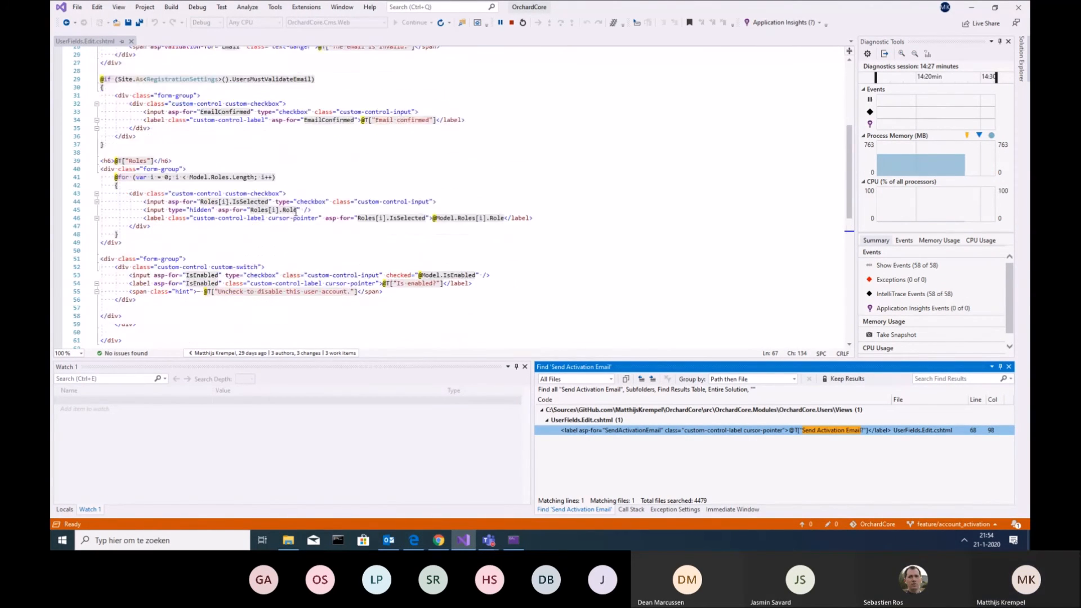
scroll("down", 3)
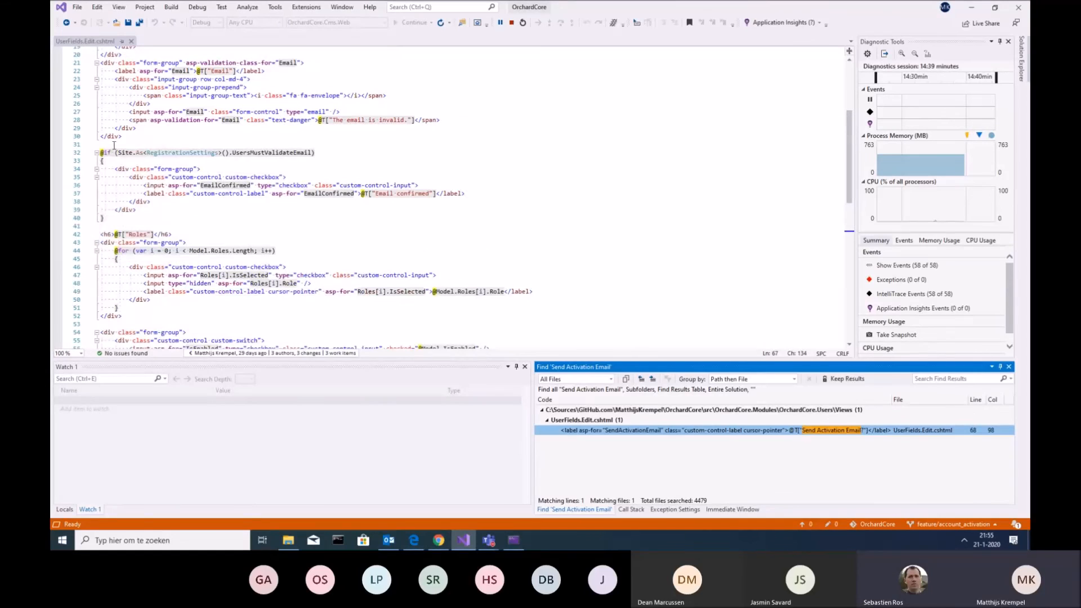
left_click(222, 224)
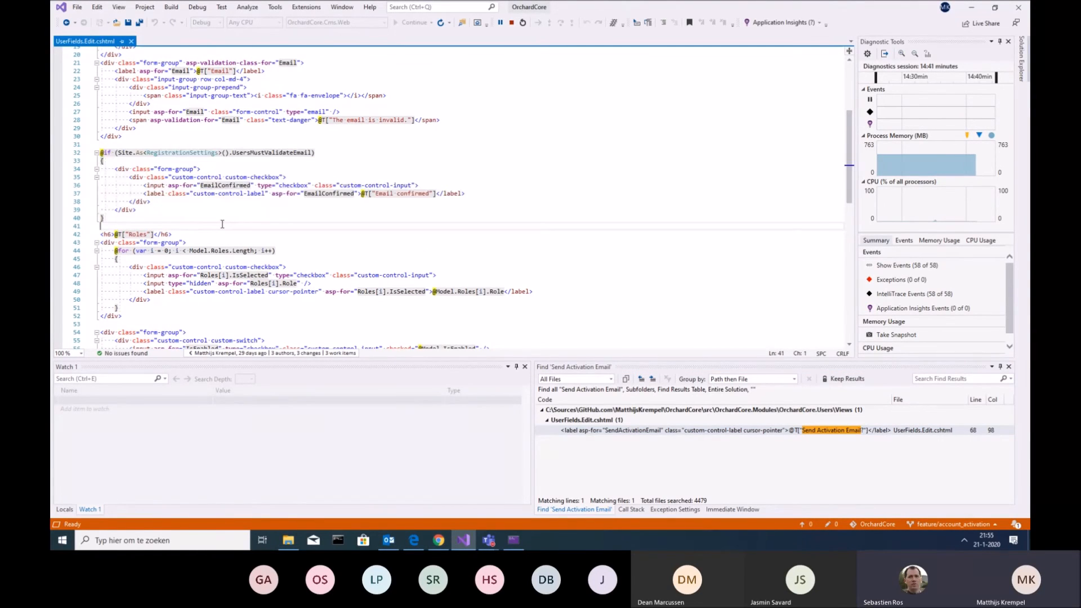
scroll("down", 3)
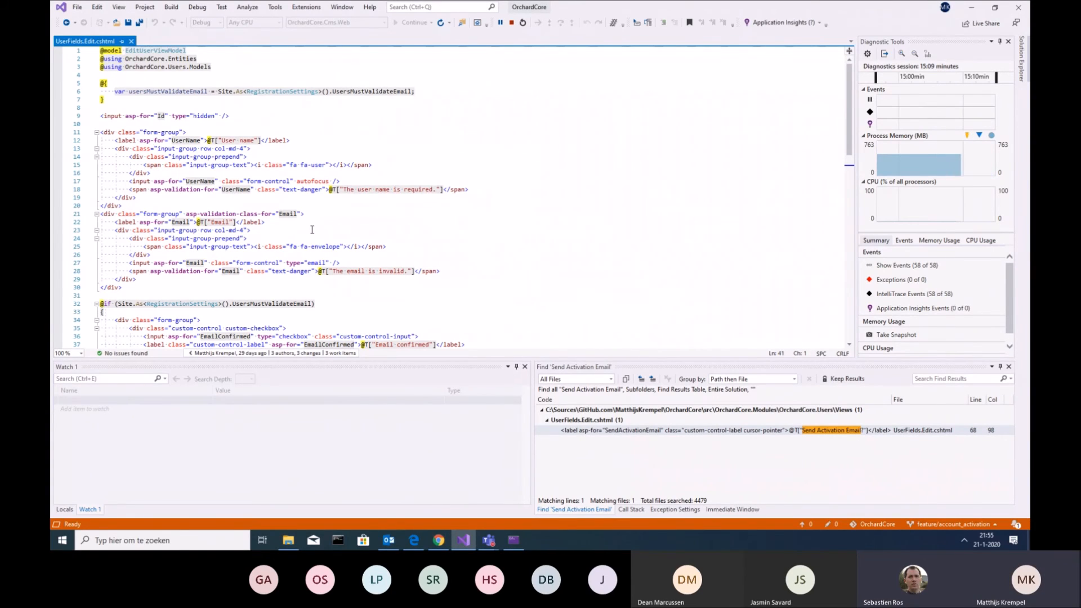
Launch Notepad via Run and jot a note starting with 'support'
key("Win+r")
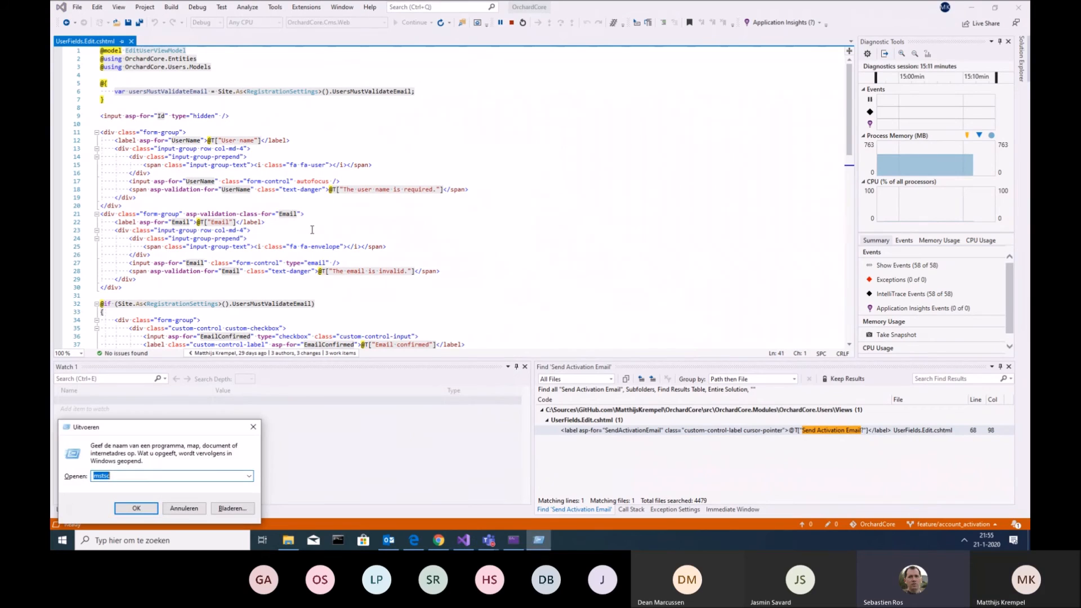
type("note")
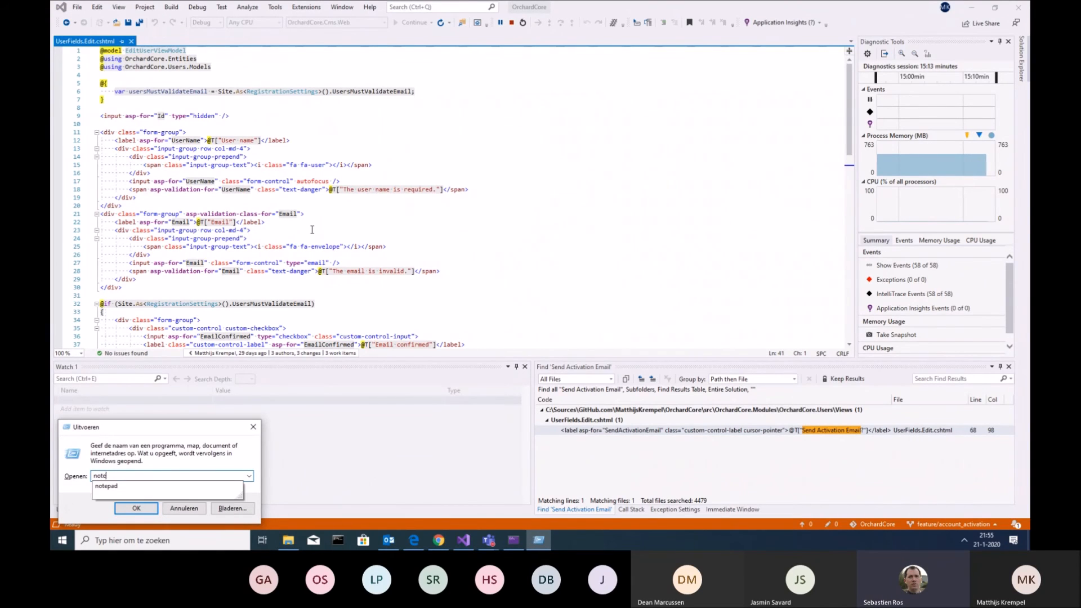
left_click(137, 508)
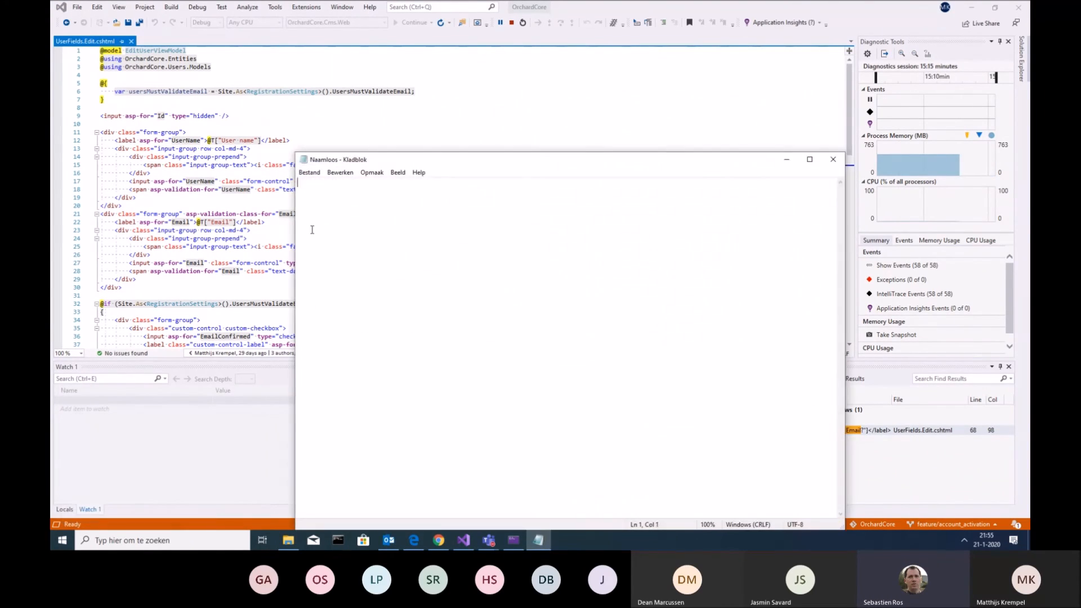
type("support")
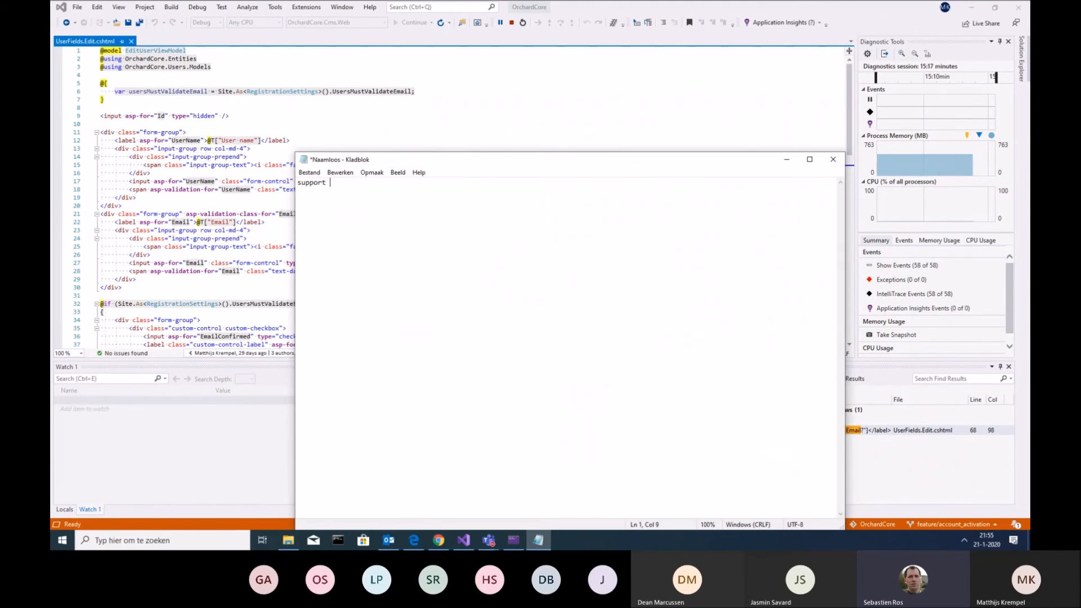
type("cwi")
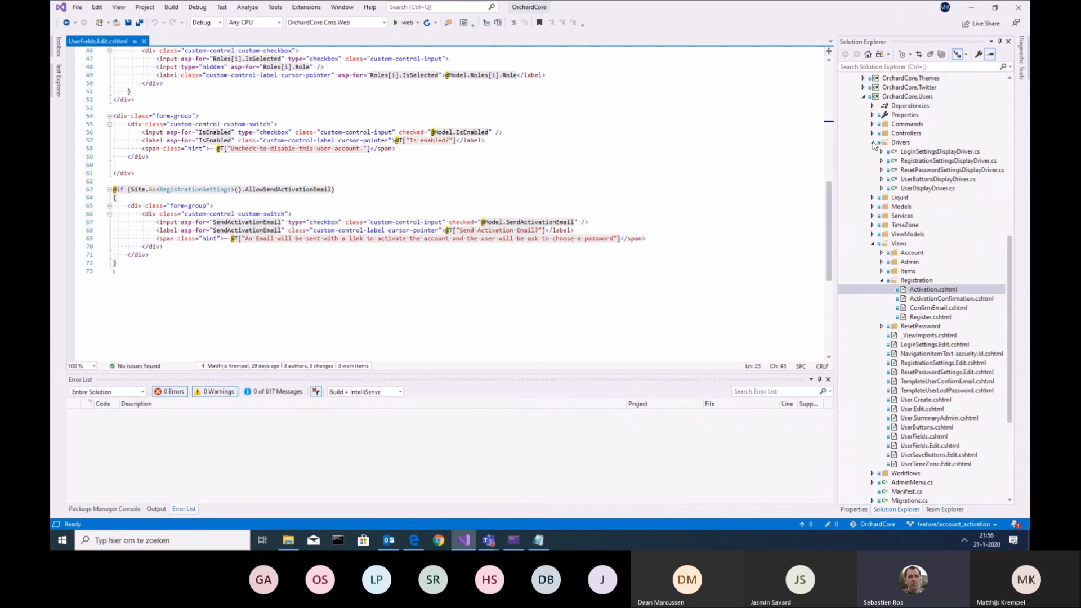
Open ResetPasswordSettingsDisplayDriver.cs showing its Edit and UpdateAsync methods
left_click(951, 170)
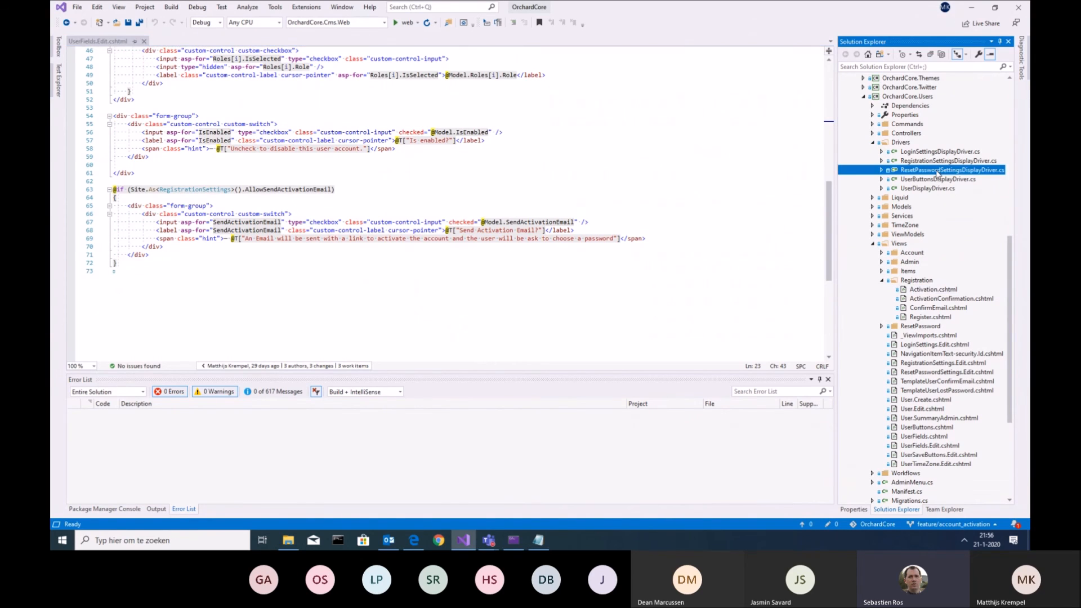
double_click(951, 170)
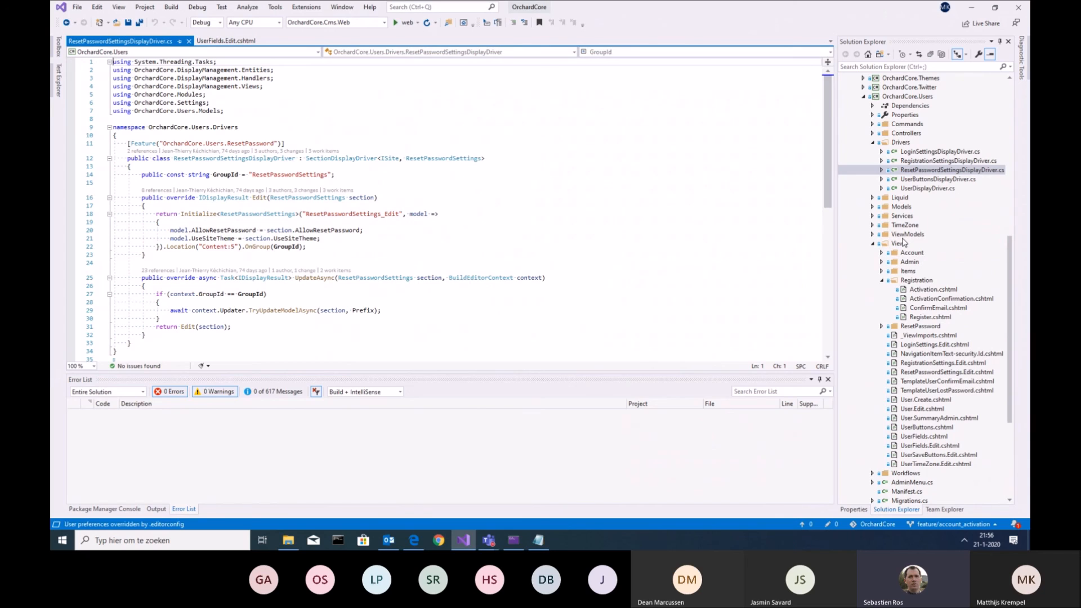
mouse_move(903, 242)
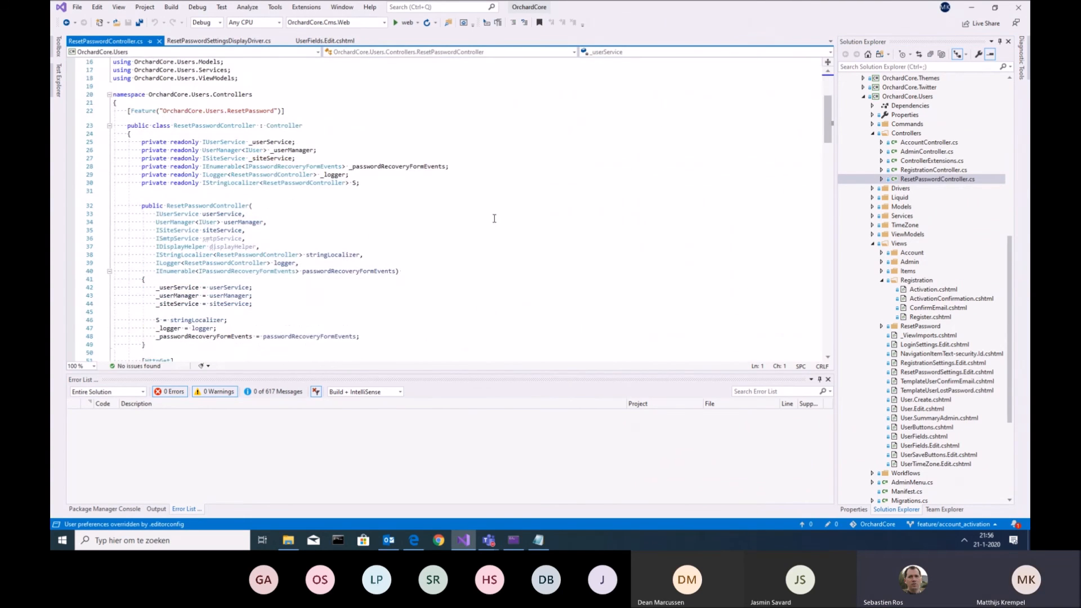
Scroll ResetPasswordController.cs to its ForgotPassword actions, then select RegistrationController.cs
scroll("down", 3)
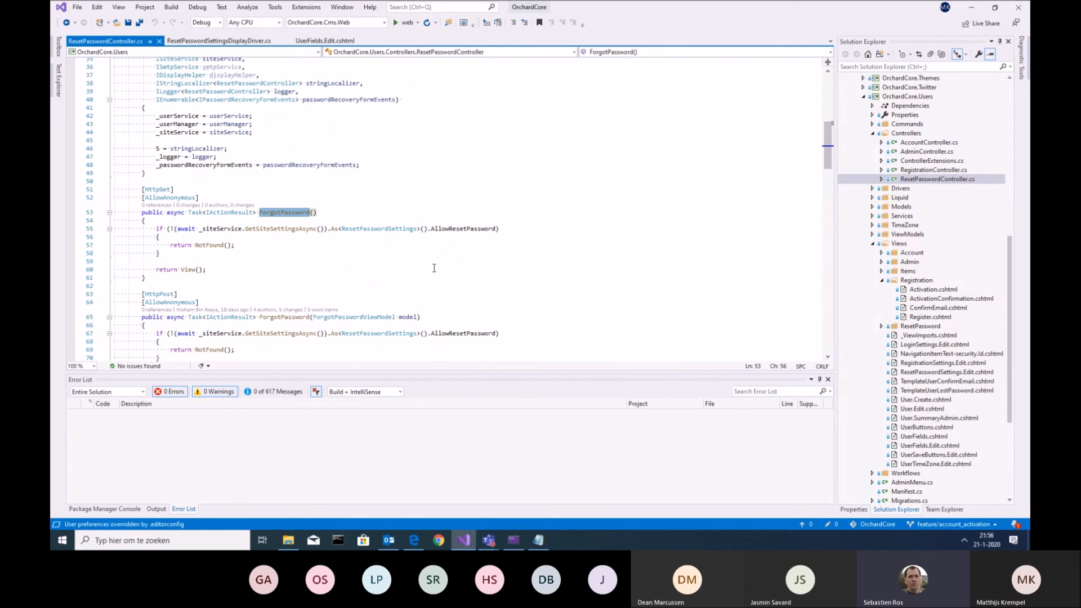
scroll("down", 3)
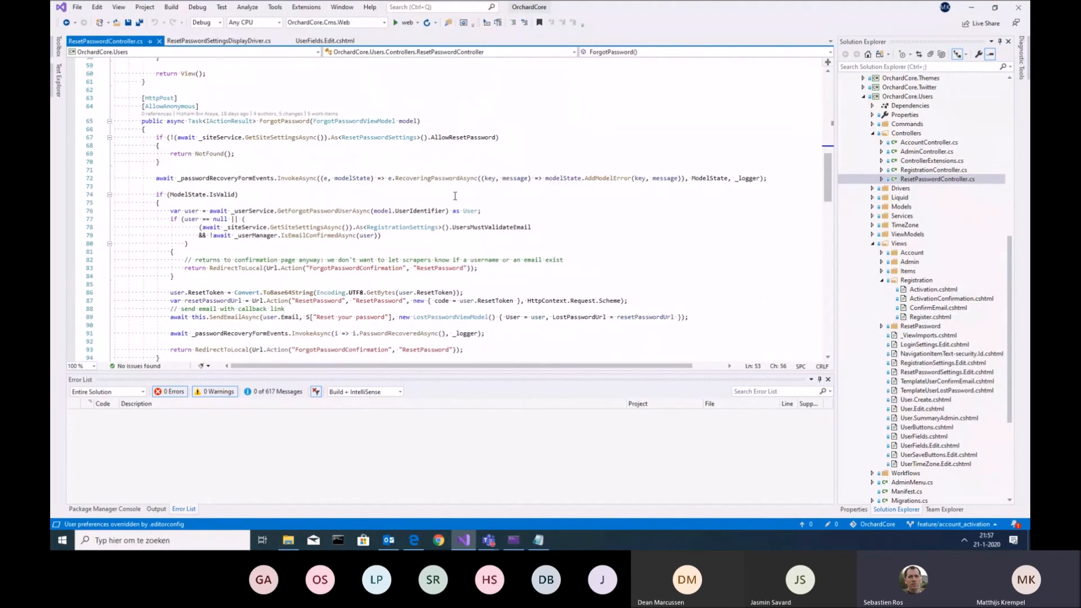
scroll("down", 3)
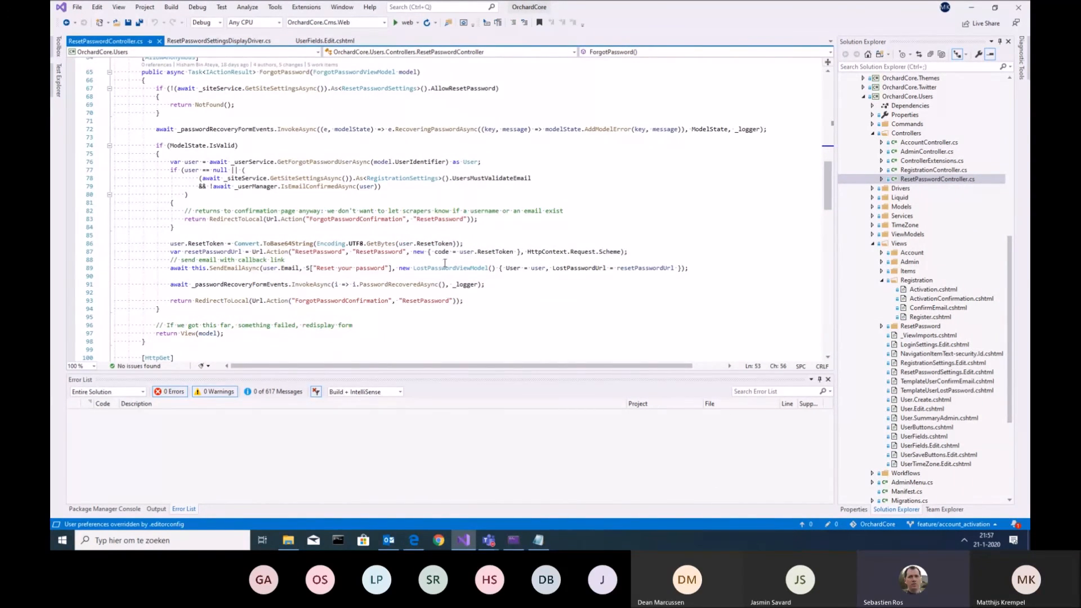
left_click(239, 284)
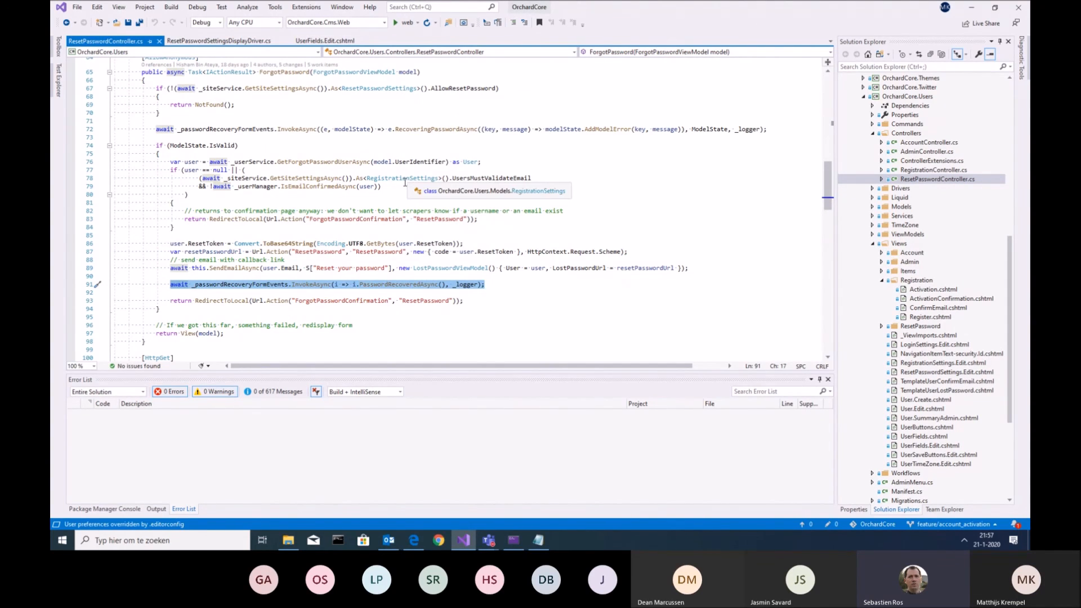
mouse_move(510, 200)
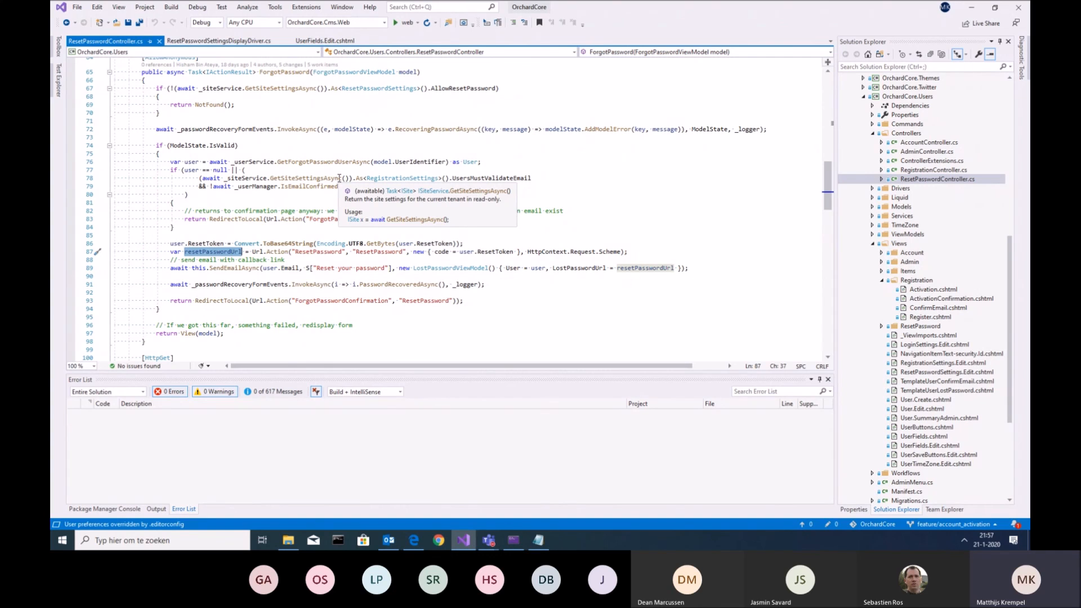
left_click(932, 170)
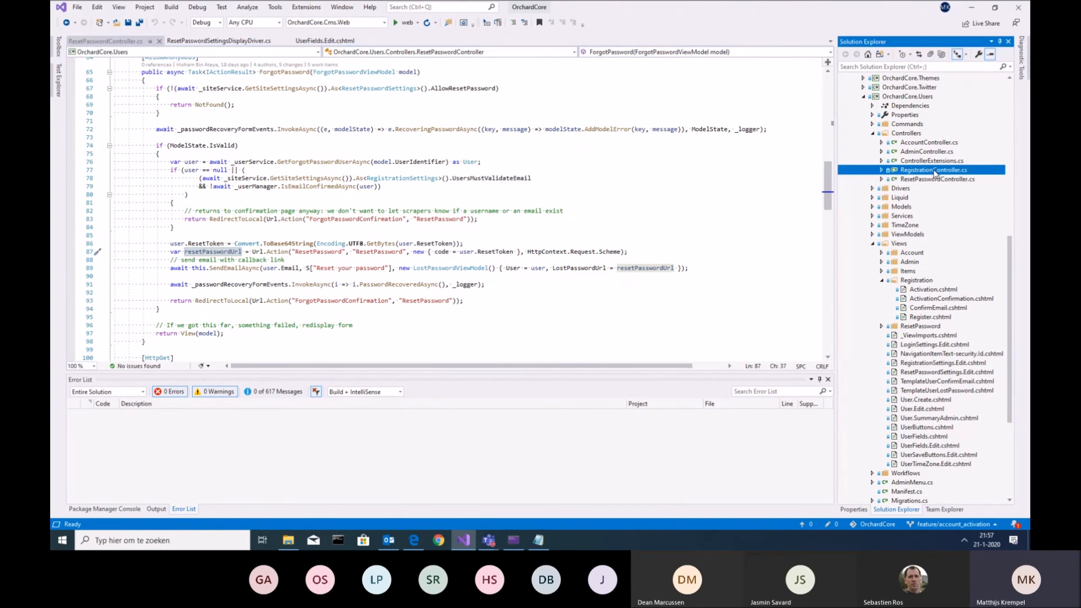
Open RegistrationController.cs at its ActivateAccount action and show the git branches list
double_click(933, 170)
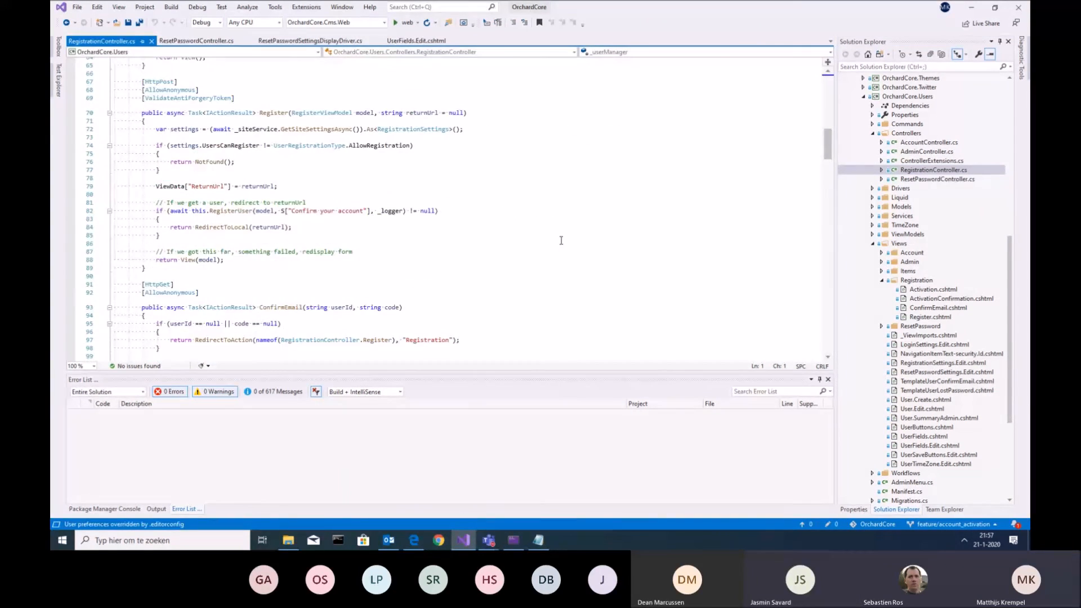
scroll("down", 3)
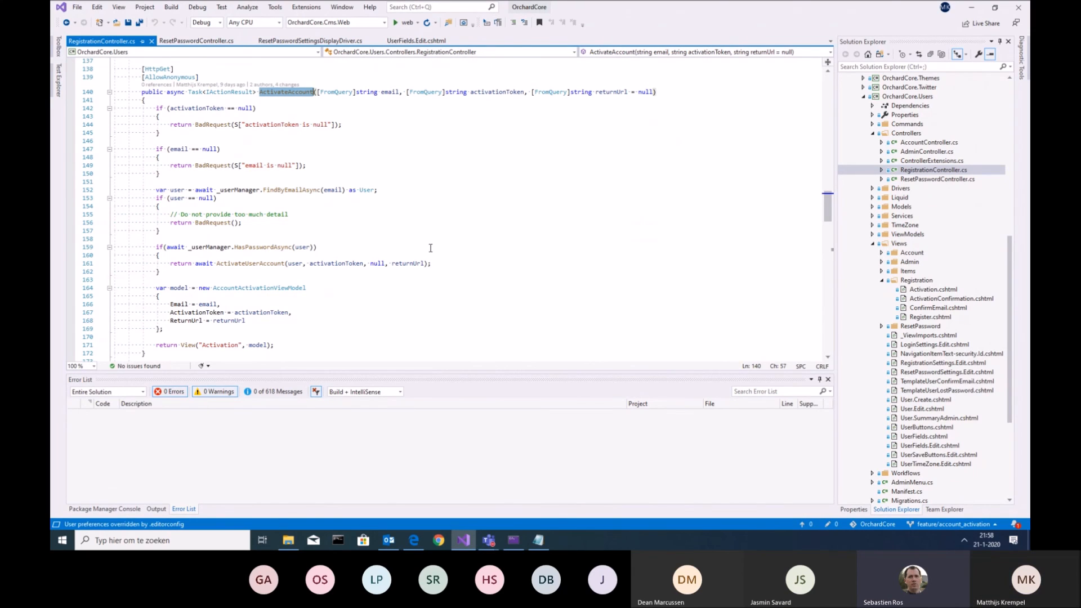
scroll("down", 3)
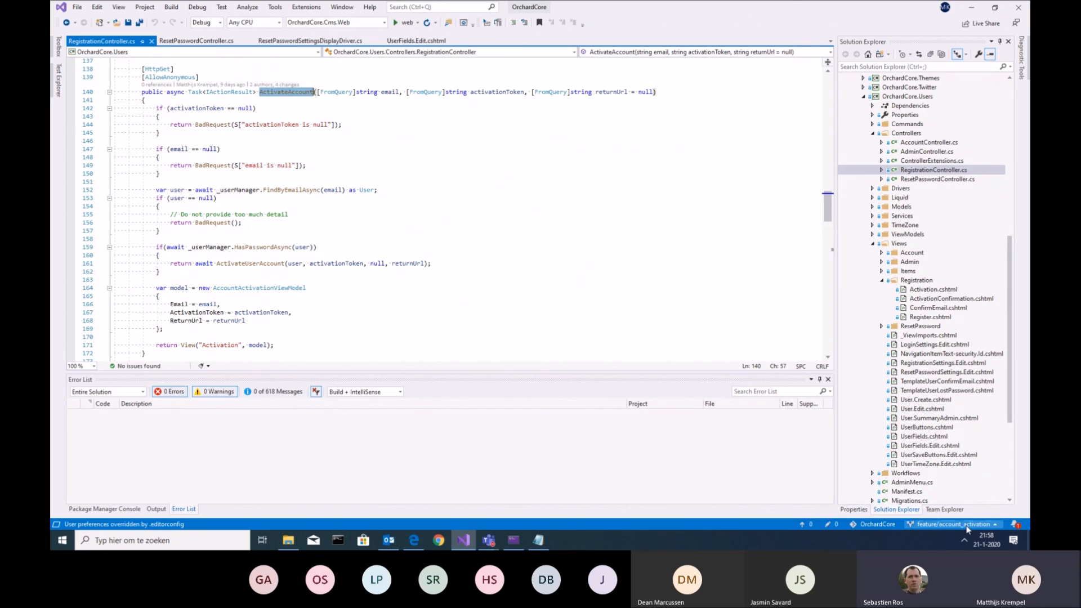
left_click(954, 523)
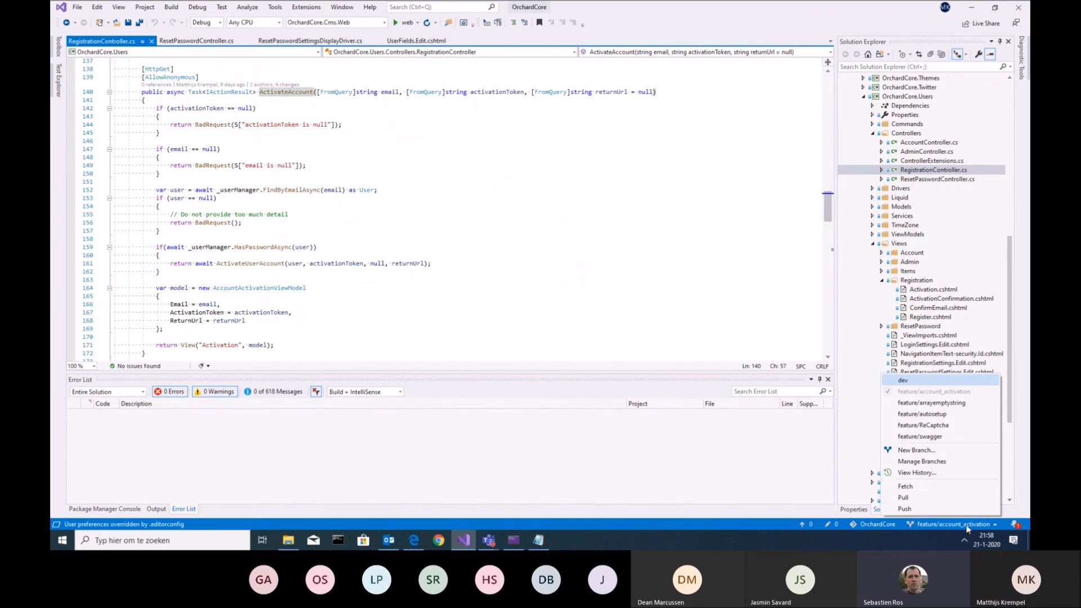
mouse_move(968, 522)
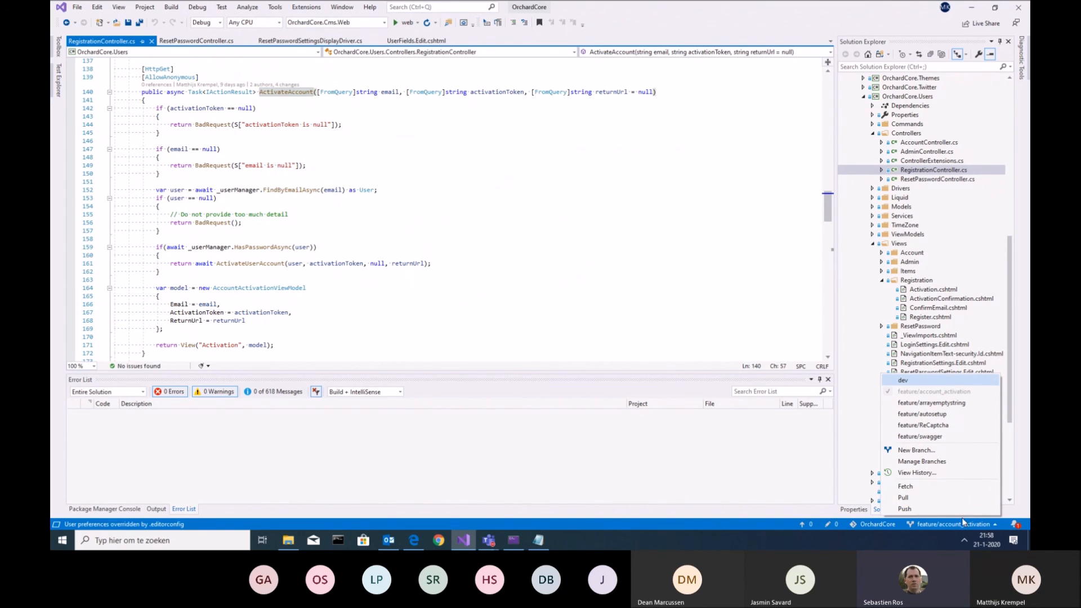